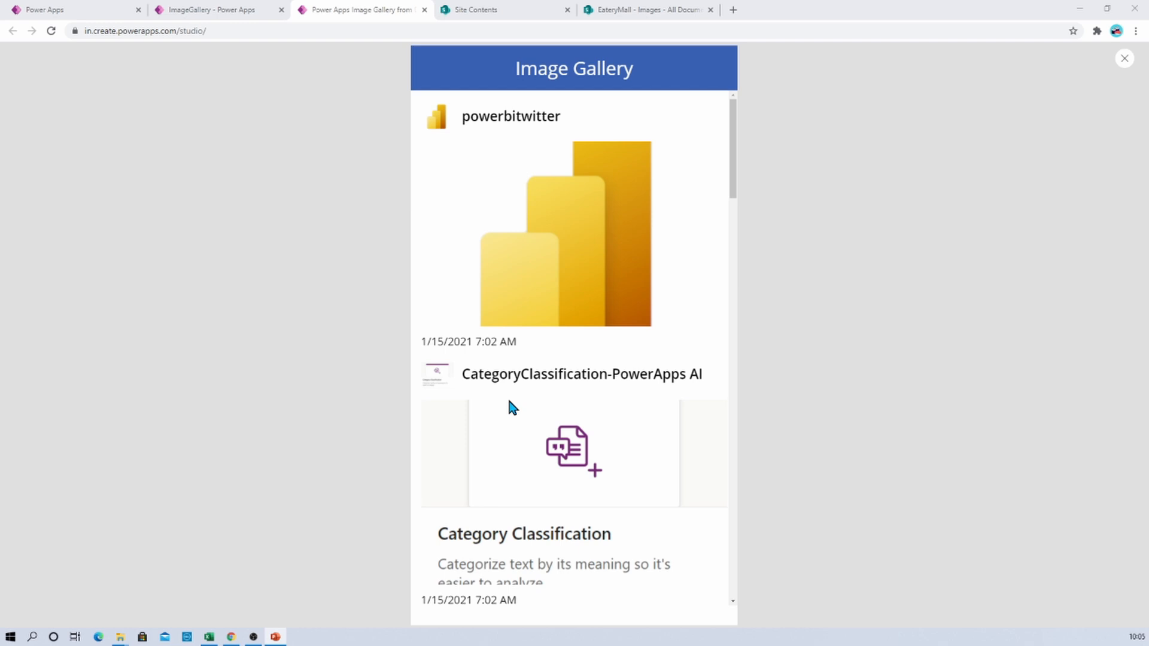
mouse_move(593, 204)
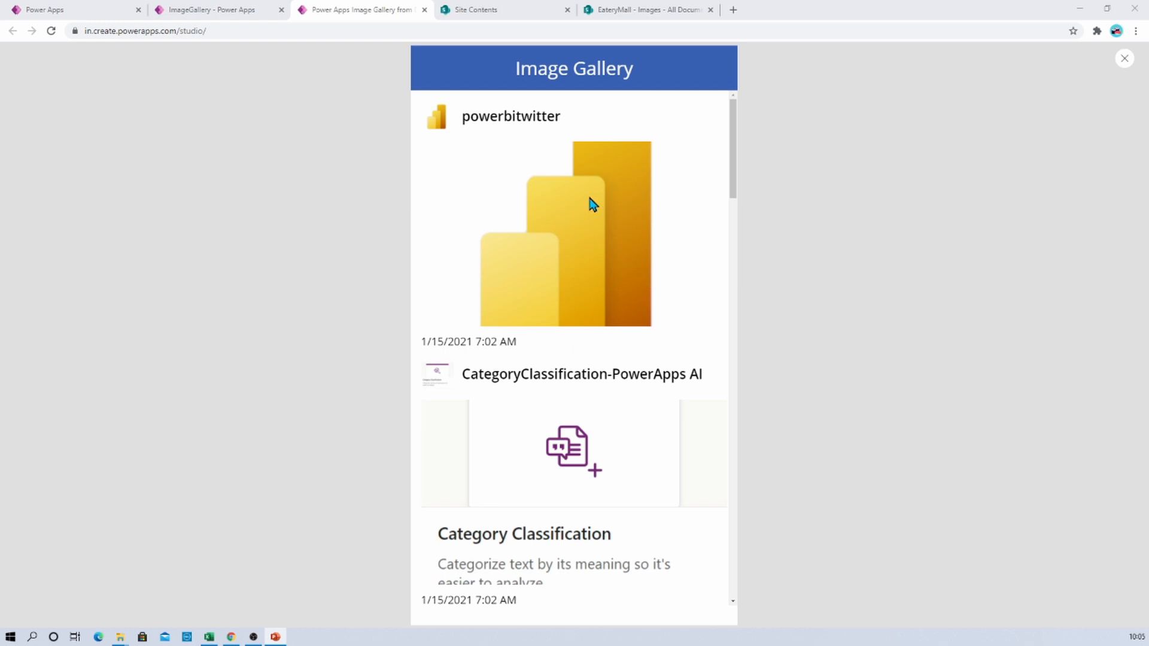
mouse_move(585, 330)
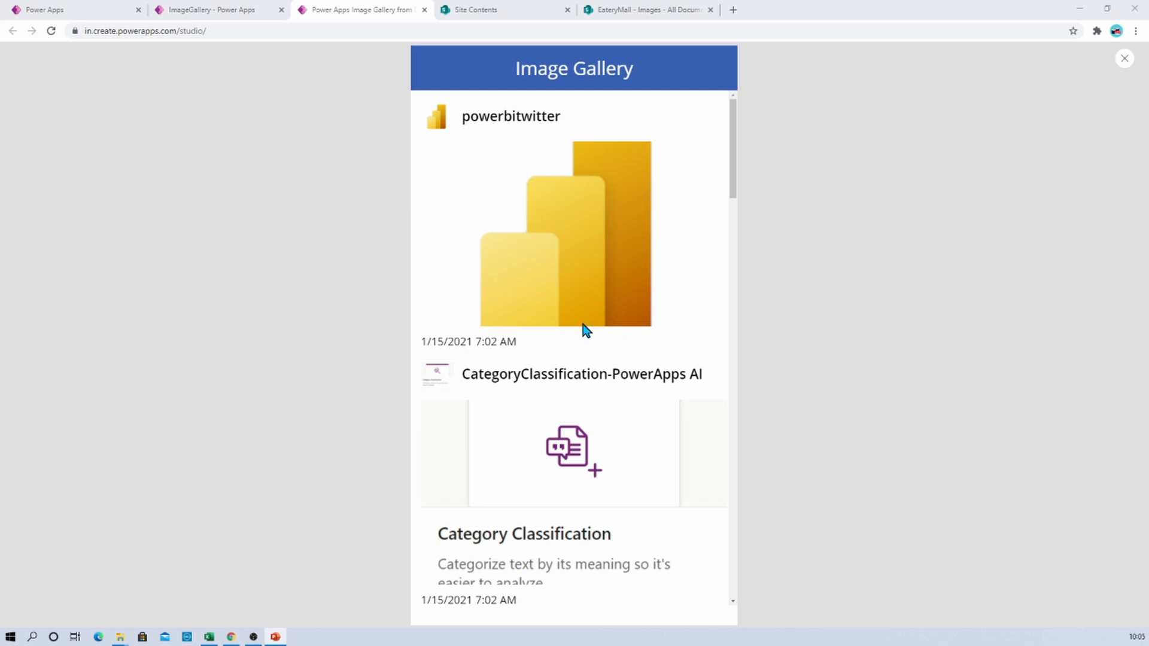
mouse_move(477, 143)
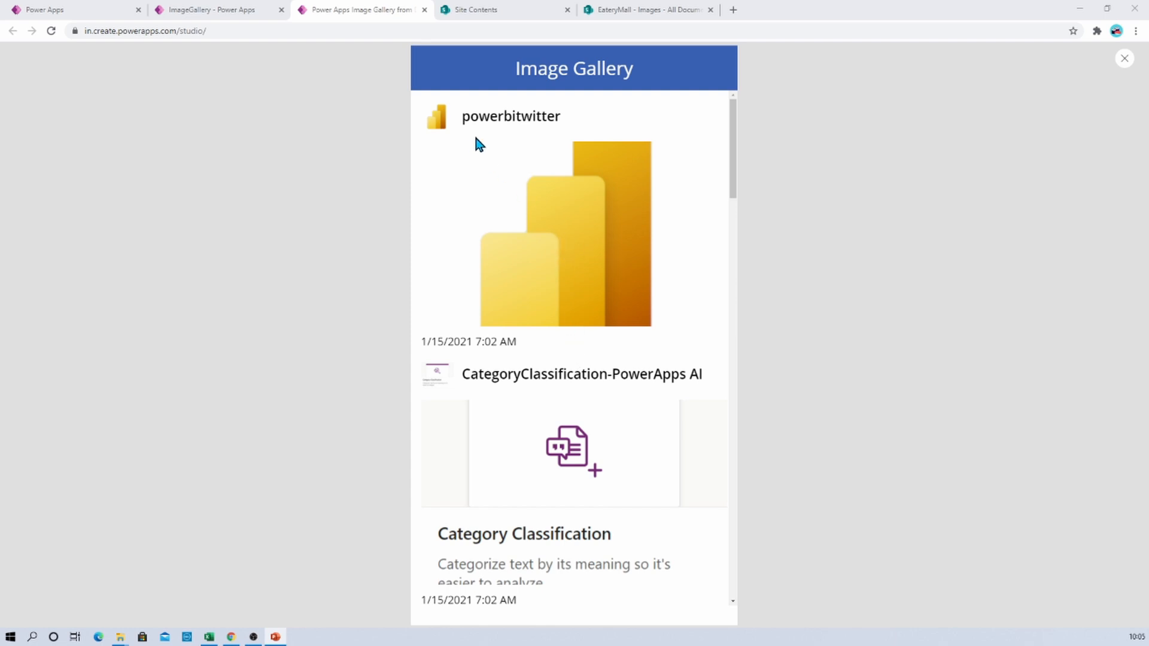
mouse_move(487, 144)
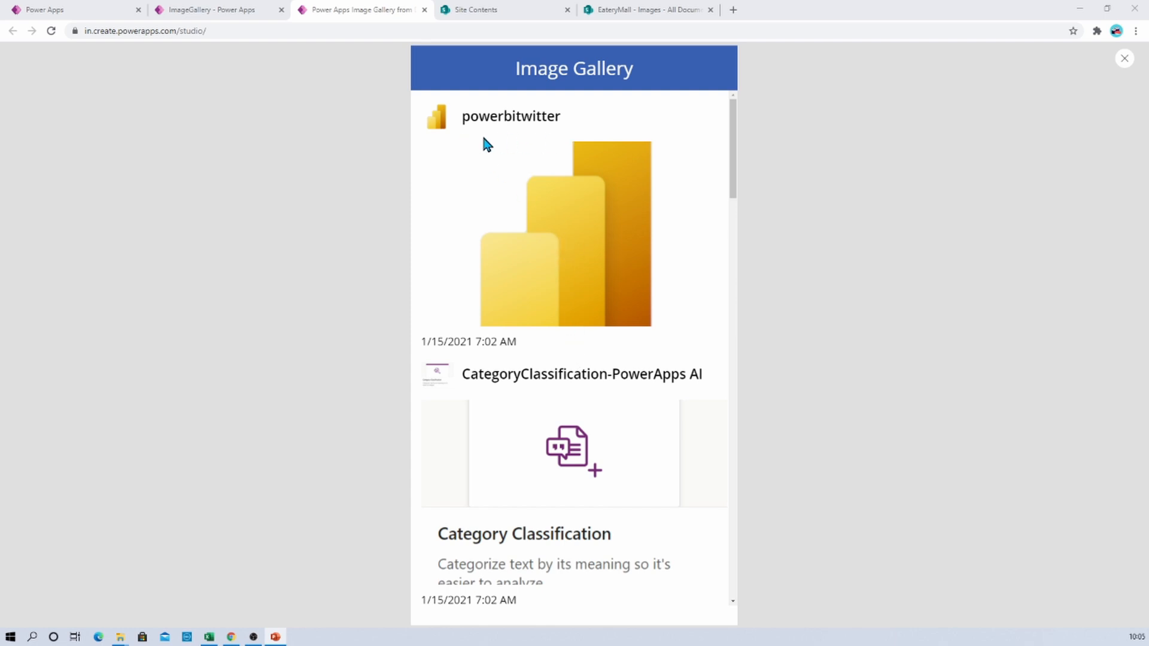
mouse_move(615, 164)
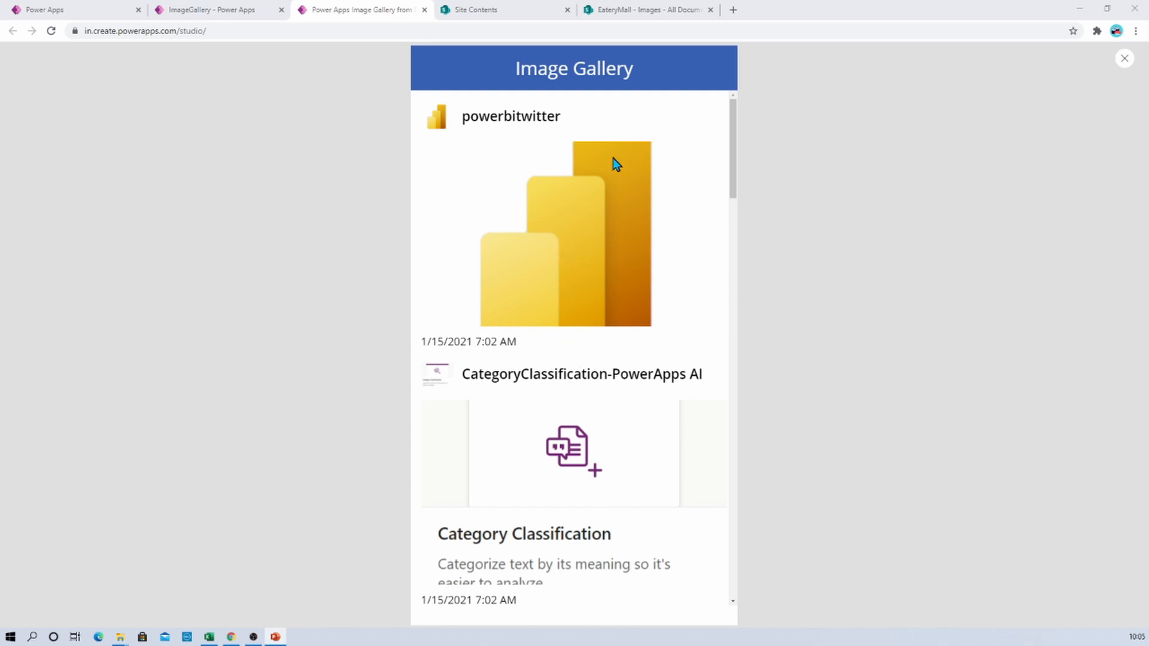
mouse_move(651, 268)
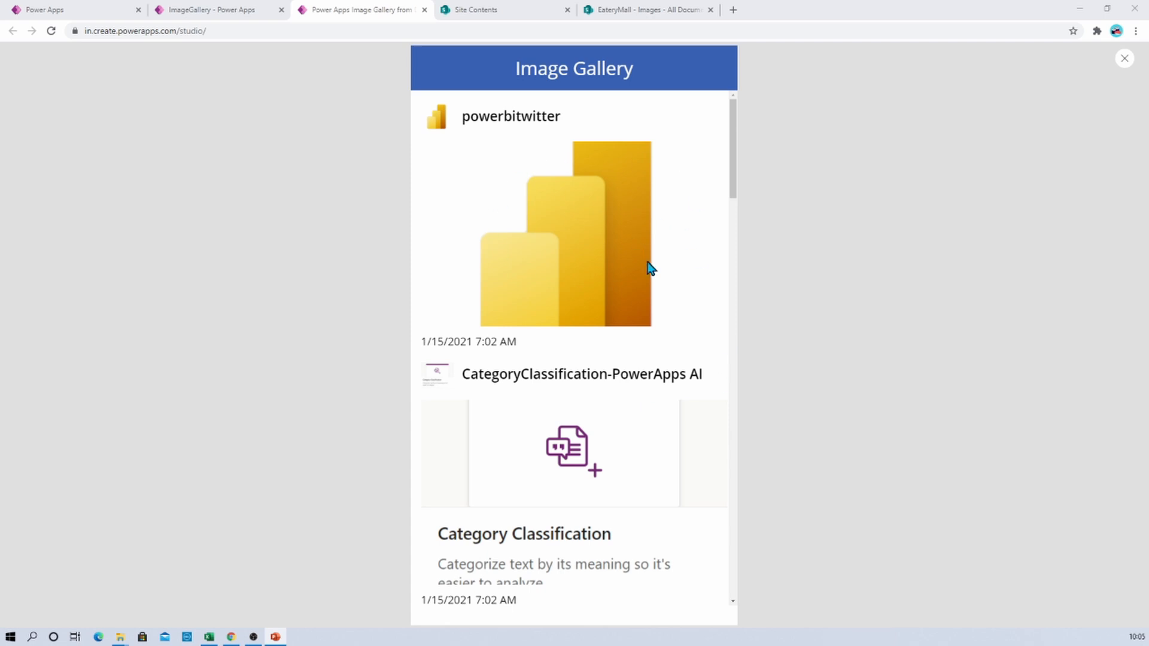
Scroll through the finished gallery preview, then switch to the SharePoint EateryMall Images library.
scroll("down", 3)
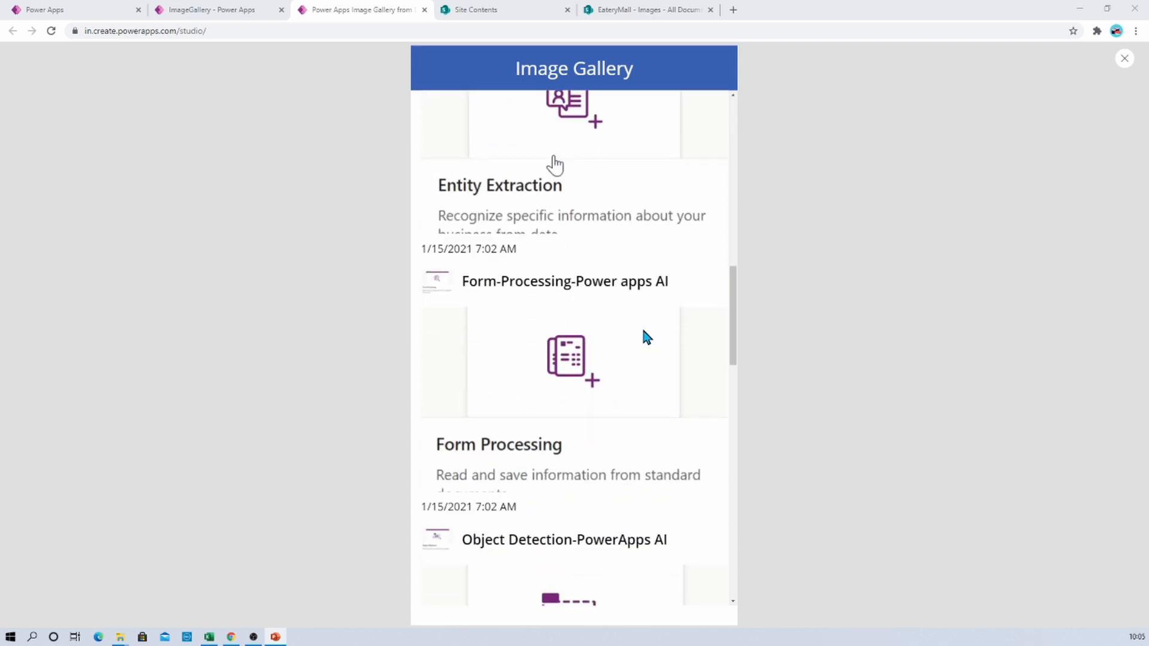
scroll("down", 3)
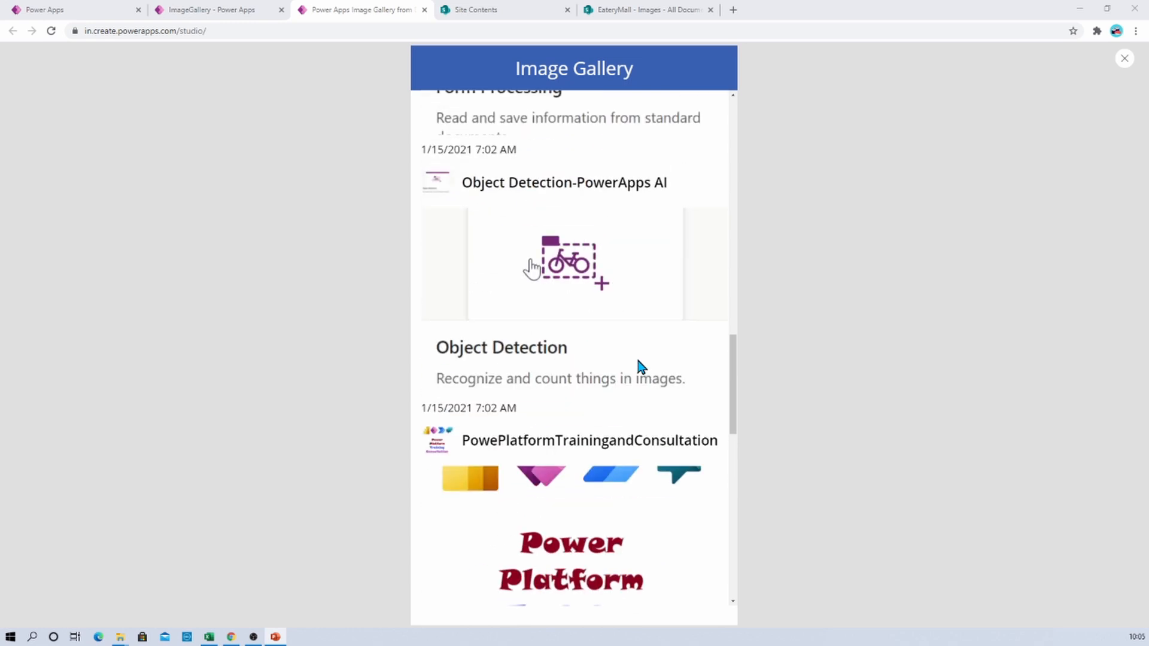
scroll("up", 3)
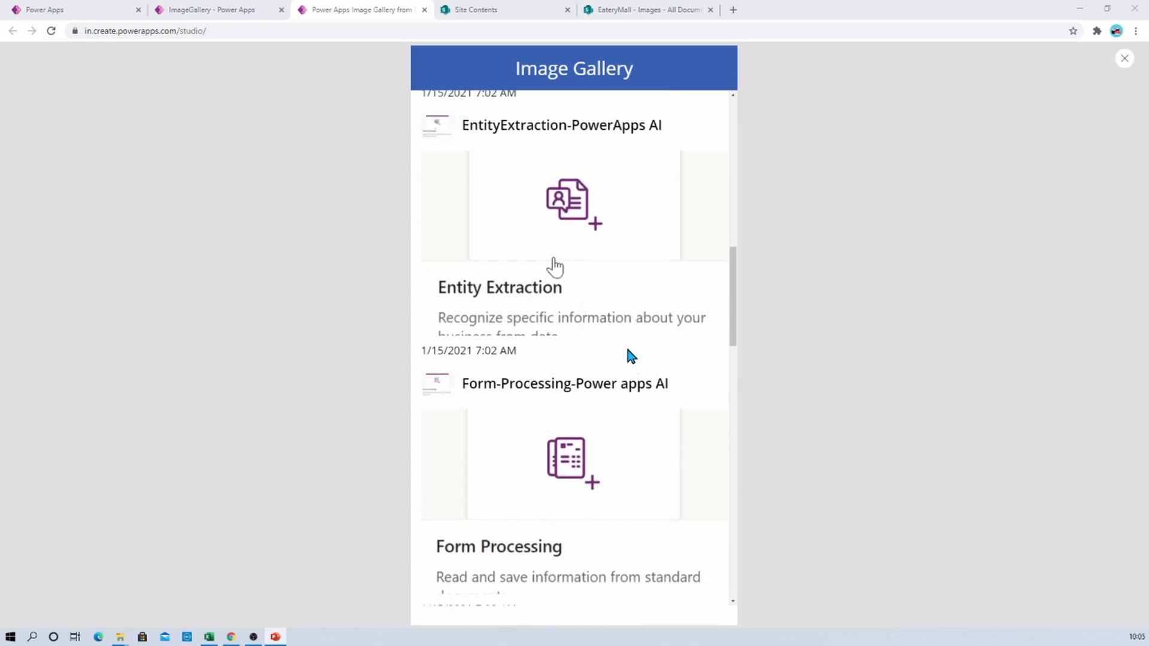
mouse_move(366, 133)
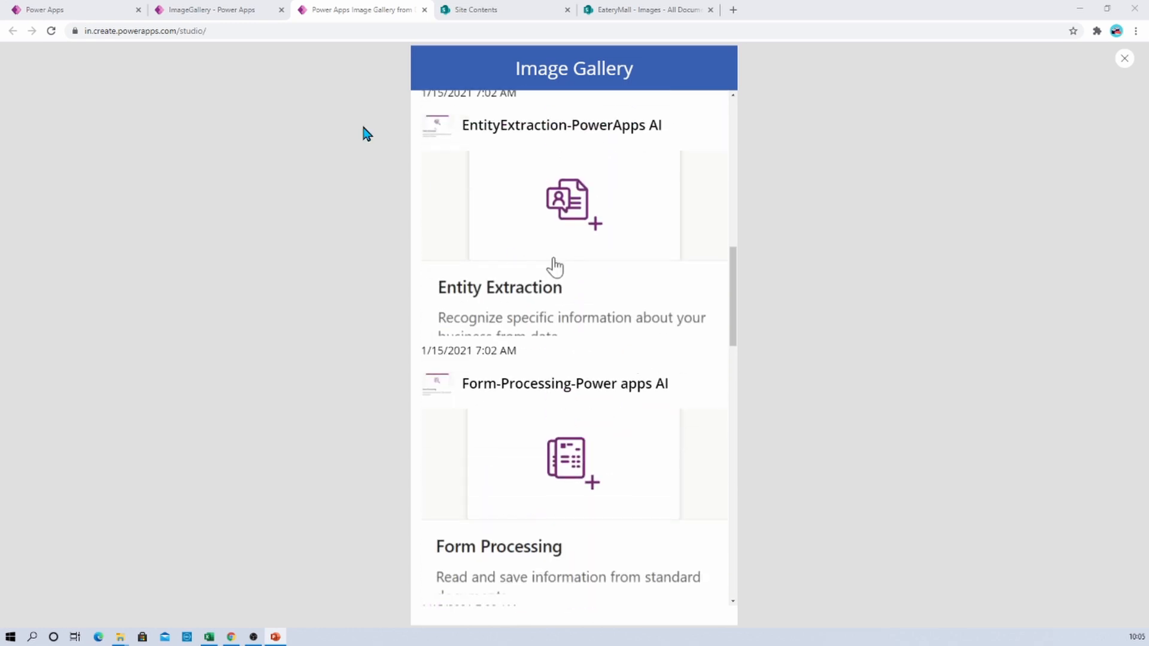
left_click(504, 10)
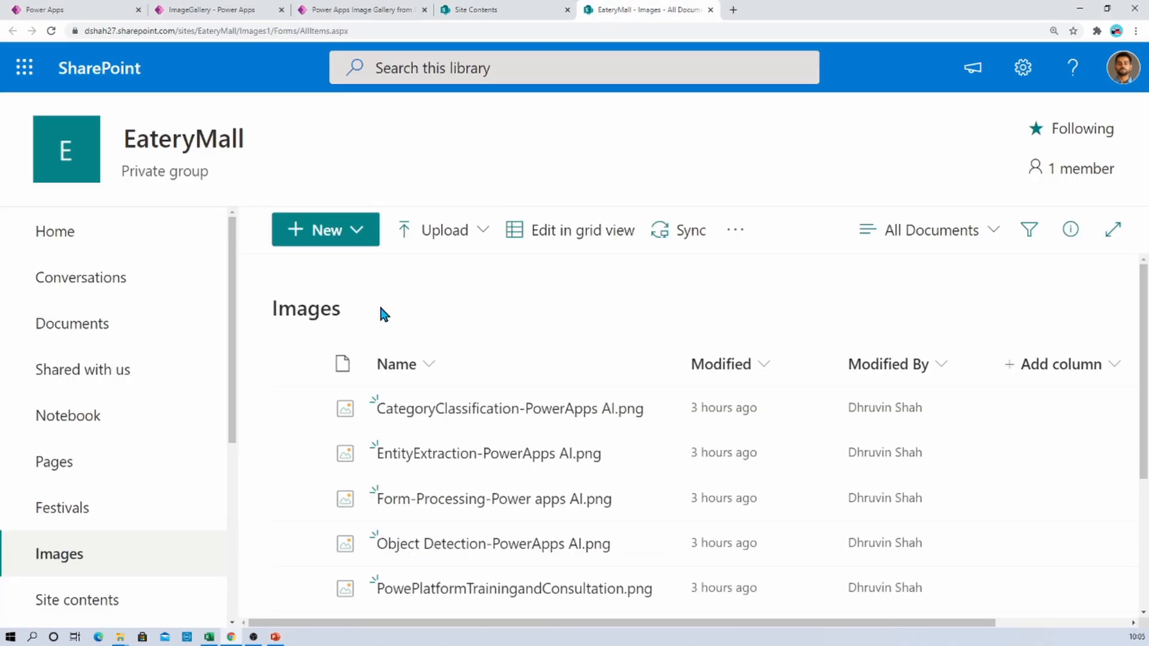
mouse_move(384, 332)
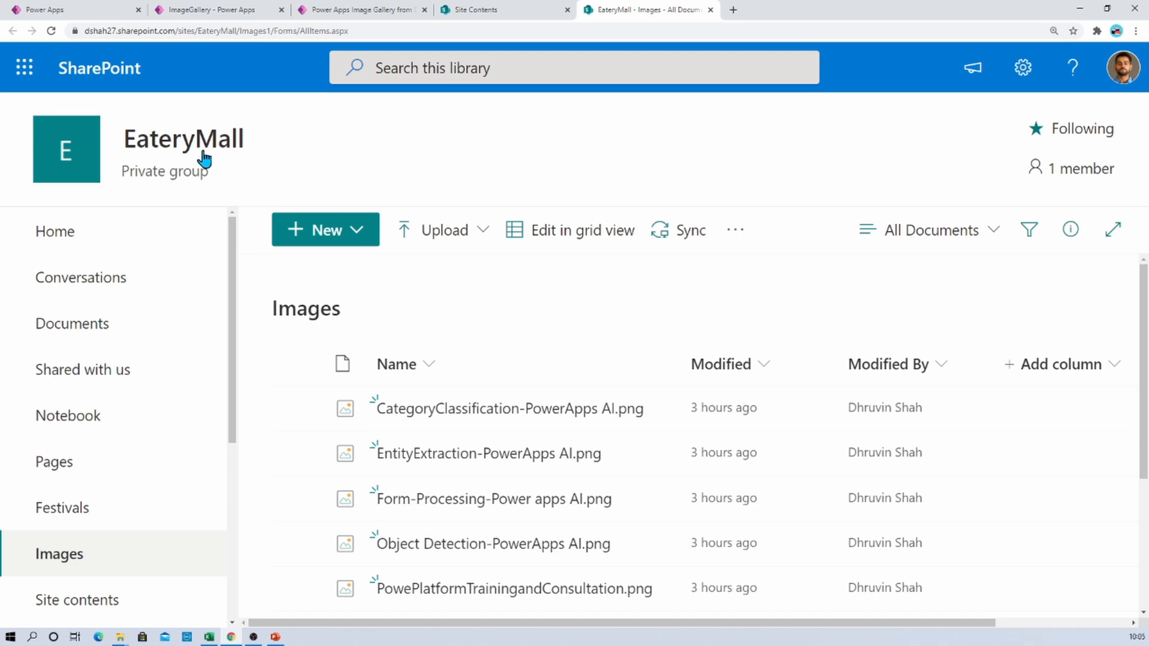
mouse_move(282, 330)
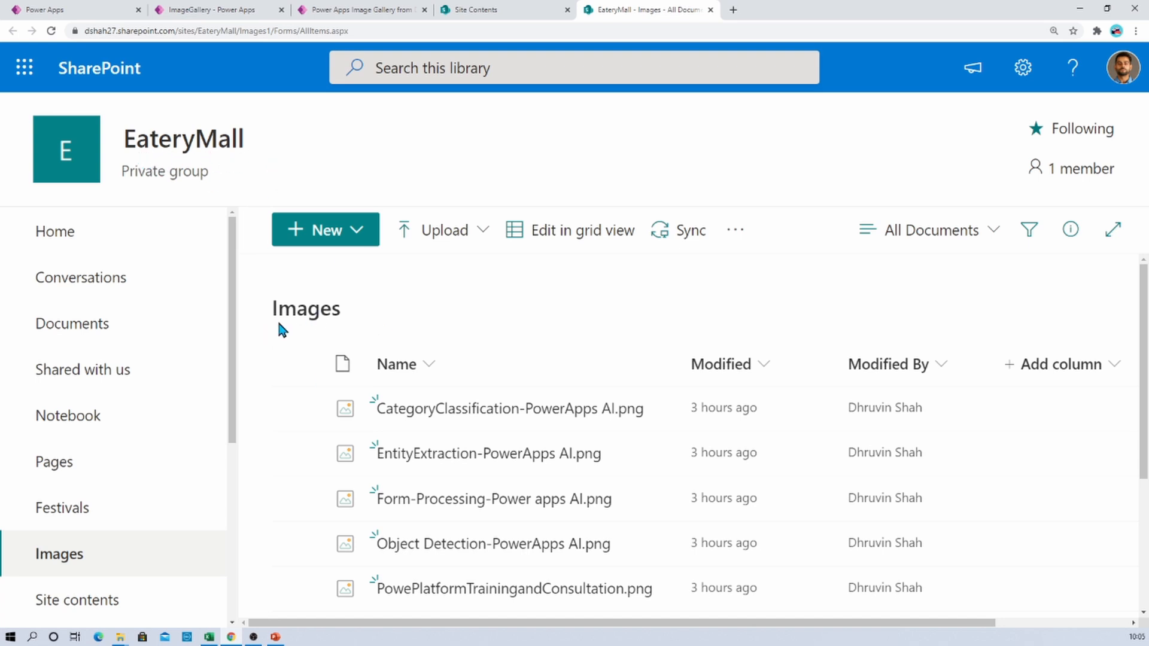
mouse_move(355, 334)
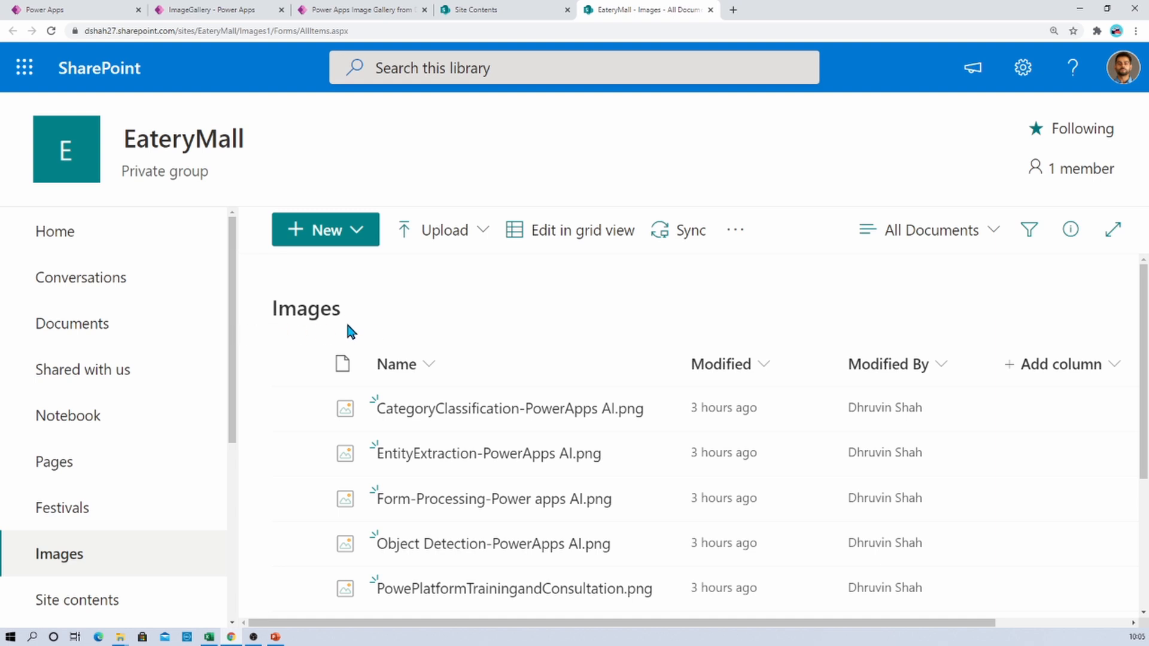
mouse_move(507, 349)
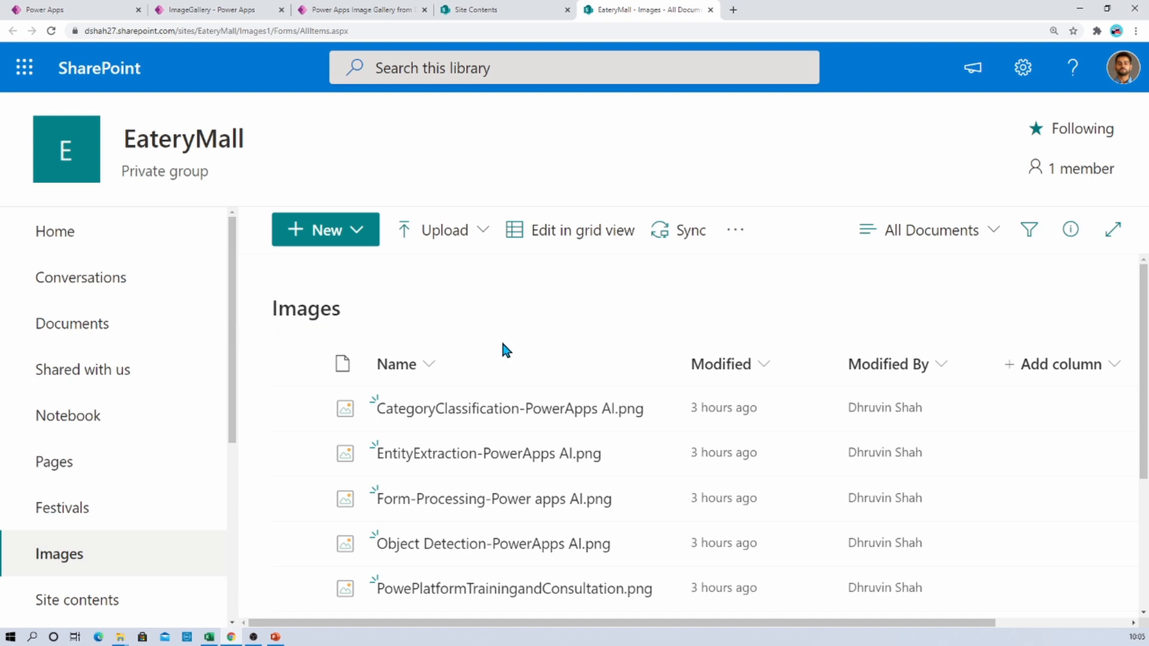
Scroll the EateryMall Images library to review its five PNG files.
scroll("down", 3)
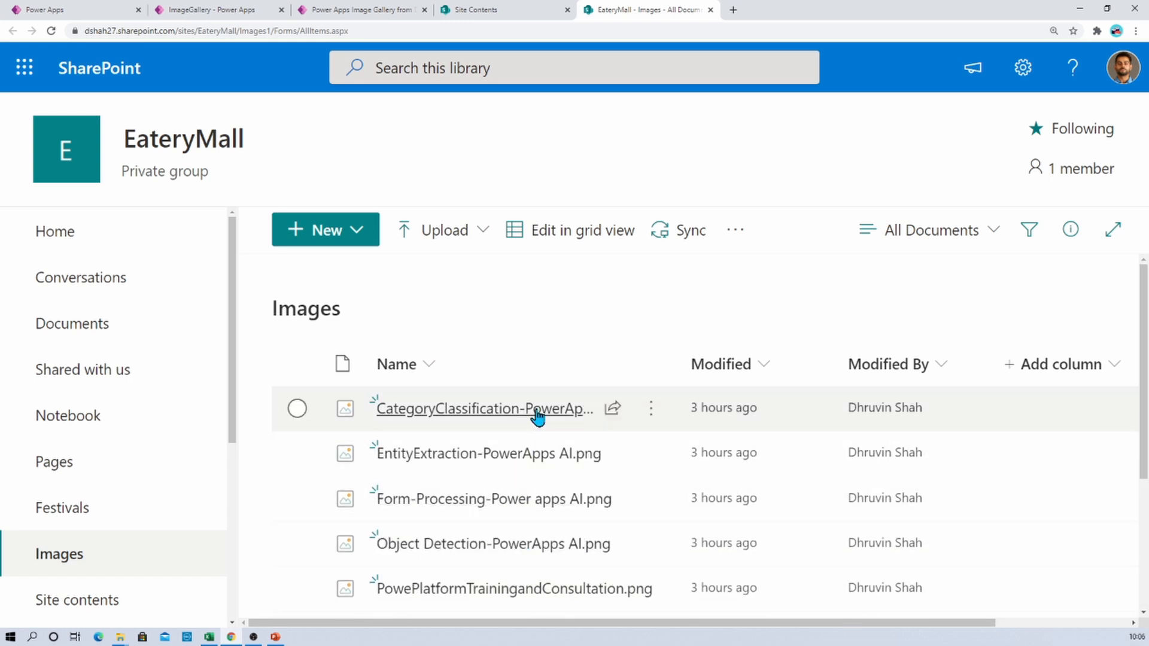
mouse_move(490, 406)
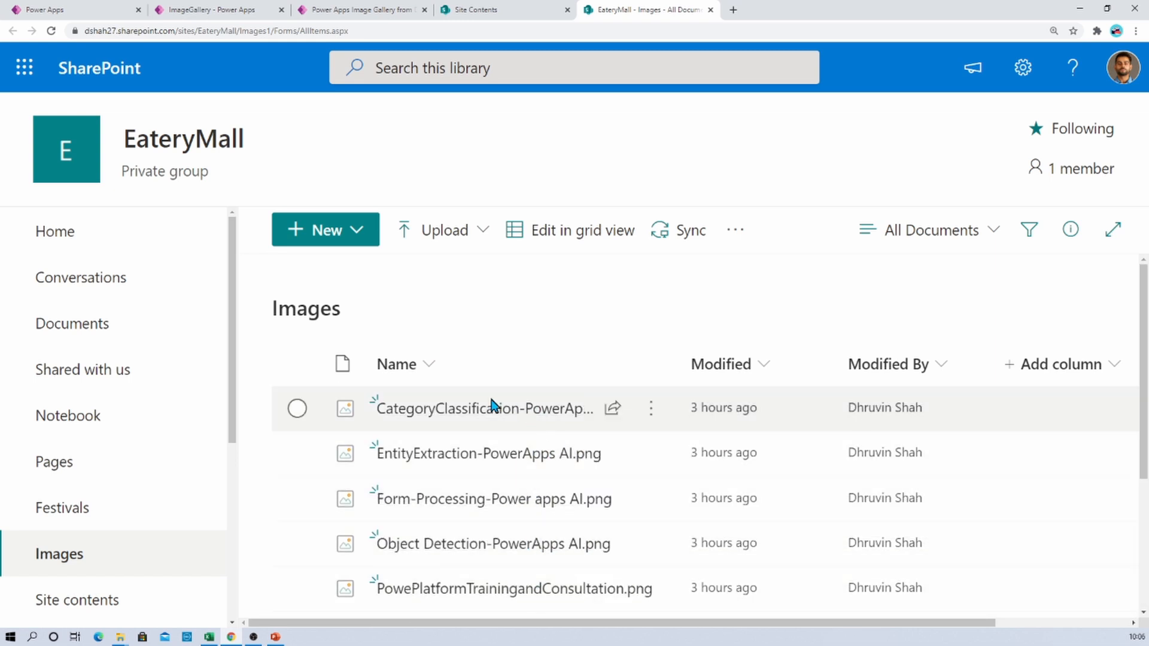
mouse_move(475, 587)
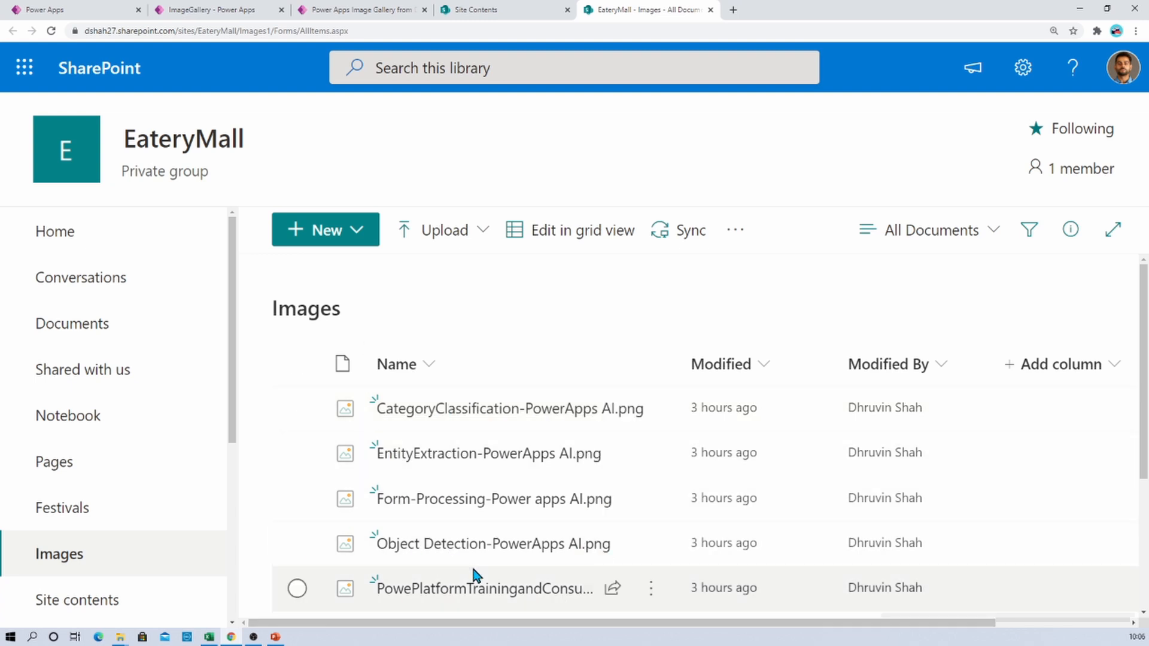
mouse_move(474, 543)
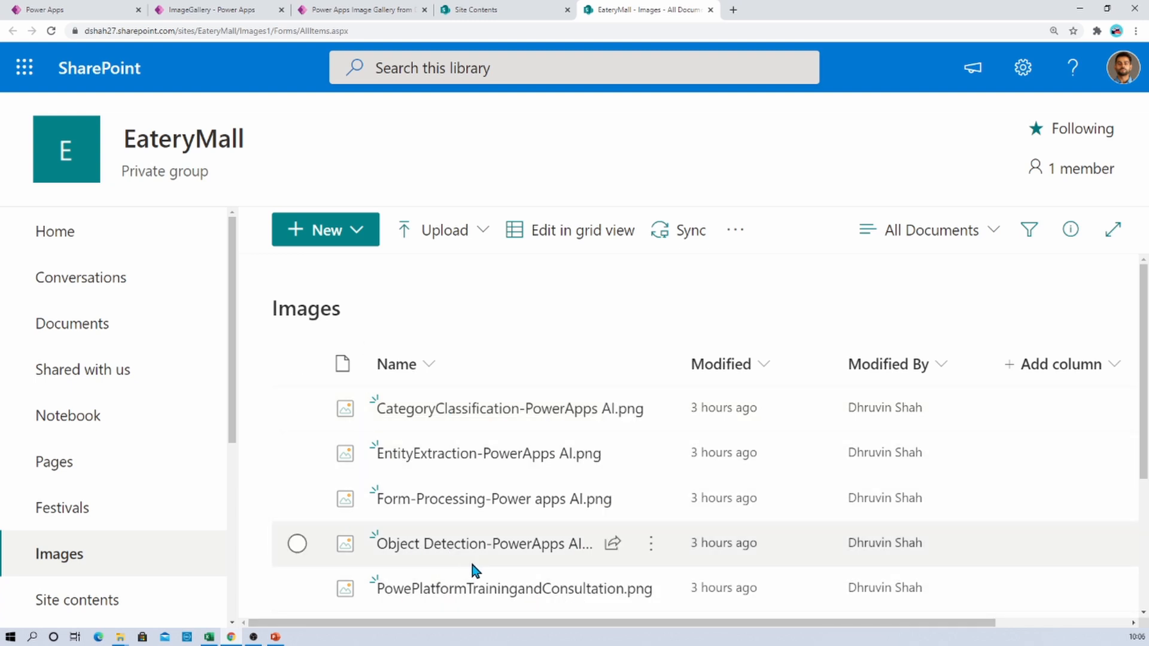
mouse_move(535, 588)
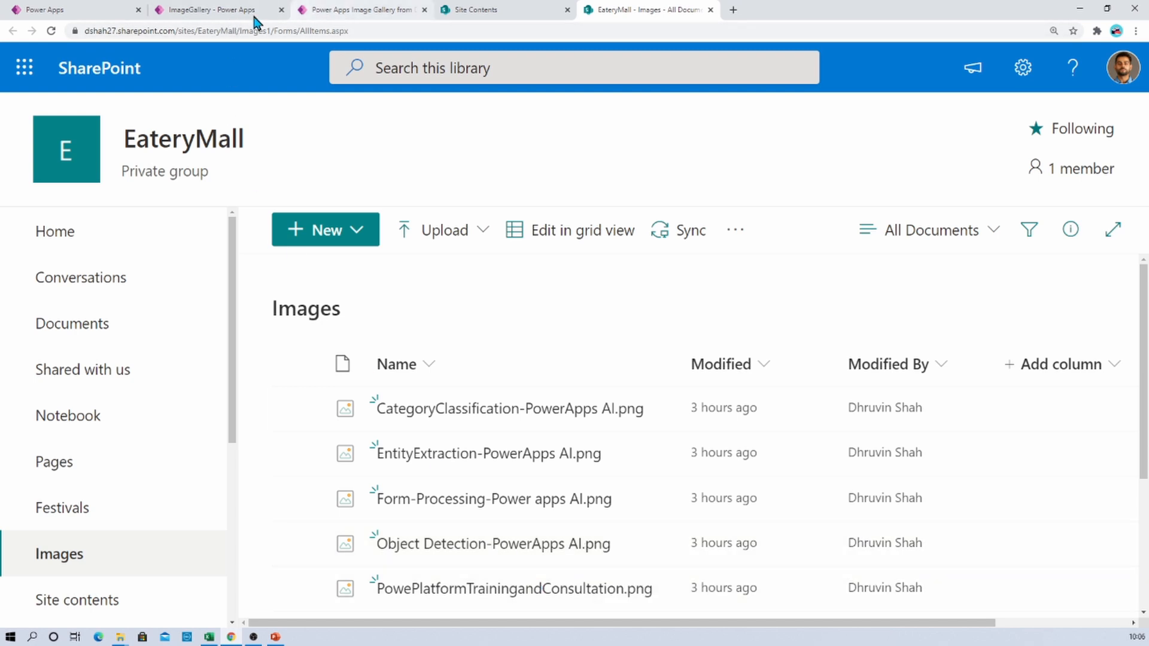
Back in the ImageGallery editor, add a new scrollable screen, Screen2.
left_click(213, 10)
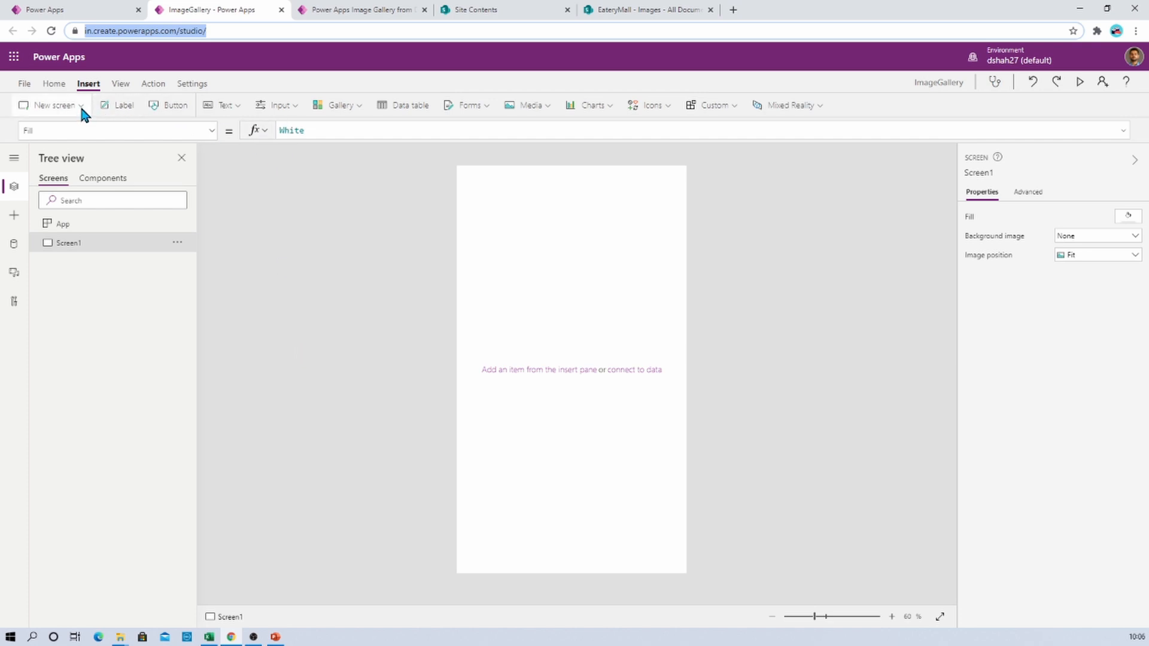
left_click(50, 105)
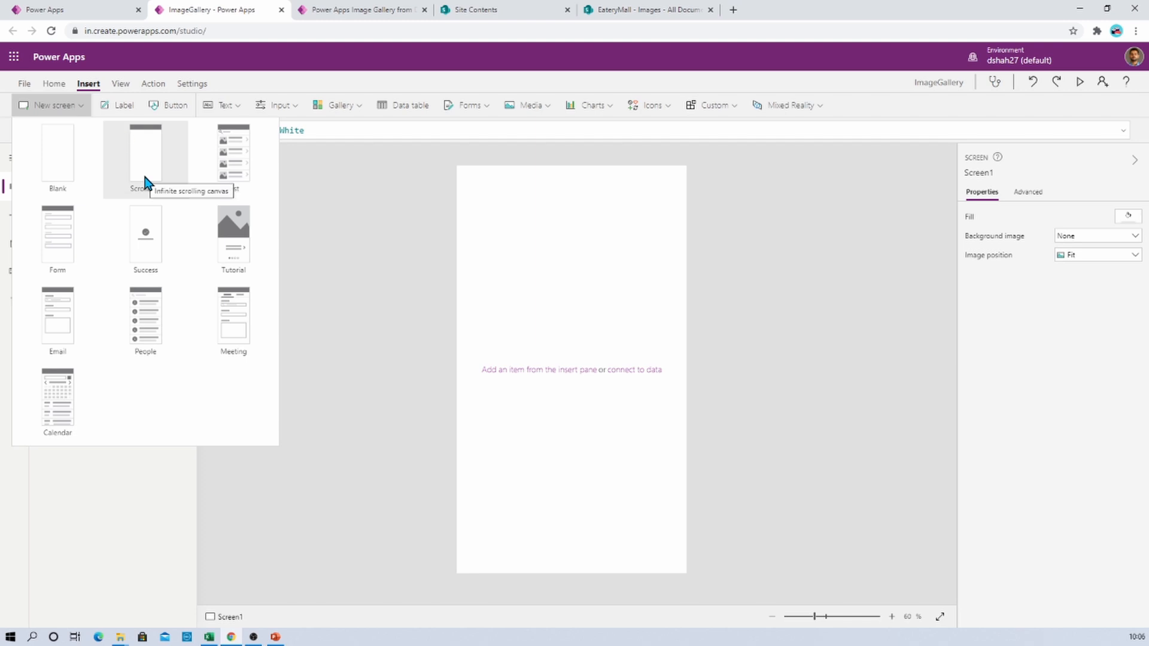
left_click(144, 155)
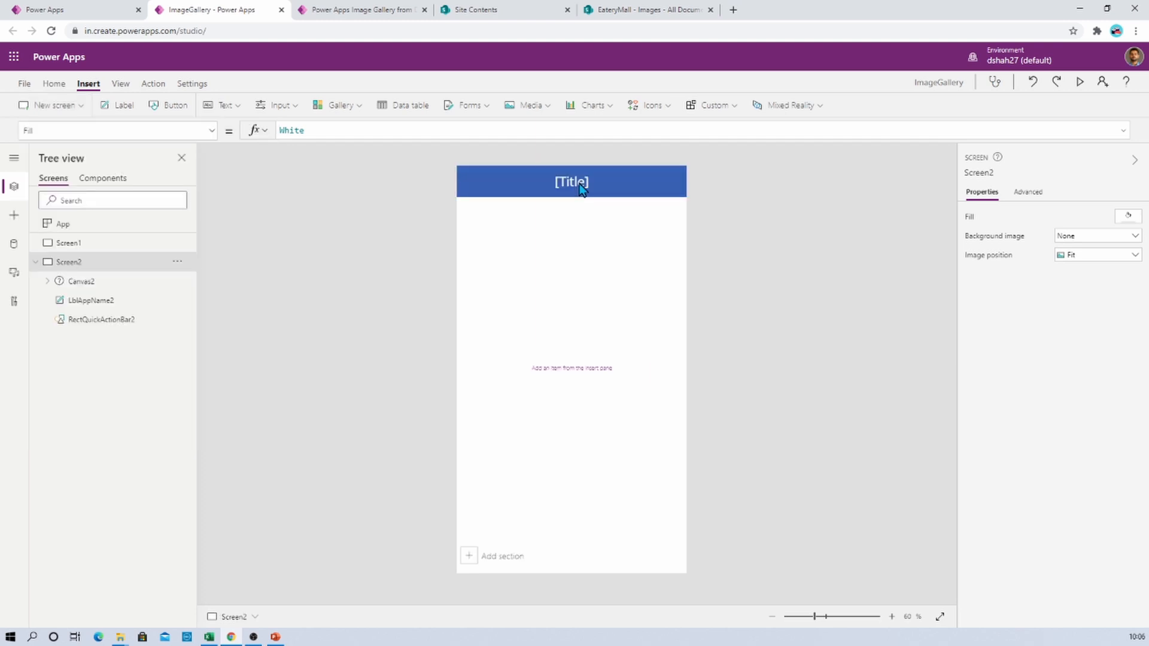
Change the new screen's header label text to 'Images' and deselect it.
left_click(571, 182)
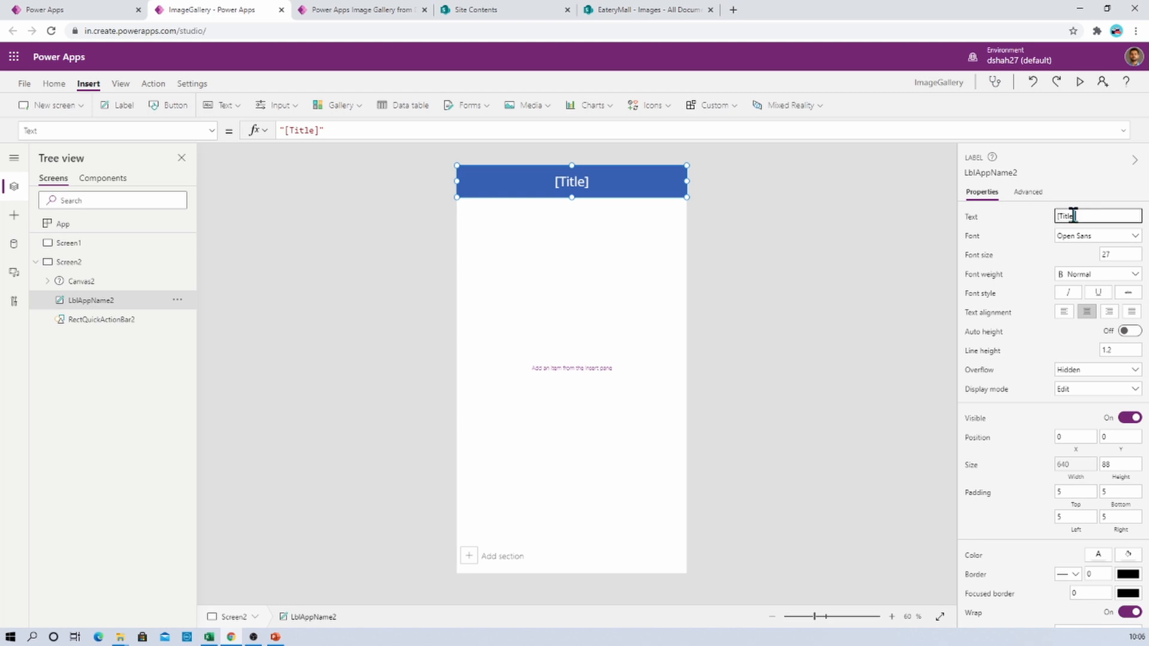
type("Images")
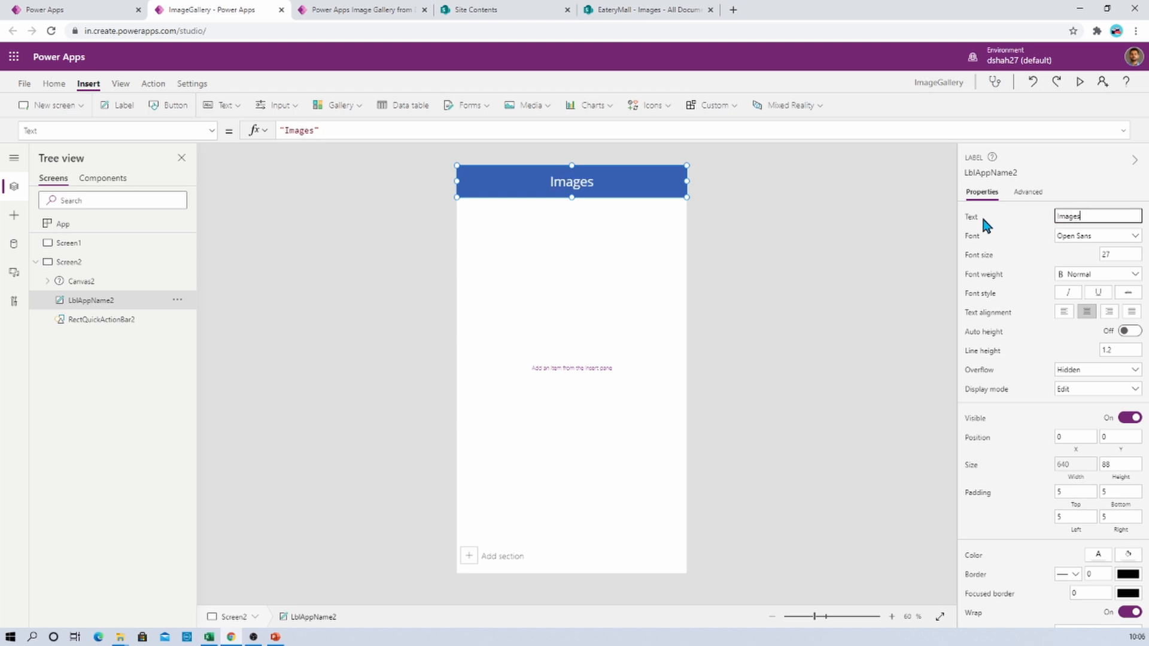
left_click(502, 301)
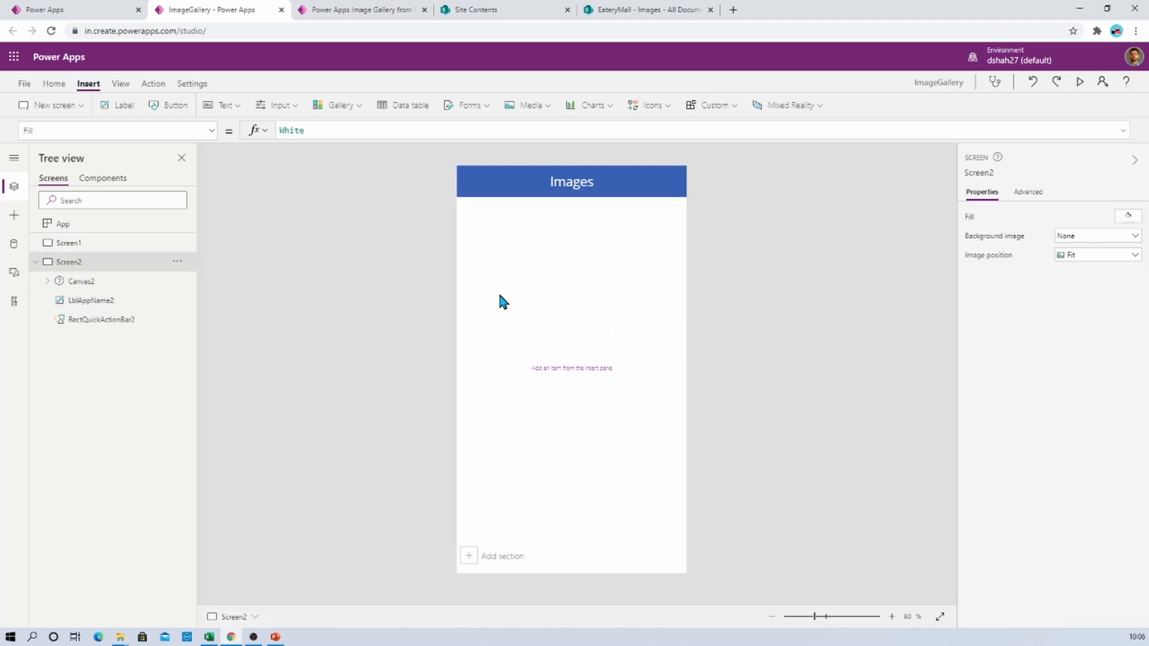
mouse_move(331, 124)
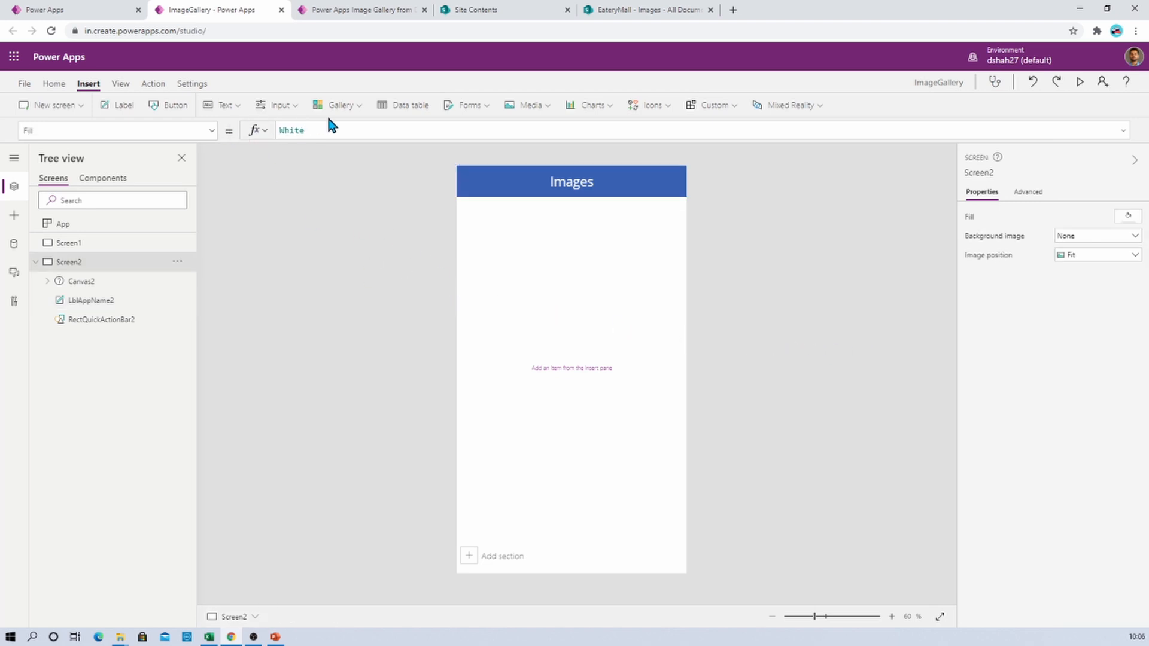
Insert a social feed gallery onto the Images screen and dismiss its data source prompt.
left_click(338, 105)
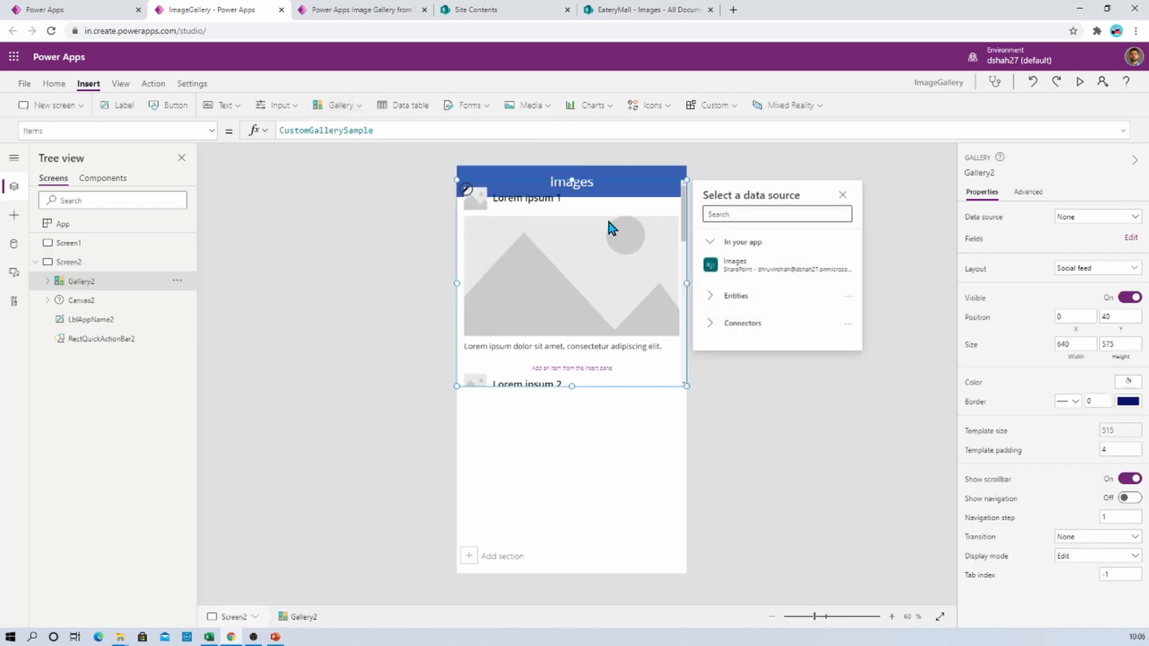
left_click(842, 195)
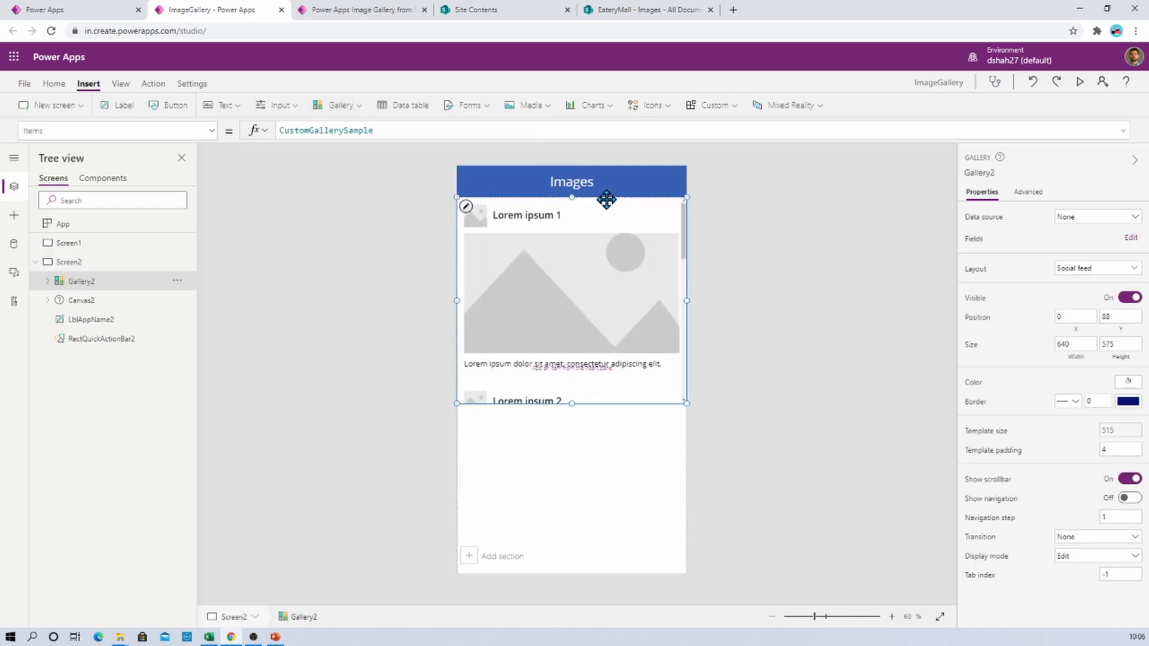
mouse_move(560, 490)
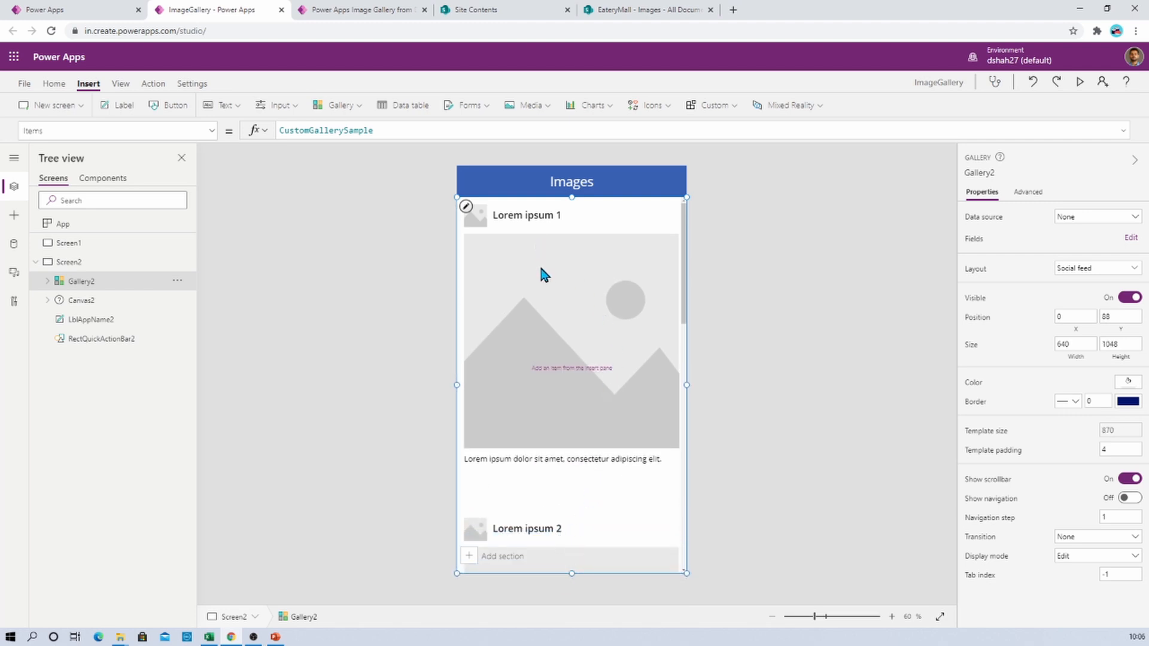
mouse_move(549, 252)
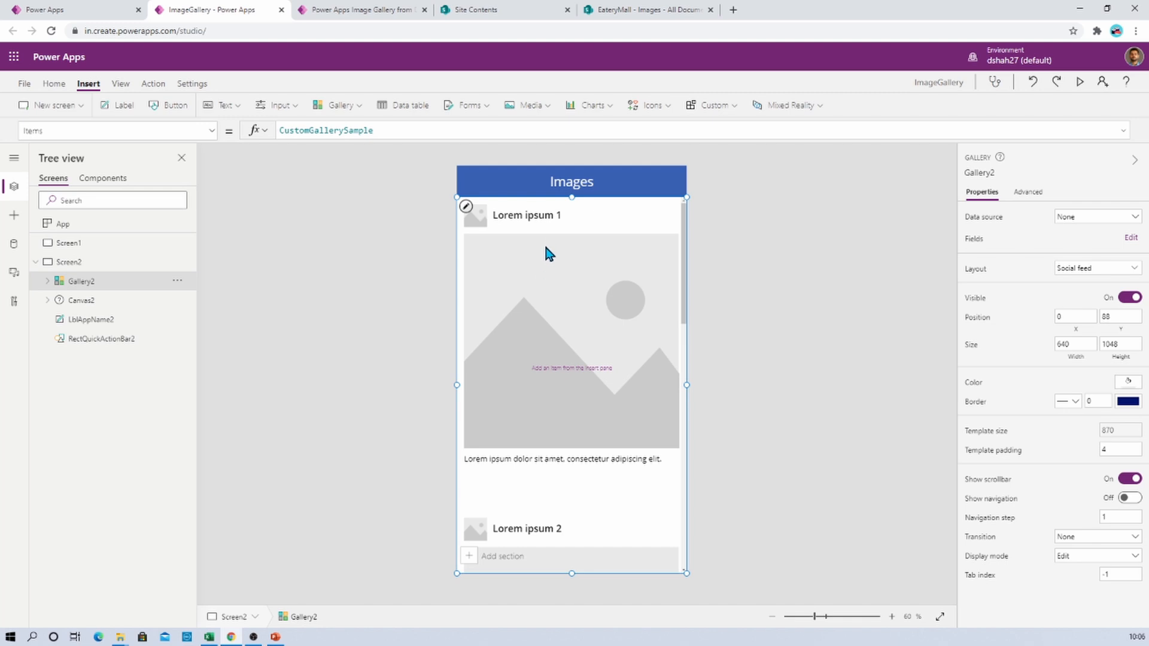
mouse_move(626, 328)
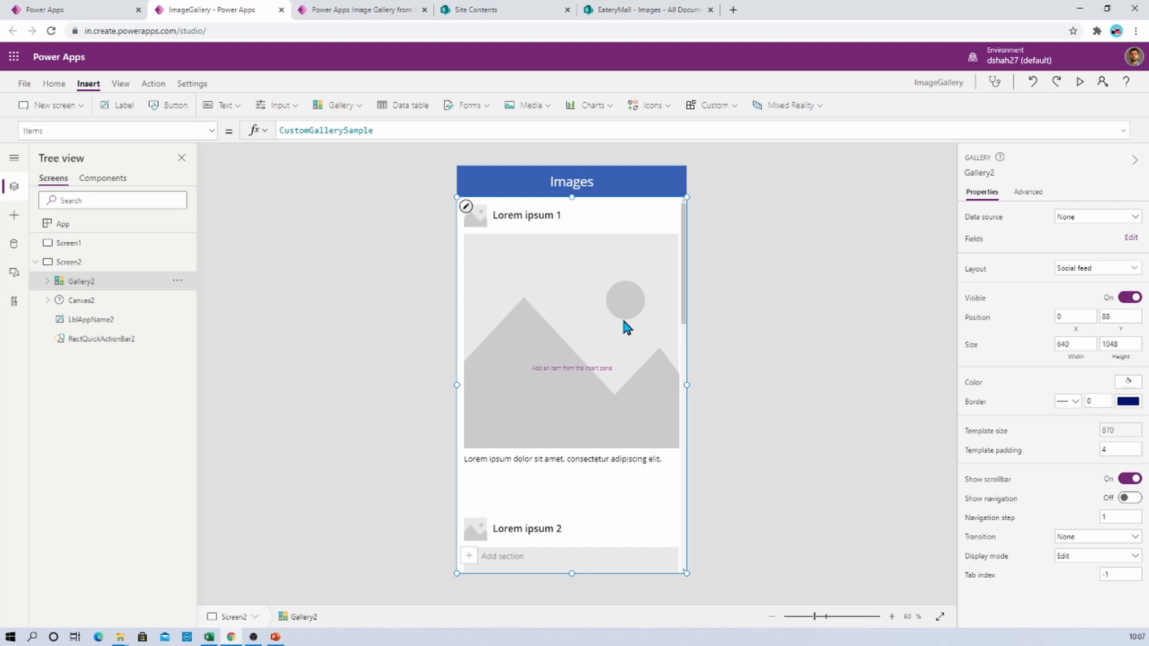
mouse_move(586, 300)
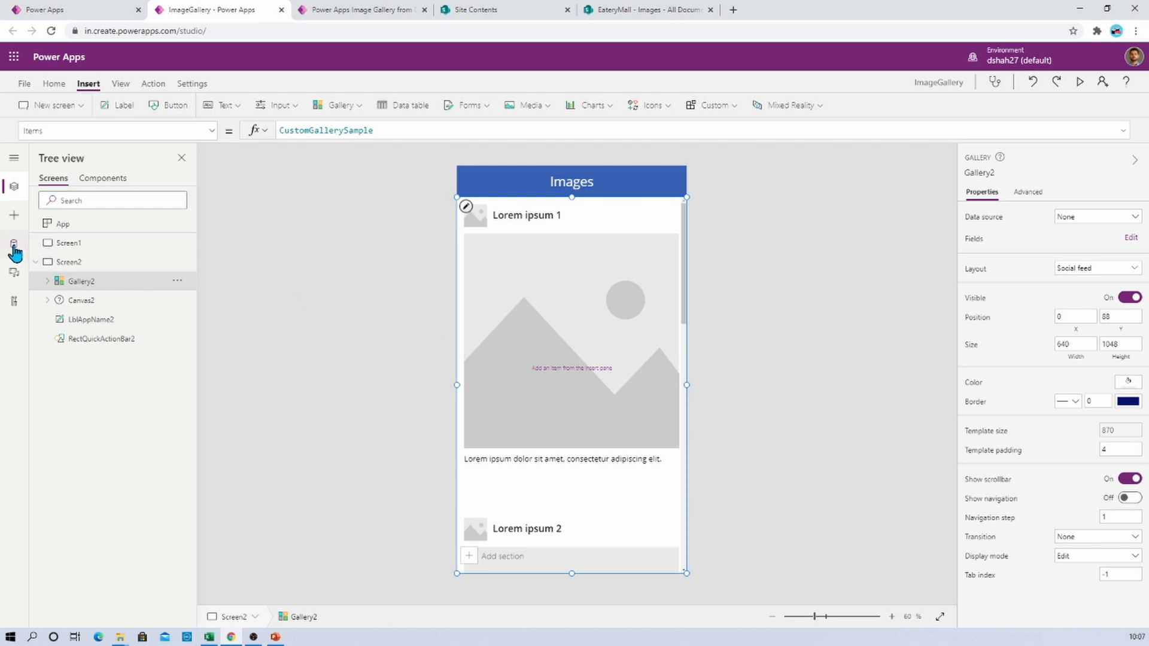
mouse_move(15, 246)
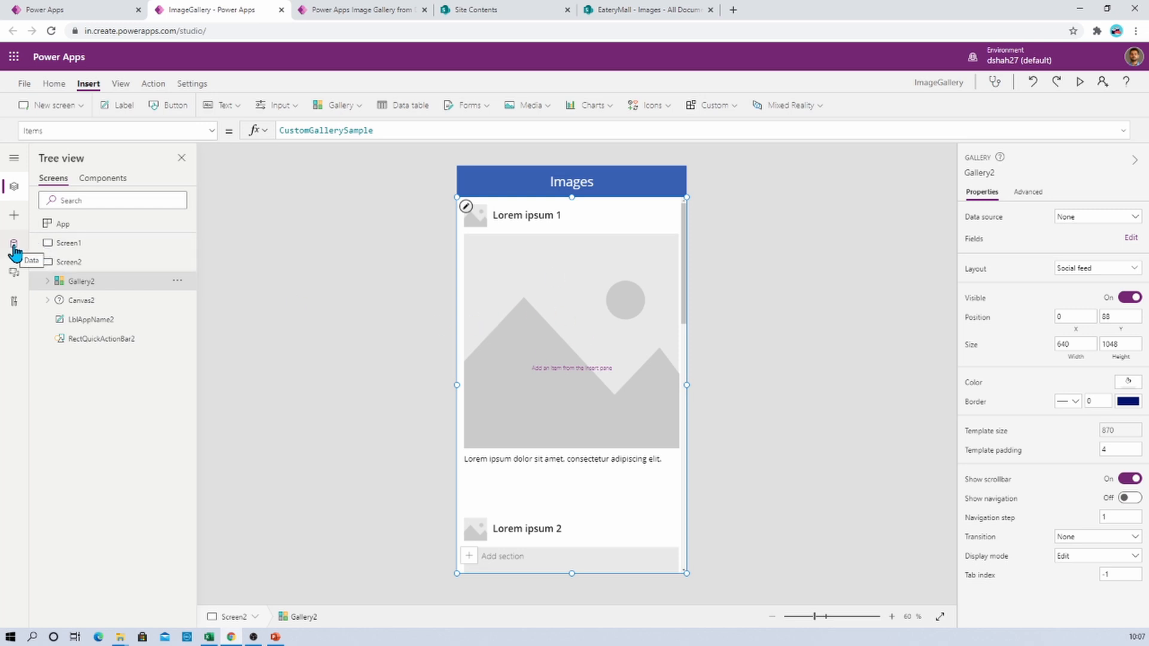
In the Data pane, search 'share' and choose the existing SharePoint connection.
left_click(13, 244)
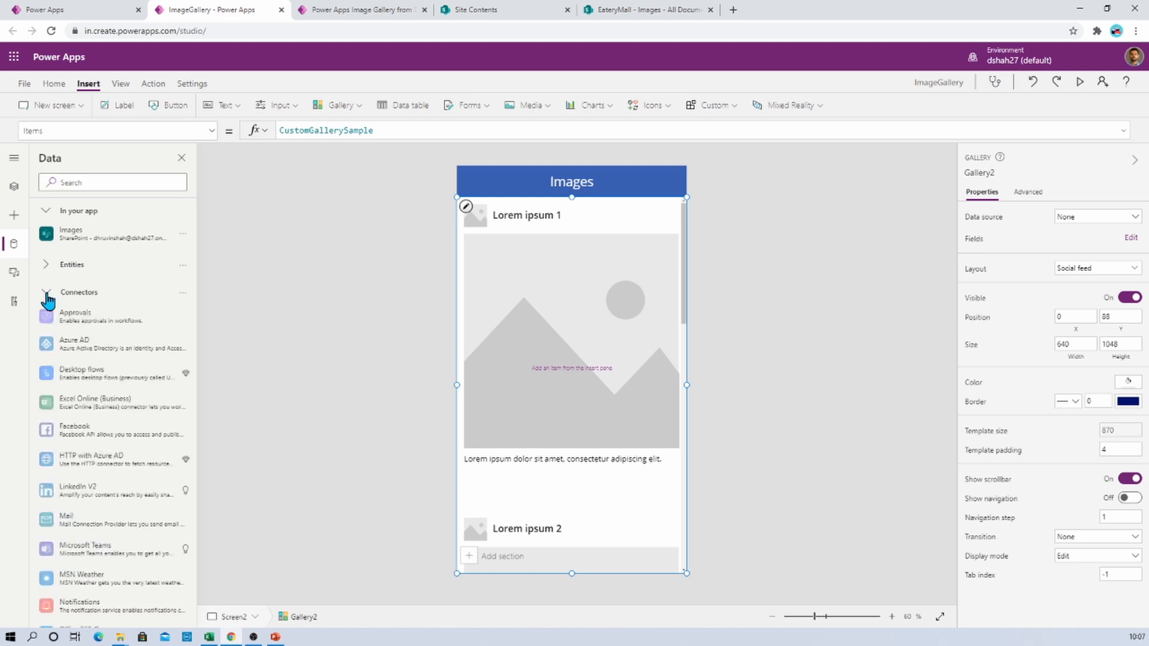
left_click(112, 182)
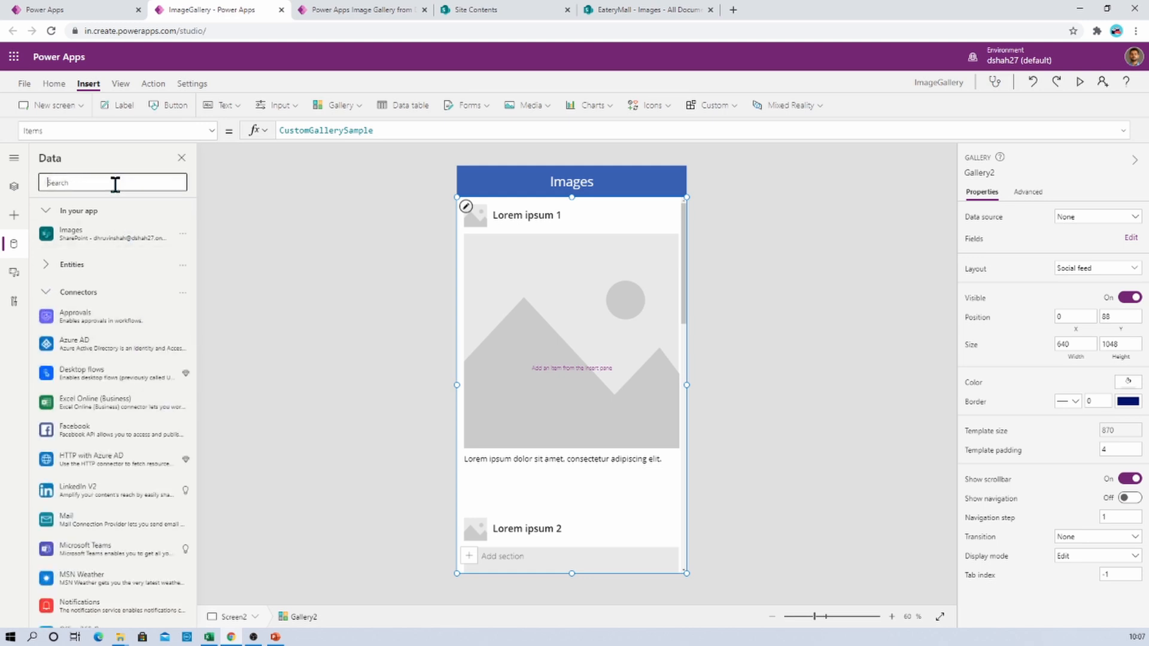
type("share")
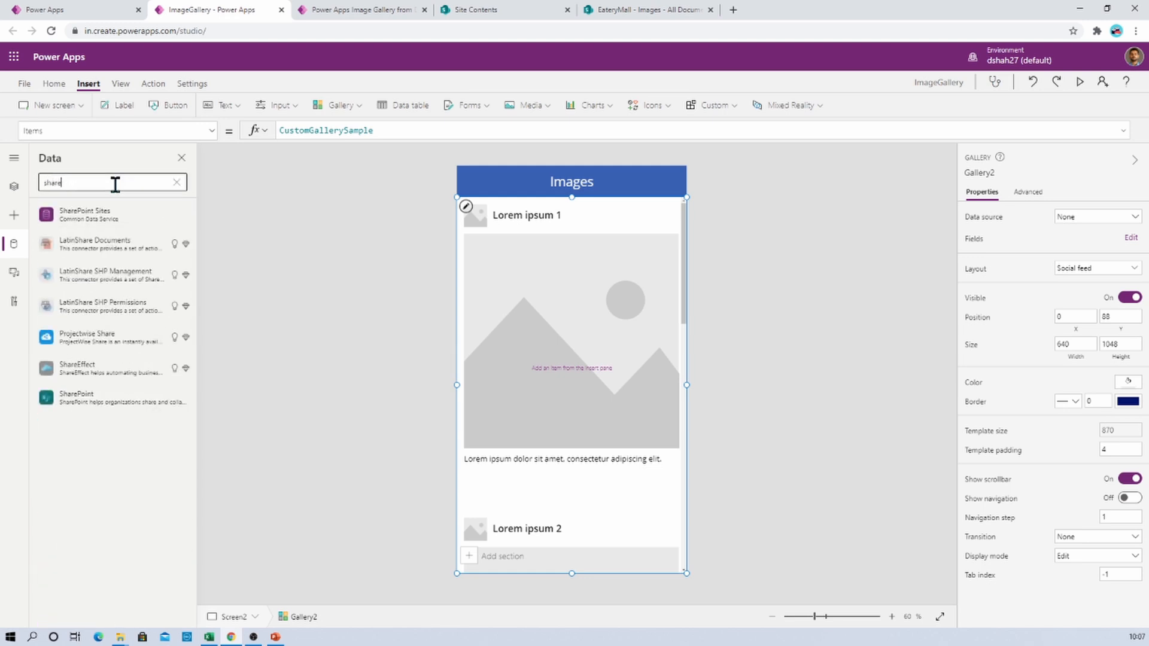
left_click(77, 397)
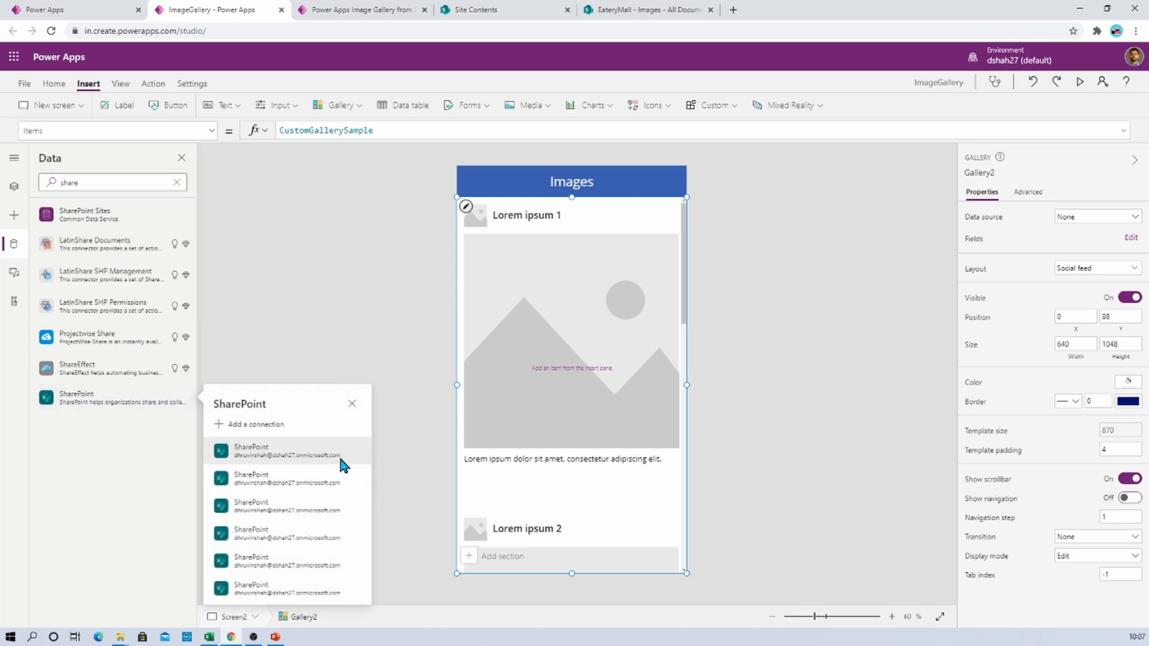
left_click(286, 451)
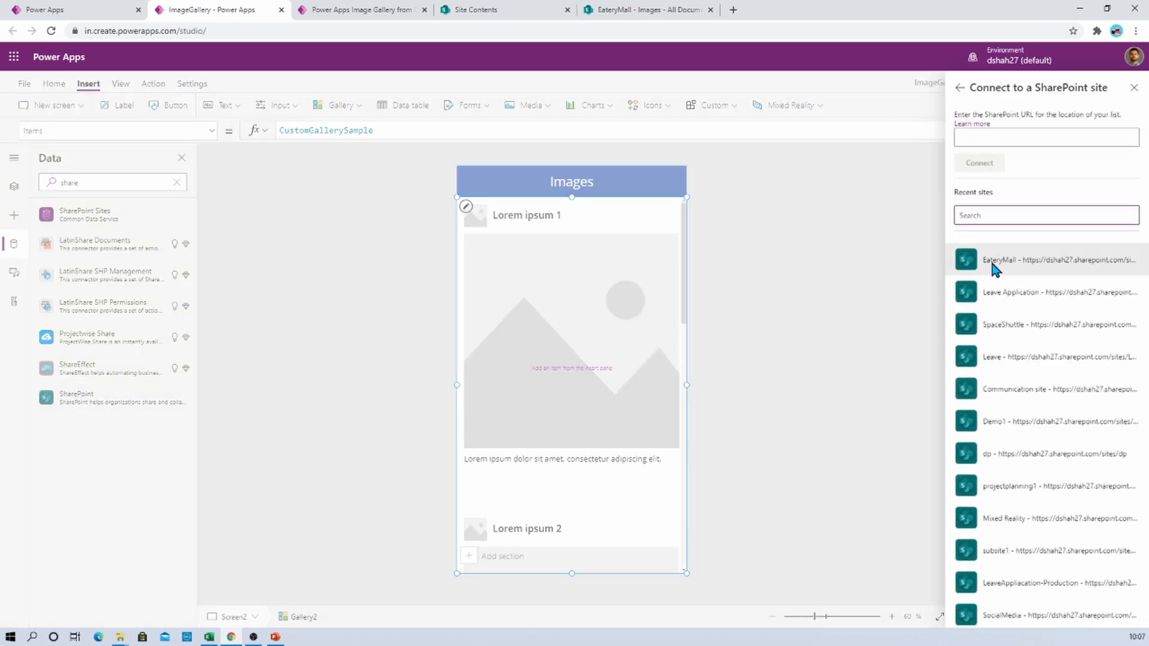
Connect the Images library from the EateryMall site as a data source.
left_click(1025, 260)
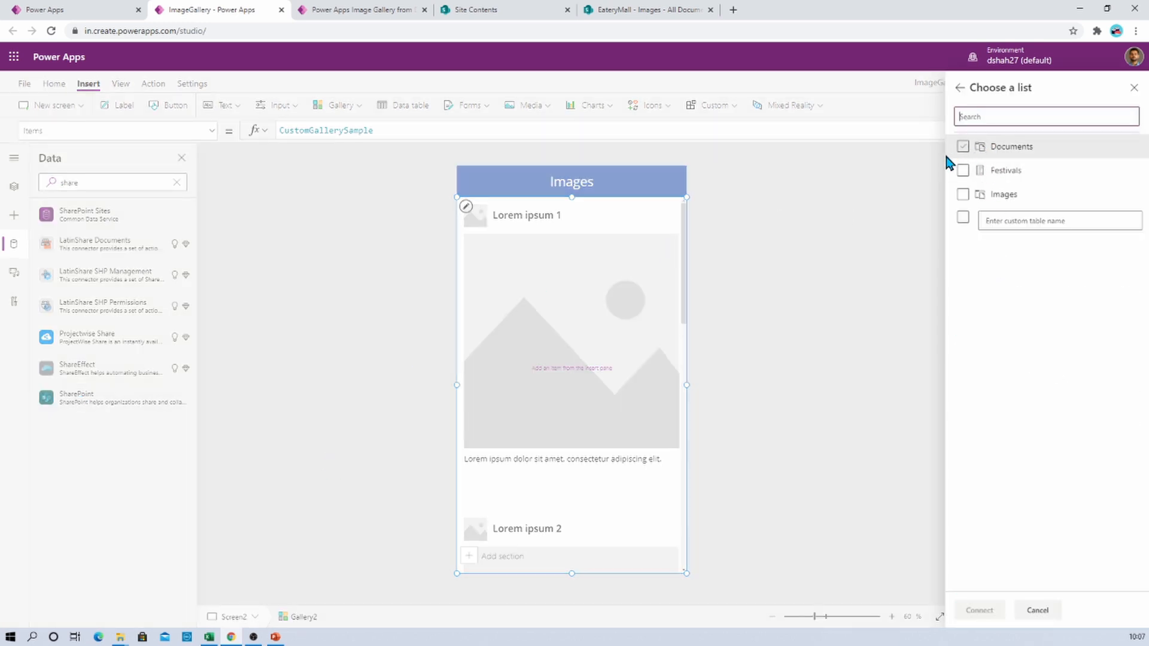
left_click(962, 194)
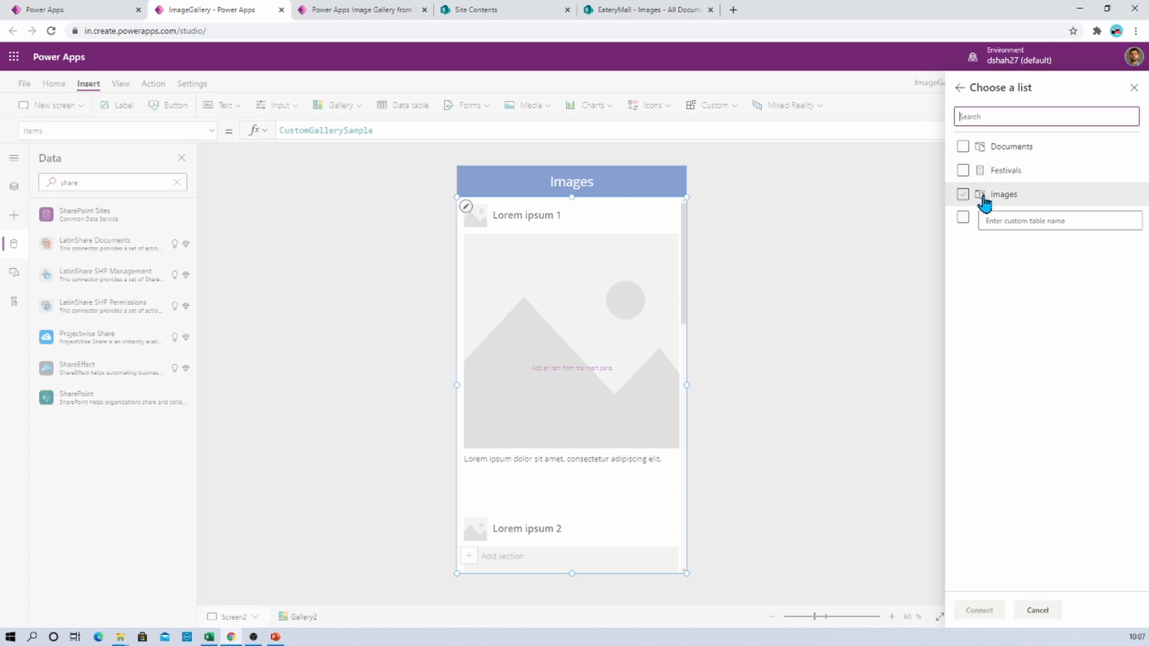
mouse_move(989, 200)
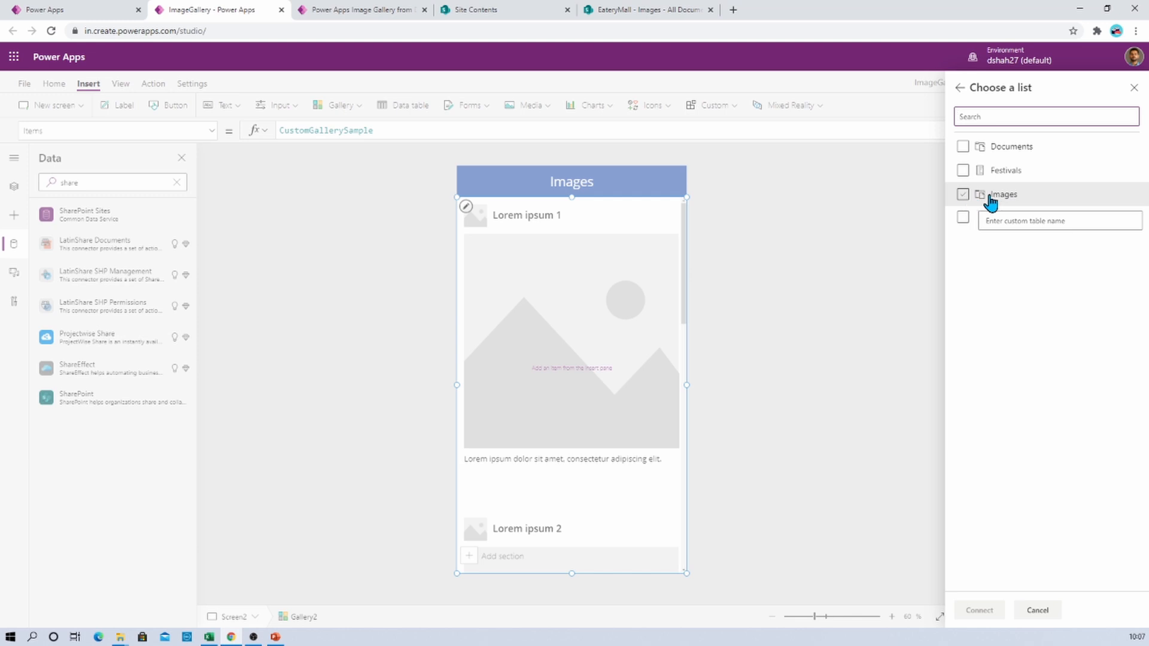
left_click(962, 193)
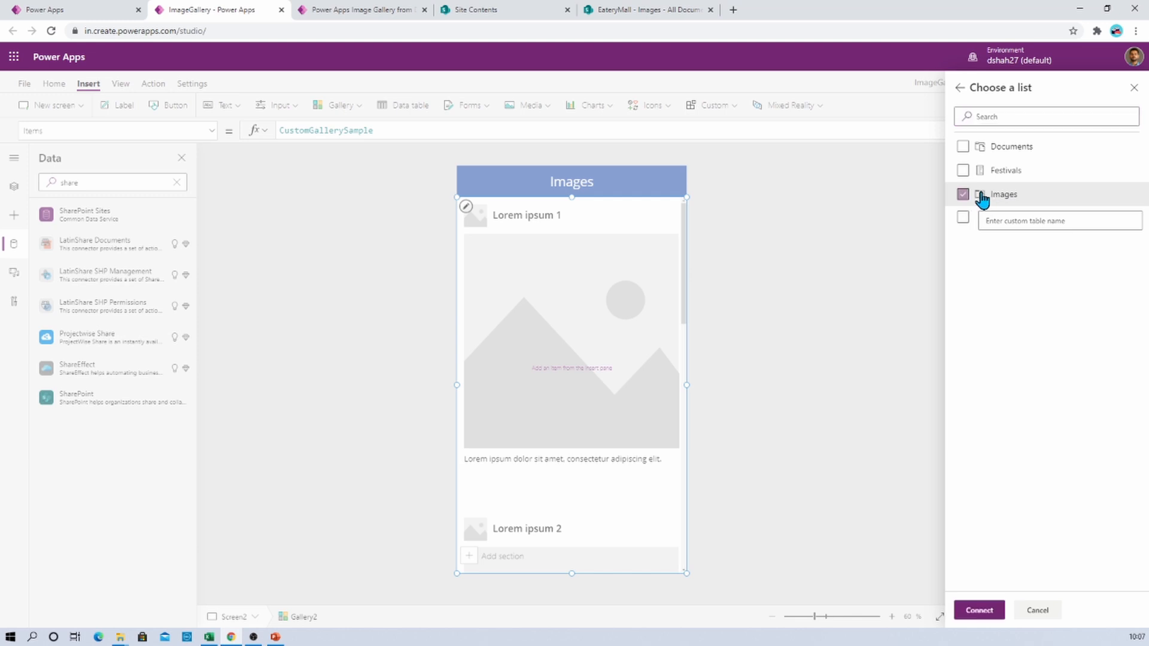
left_click(962, 194)
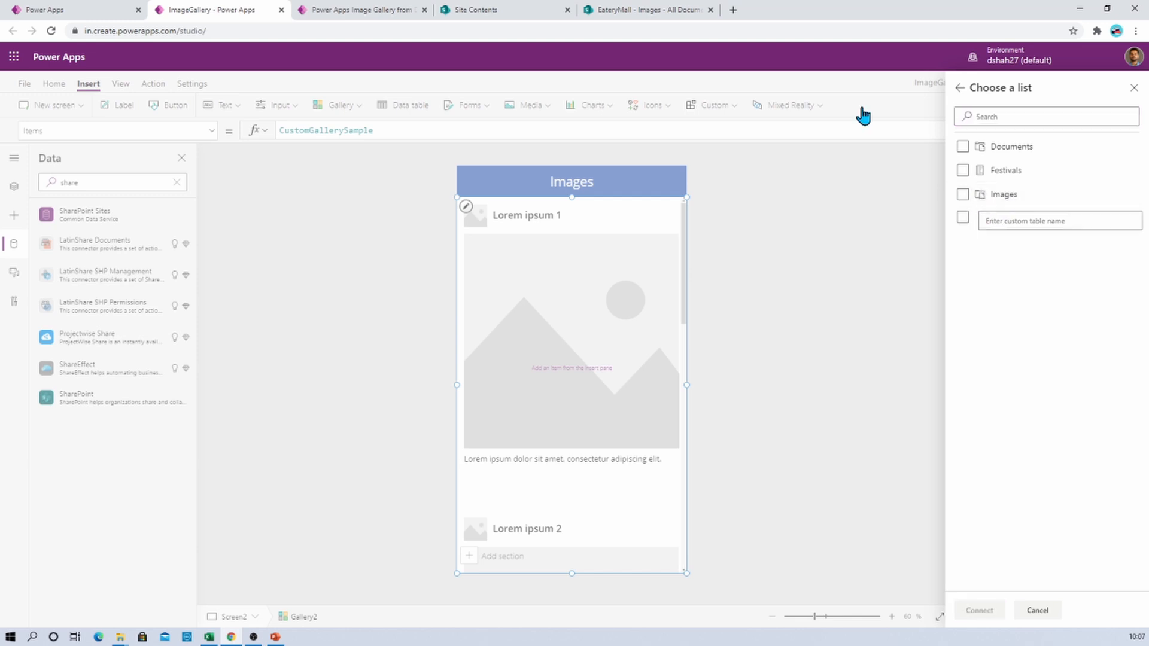
left_click(978, 609)
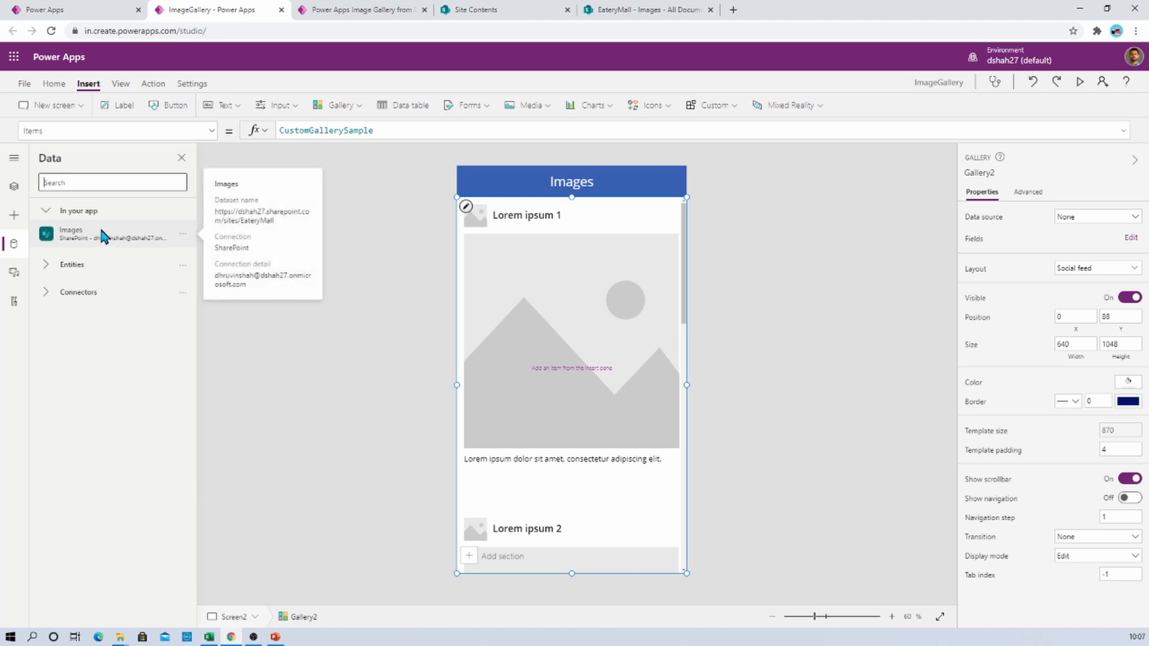
mouse_move(105, 247)
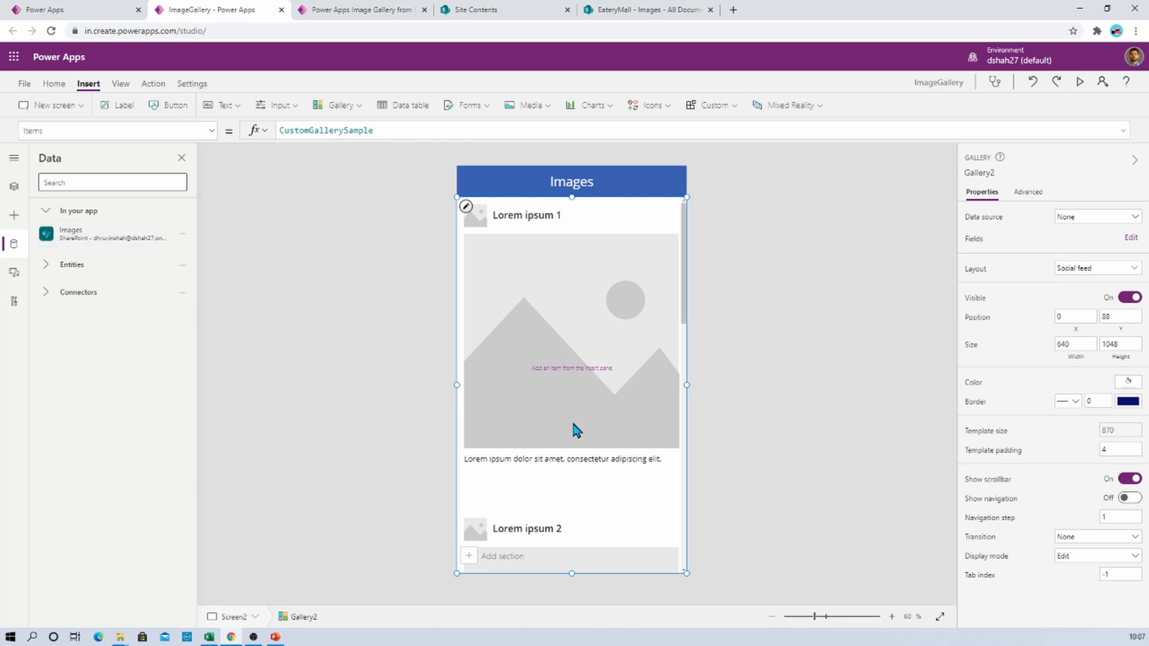
mouse_move(593, 232)
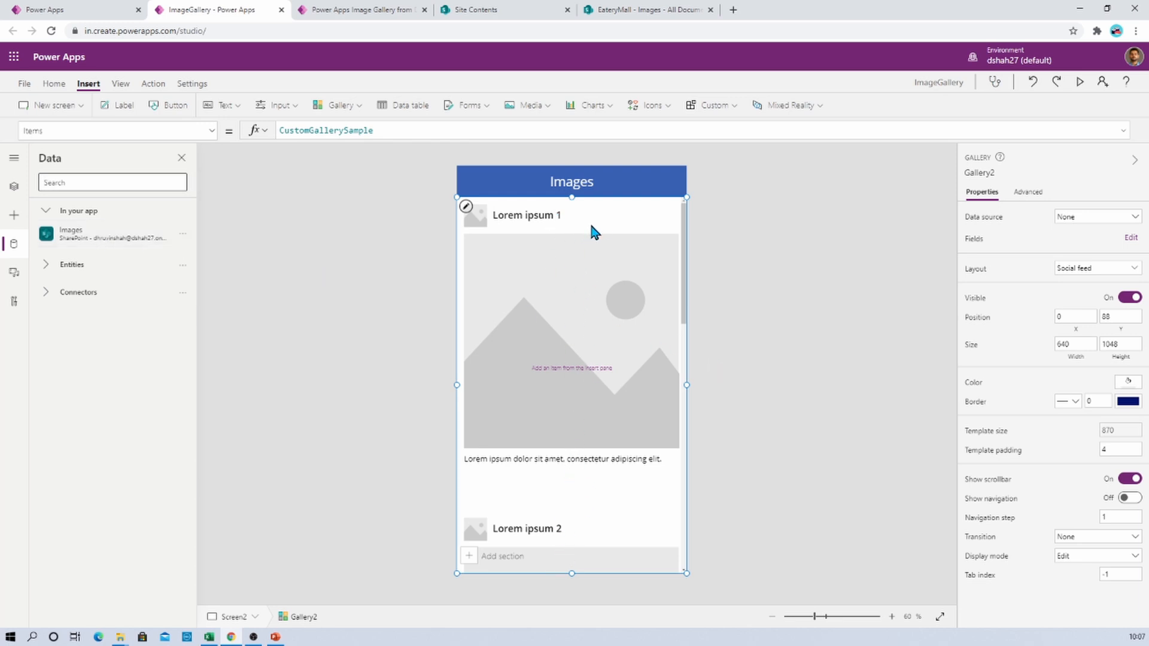
mouse_move(1144, 228)
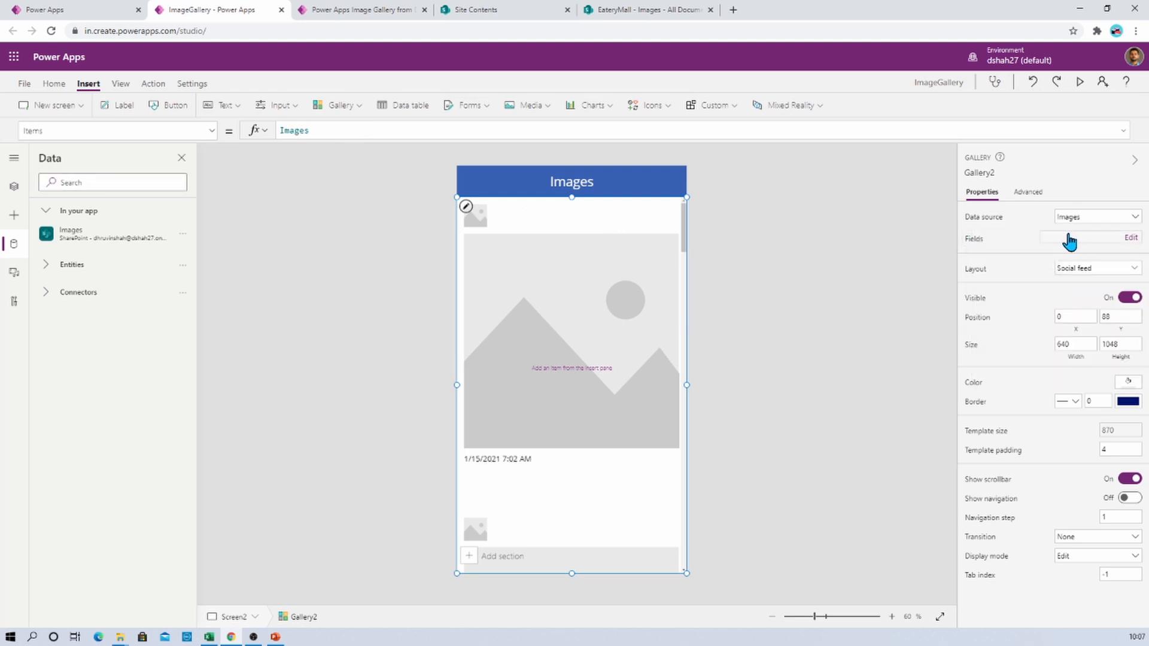
mouse_move(1100, 234)
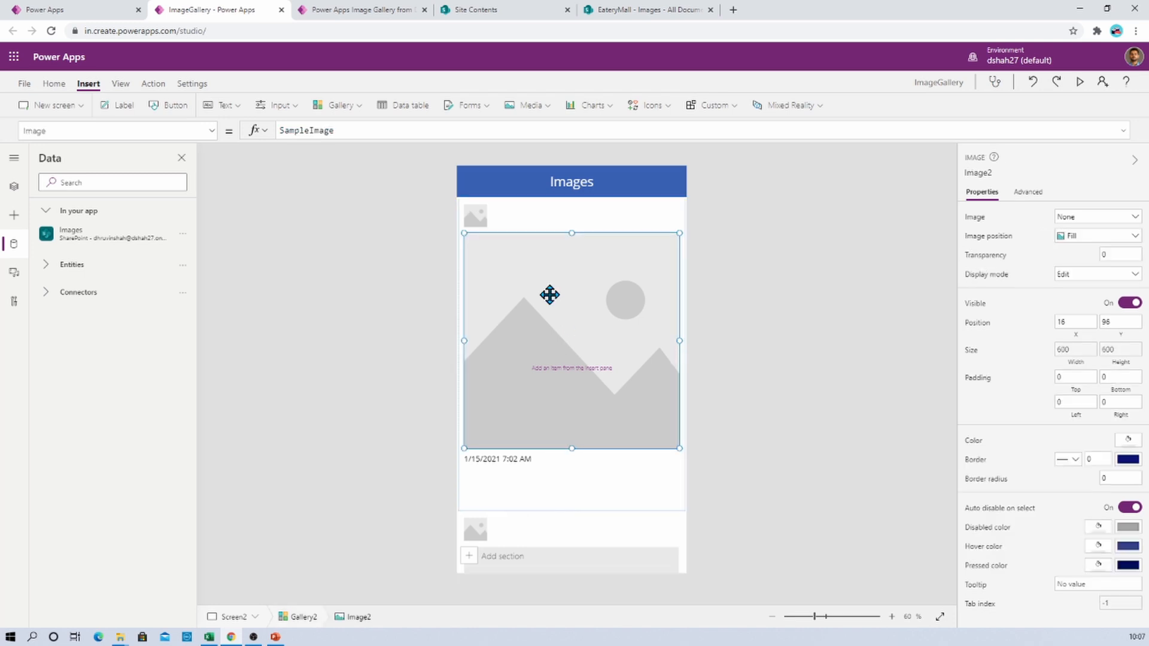
mouse_move(546, 345)
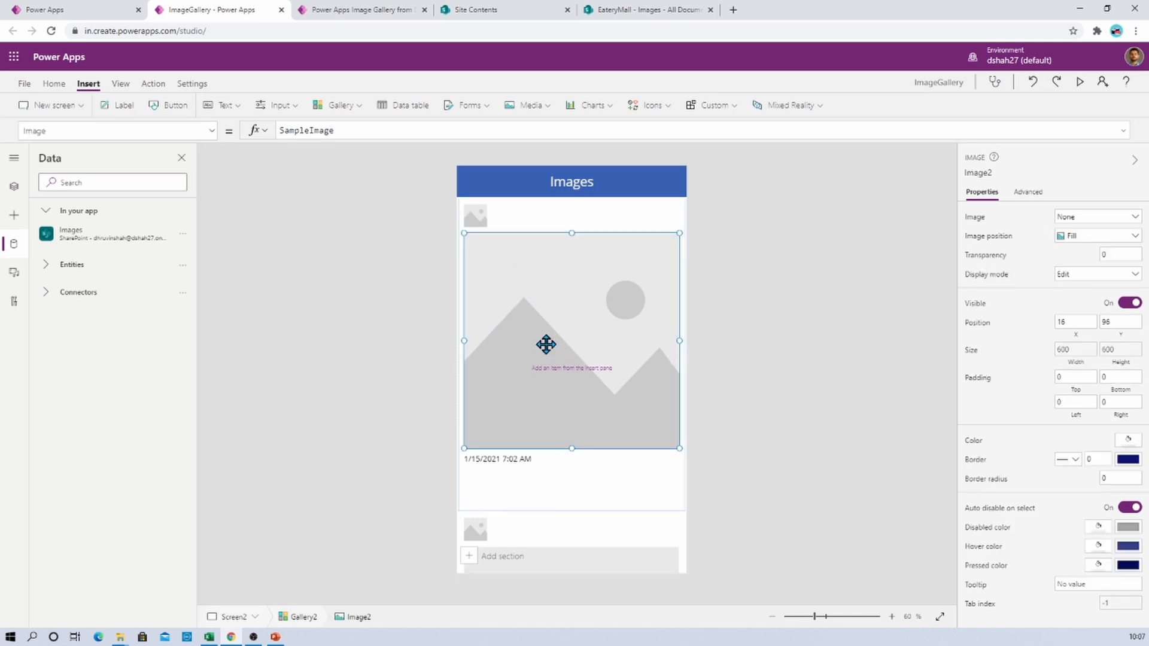
mouse_move(424, 218)
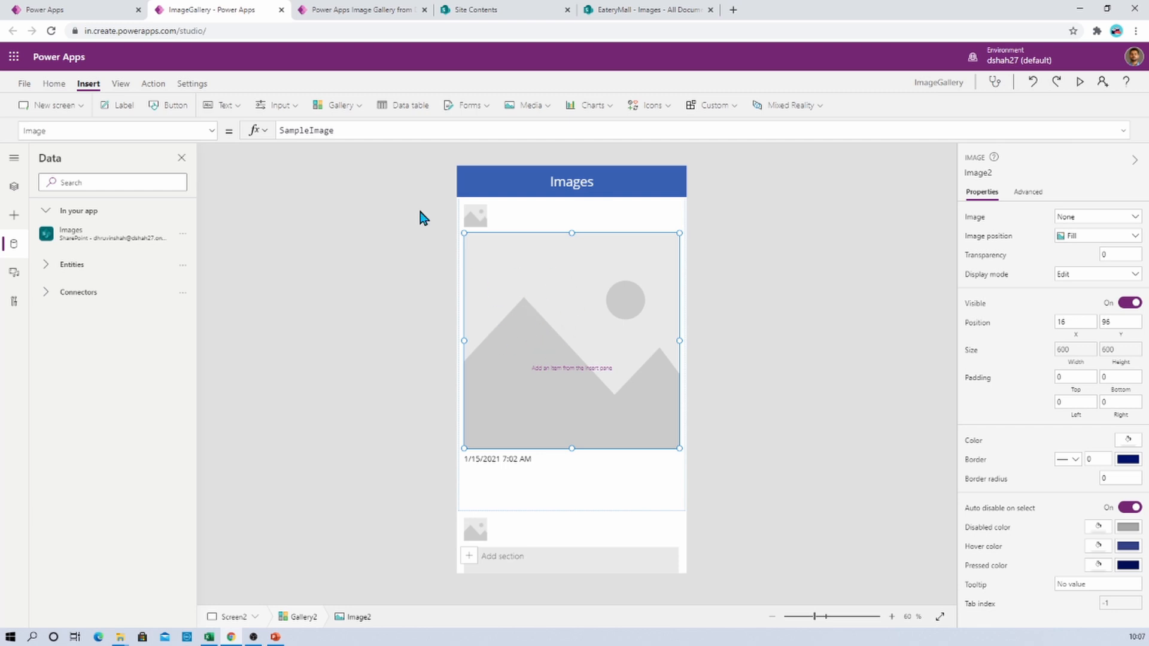
Set the large image's Image property to ThisItem.Thumbnail.Medium.
left_click(306, 129)
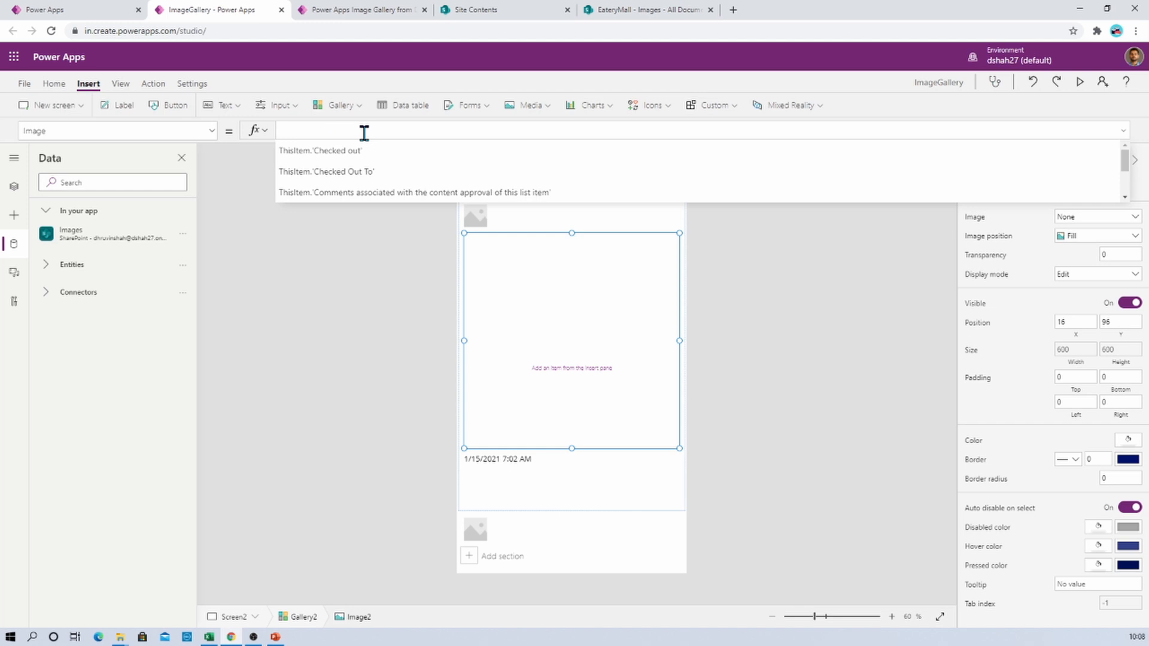
type("ThisItem.Thumbnail")
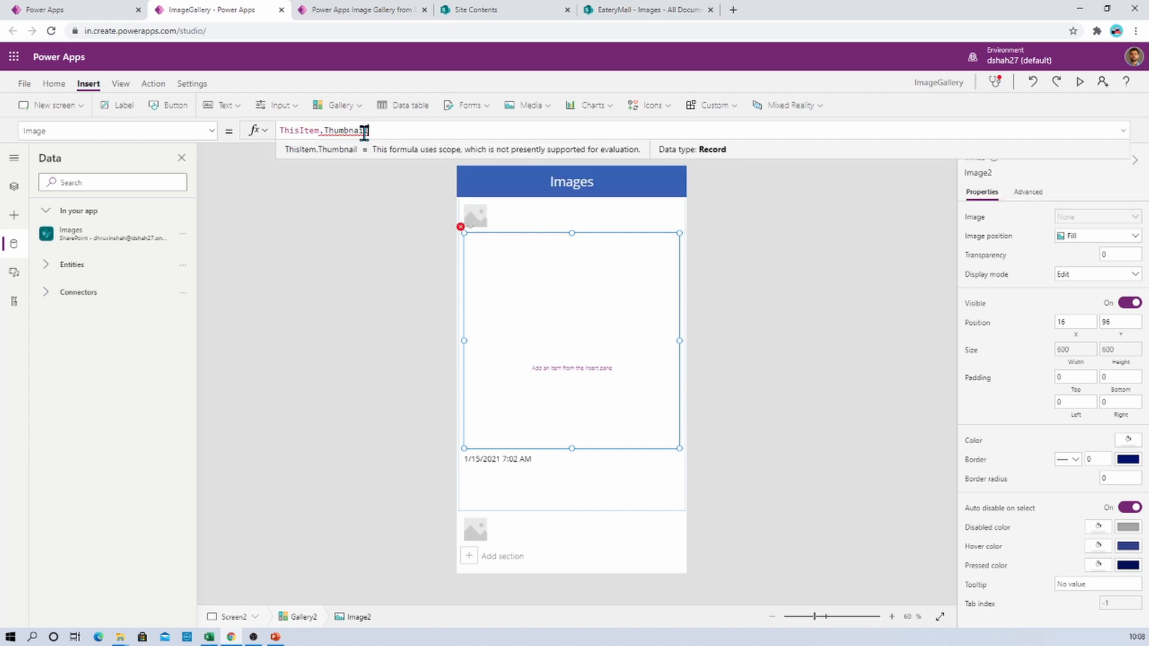
type(".Medium")
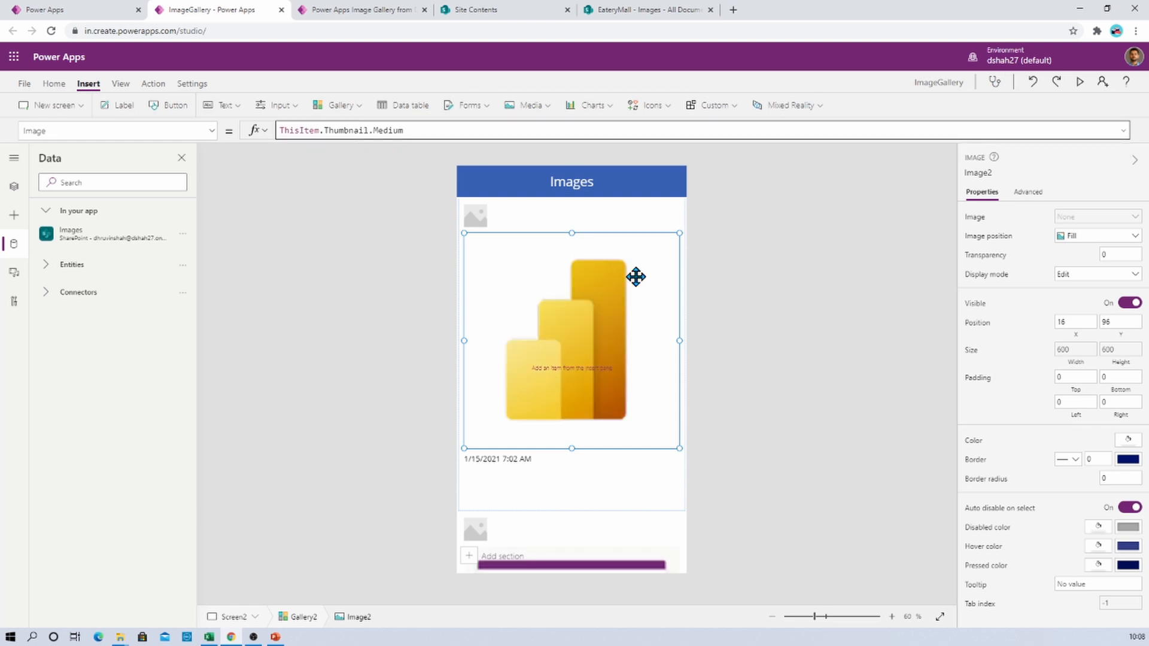
mouse_move(608, 397)
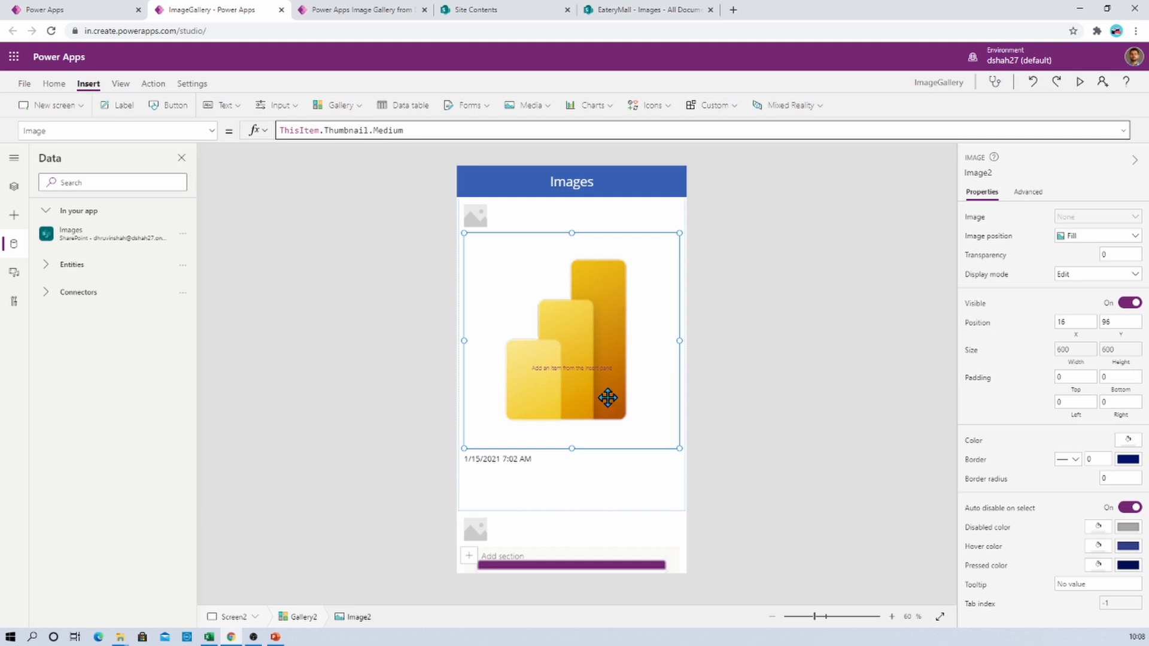
mouse_move(56, 224)
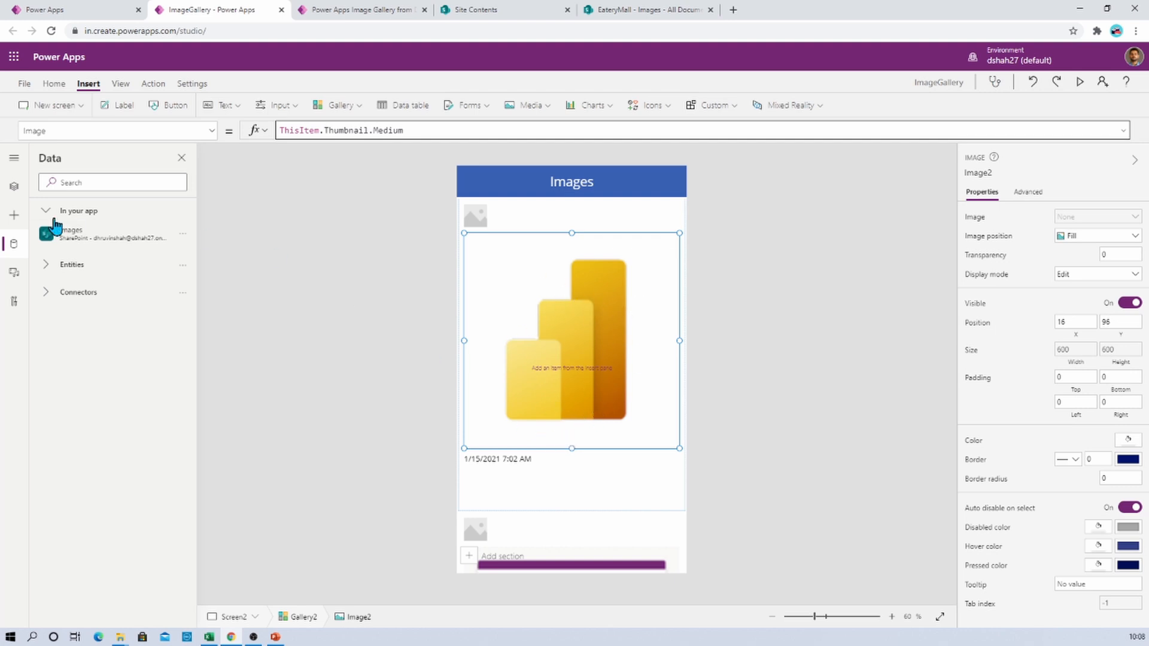
From Tree view, set ProfileImage2's Image to ThisItem.Thumbnail.Small.
left_click(13, 187)
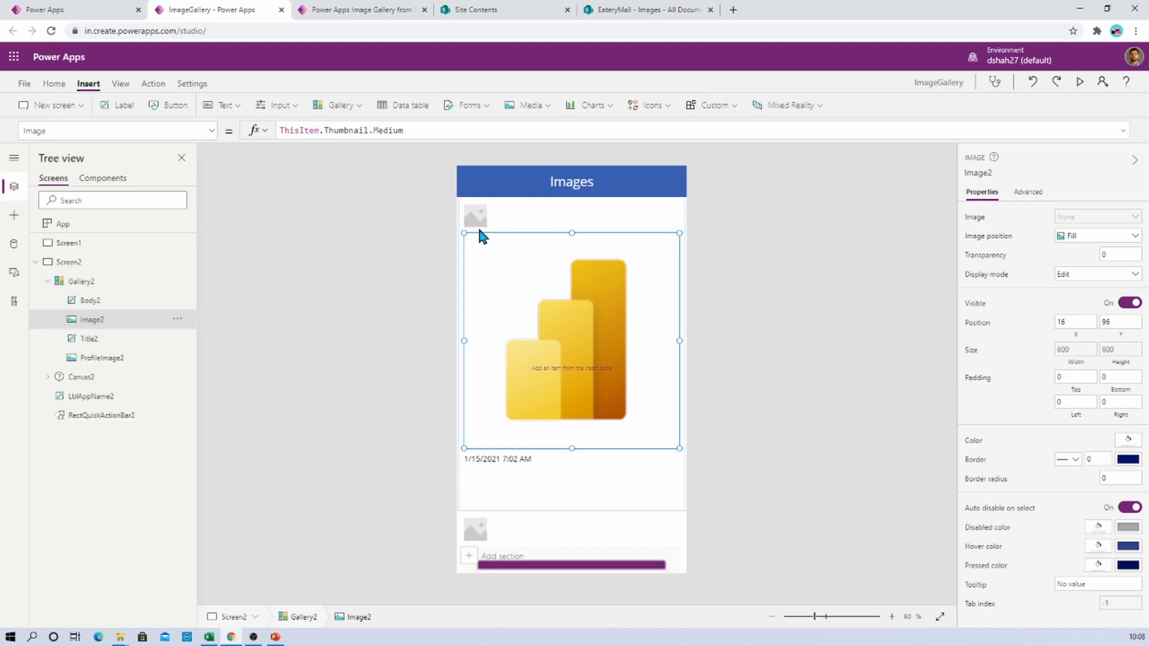
mouse_move(87, 339)
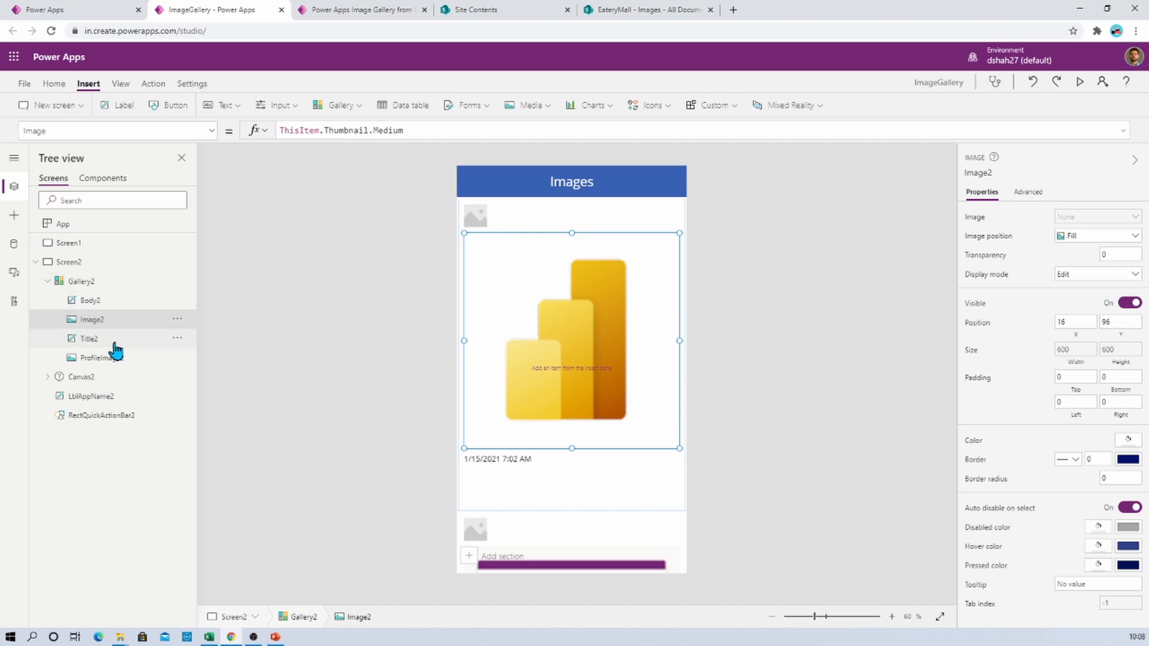
mouse_move(479, 227)
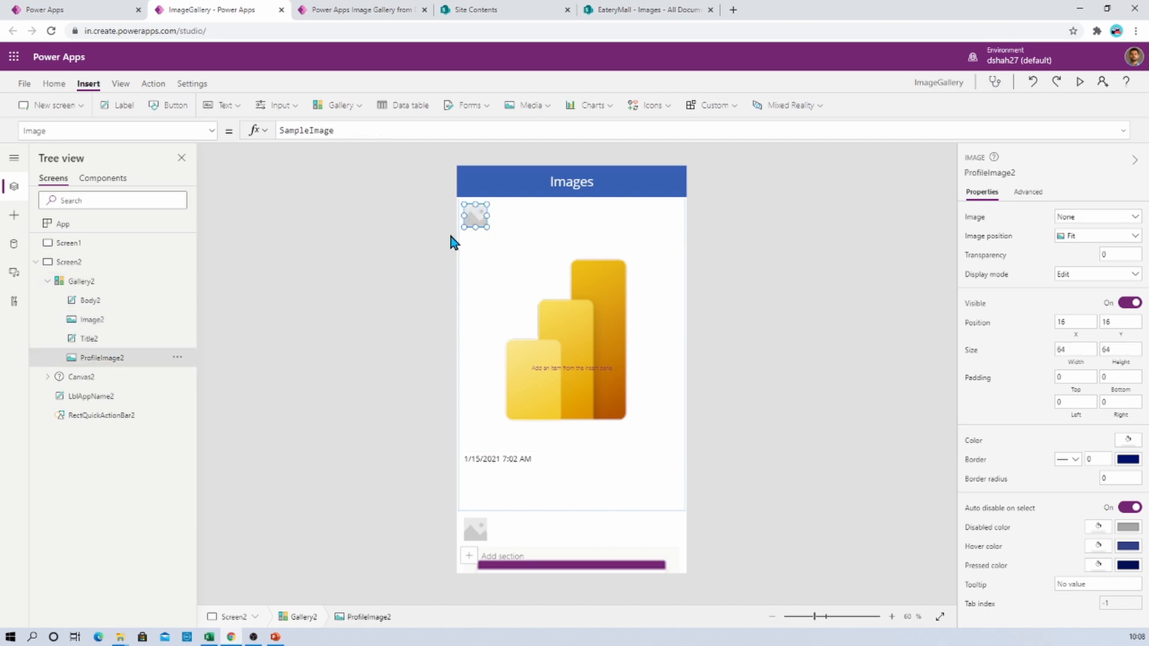
left_click(308, 131)
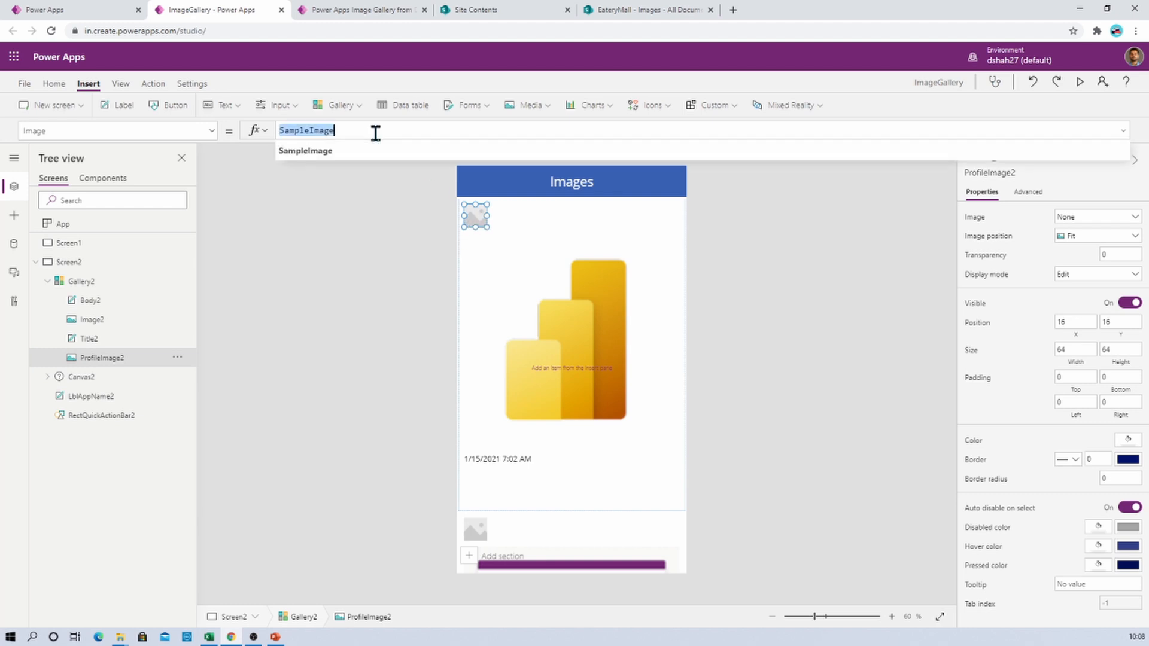
type("This")
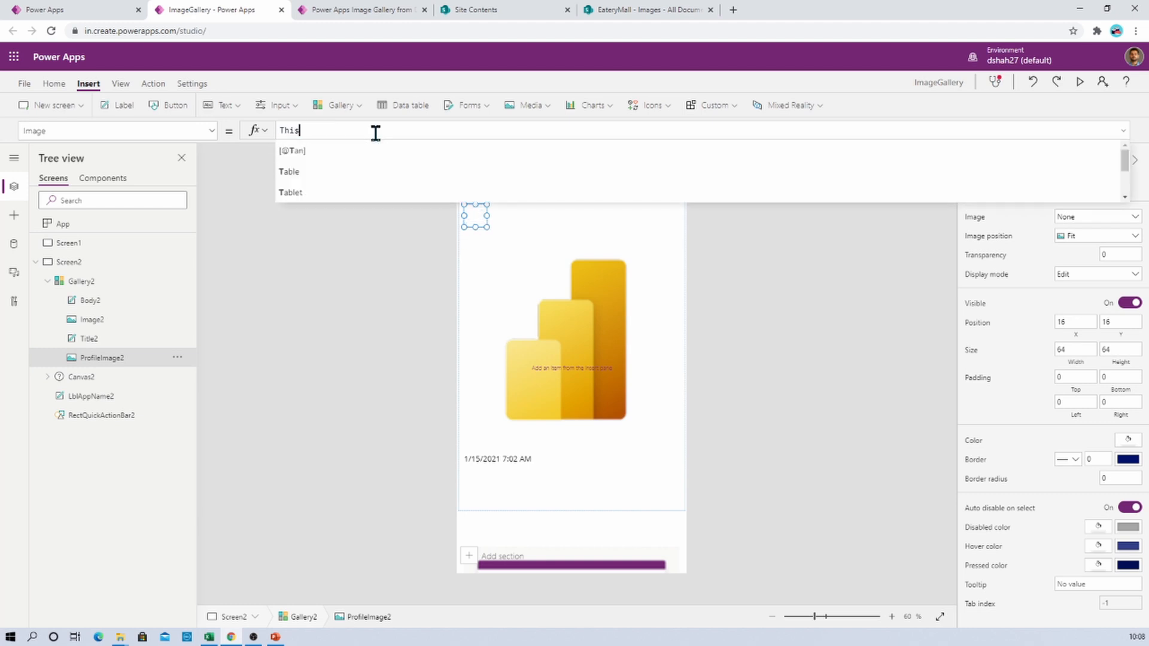
type("Item.")
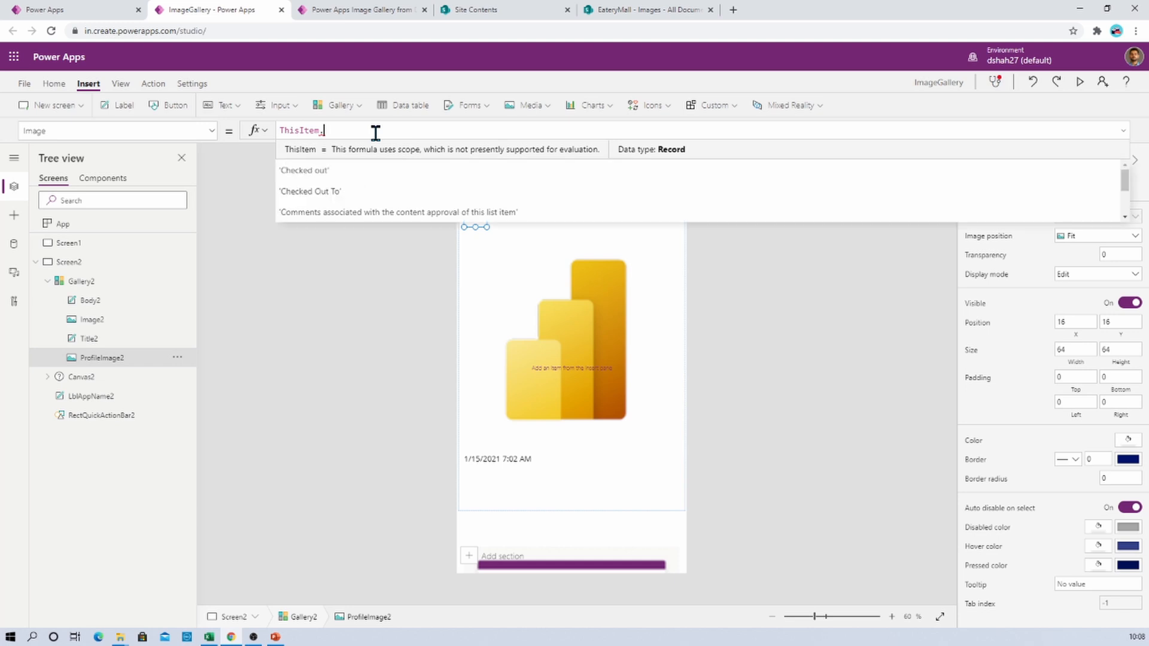
type("Thumbnail.")
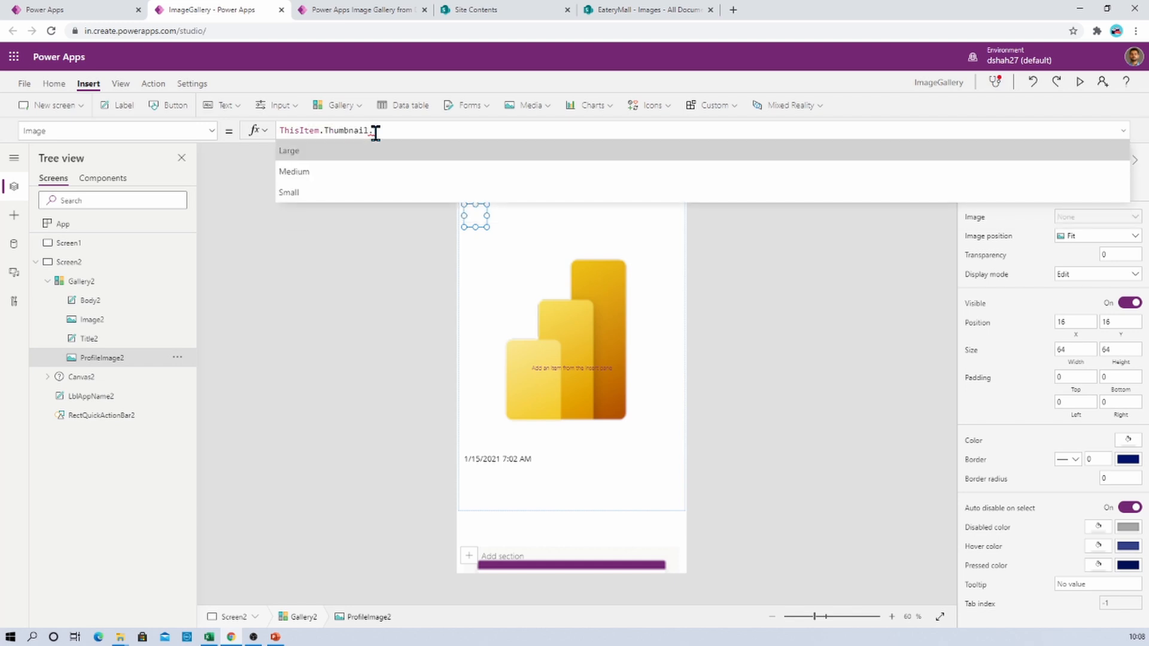
left_click(288, 192)
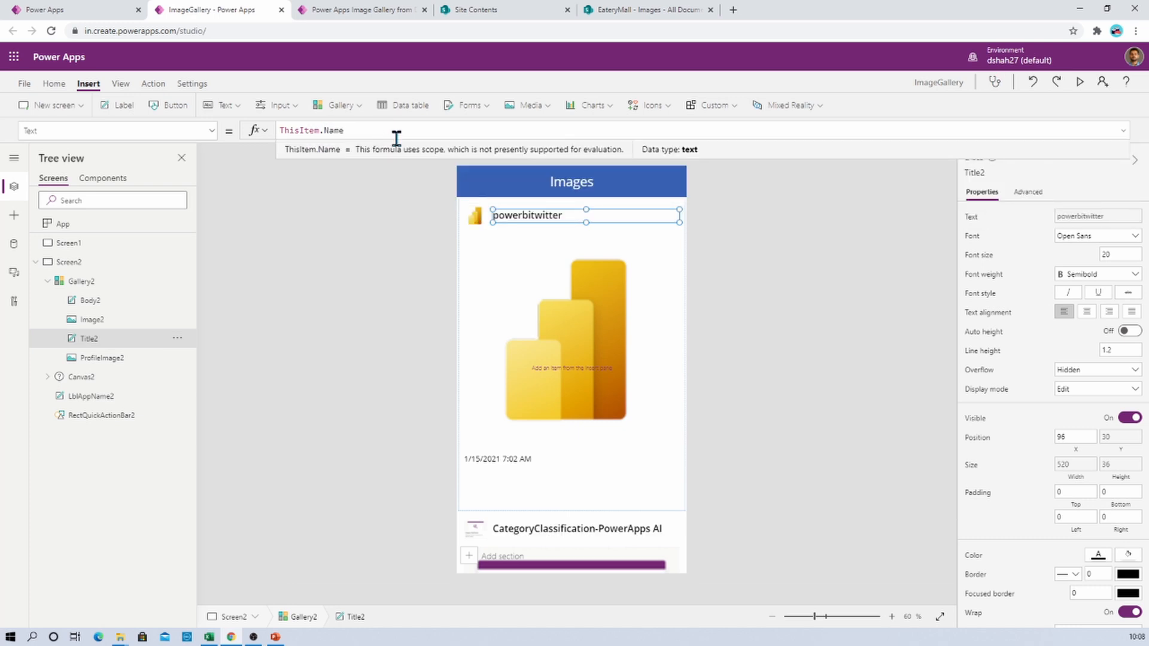
Run the app in preview and scroll through the gallery items like Form-Processing.
left_click(68, 262)
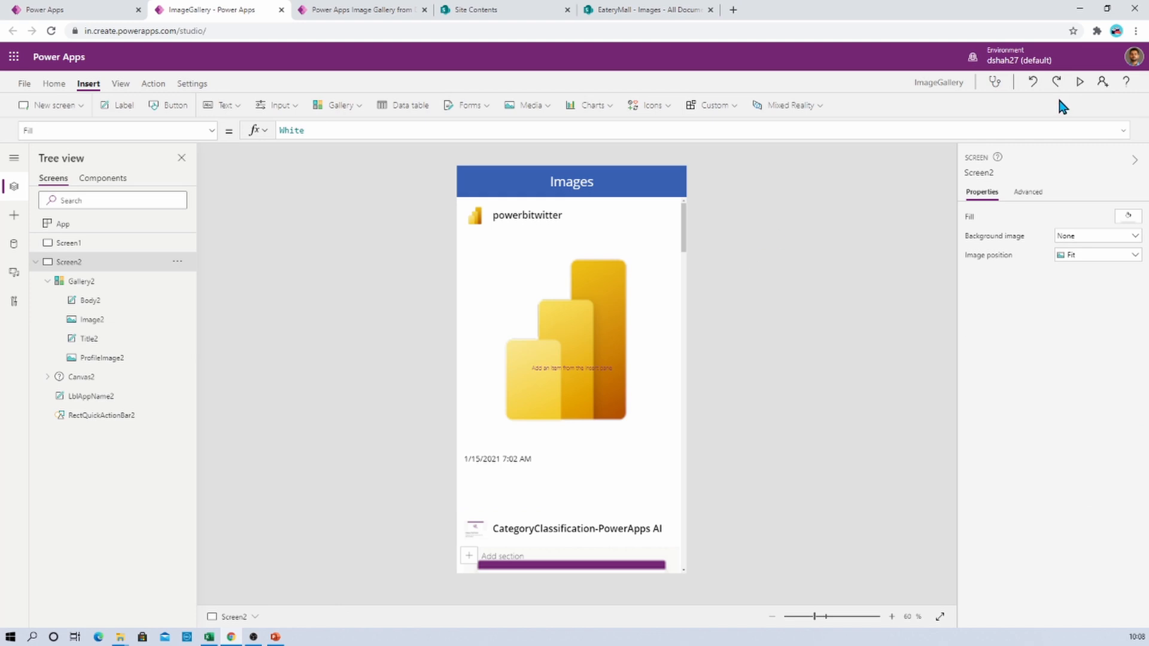
left_click(1078, 82)
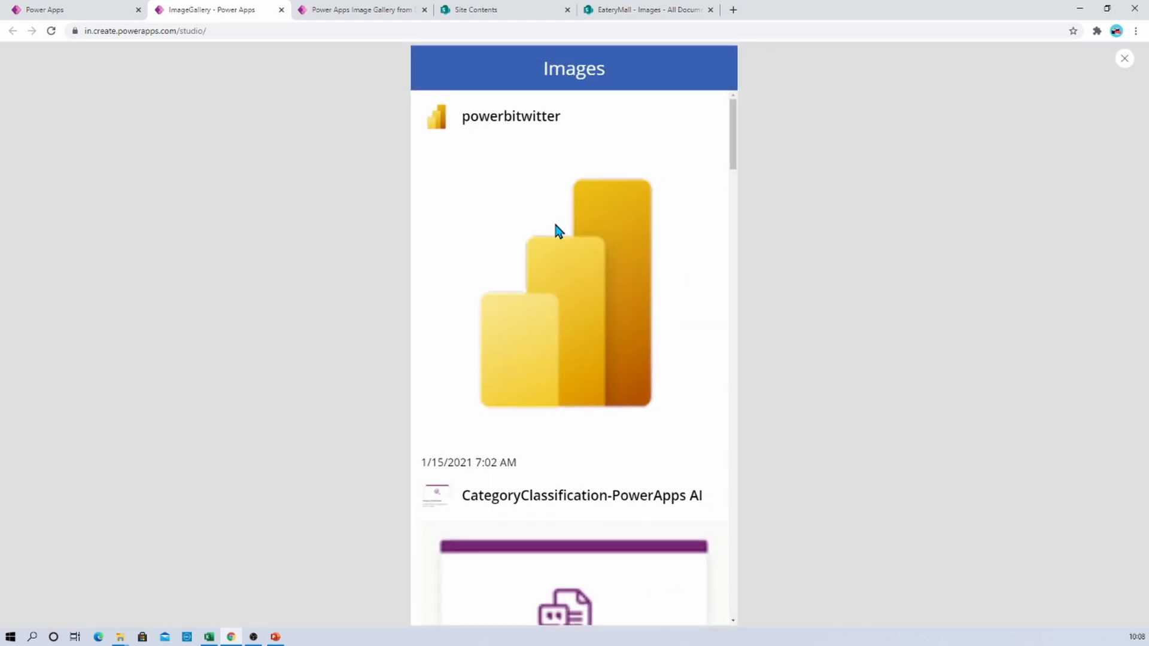
scroll("down", 3)
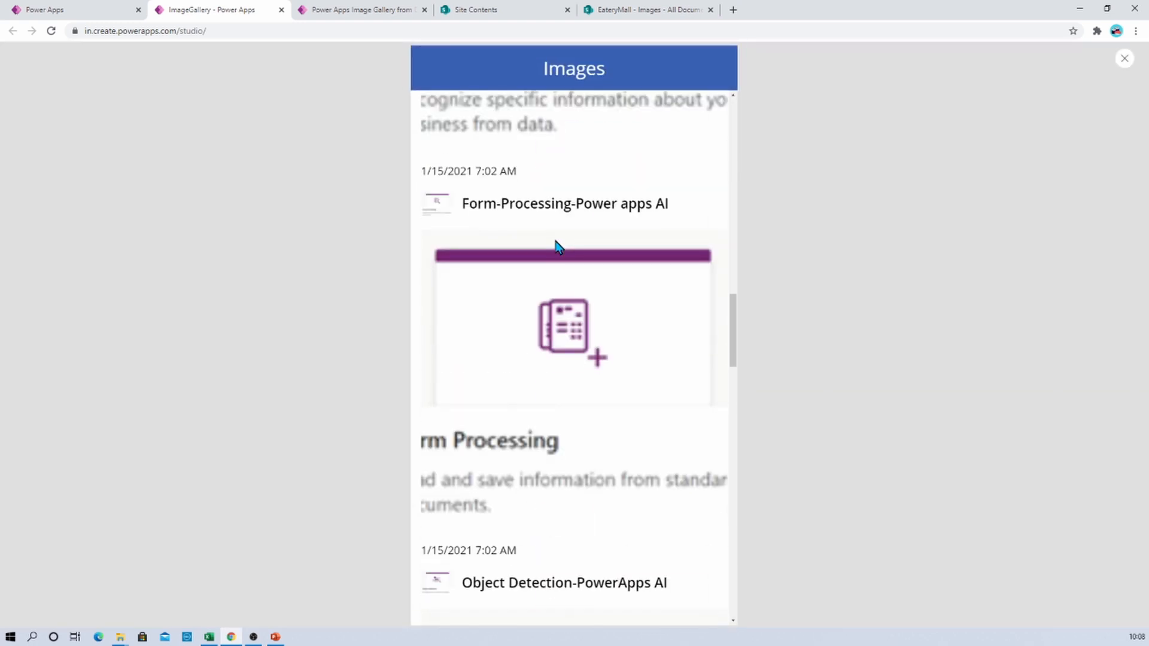
scroll("down", 3)
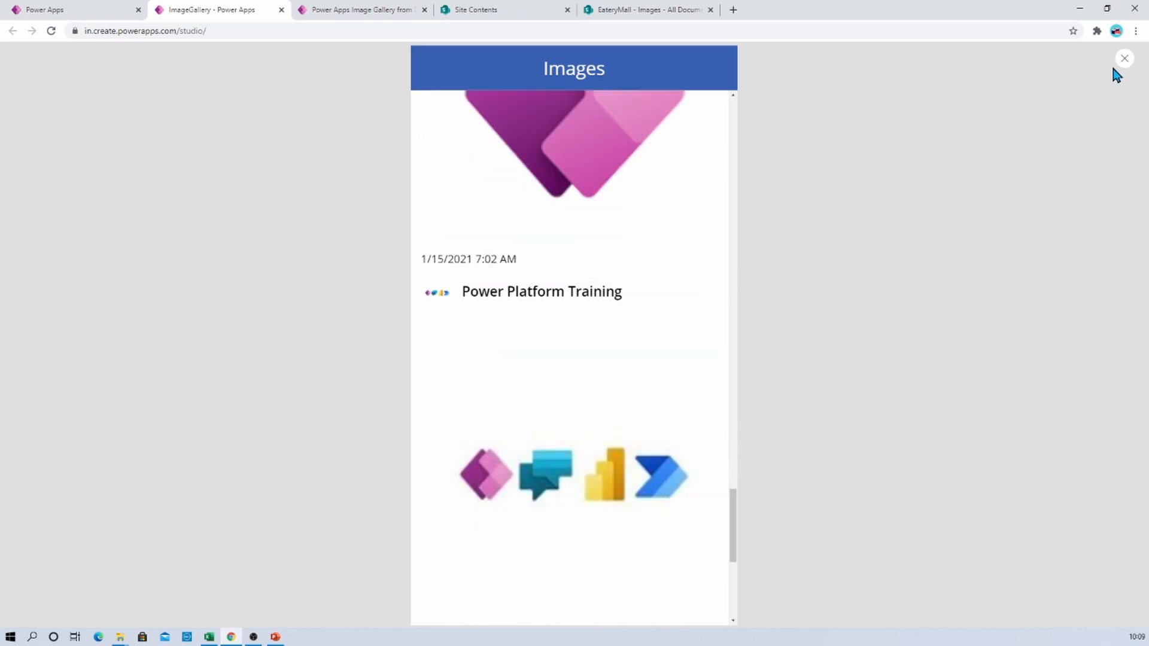
Leave preview and change Image2's formula to ThisItem.Thumbnail.Small.
left_click(1123, 58)
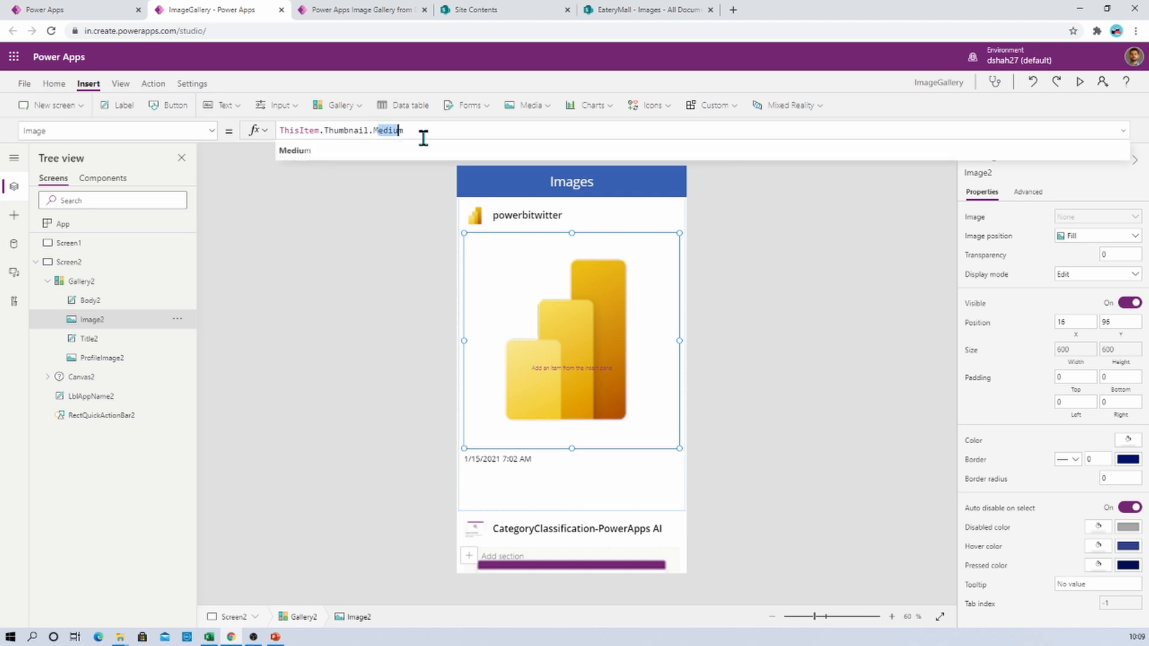
type("ThisItem.Thumbnail.M")
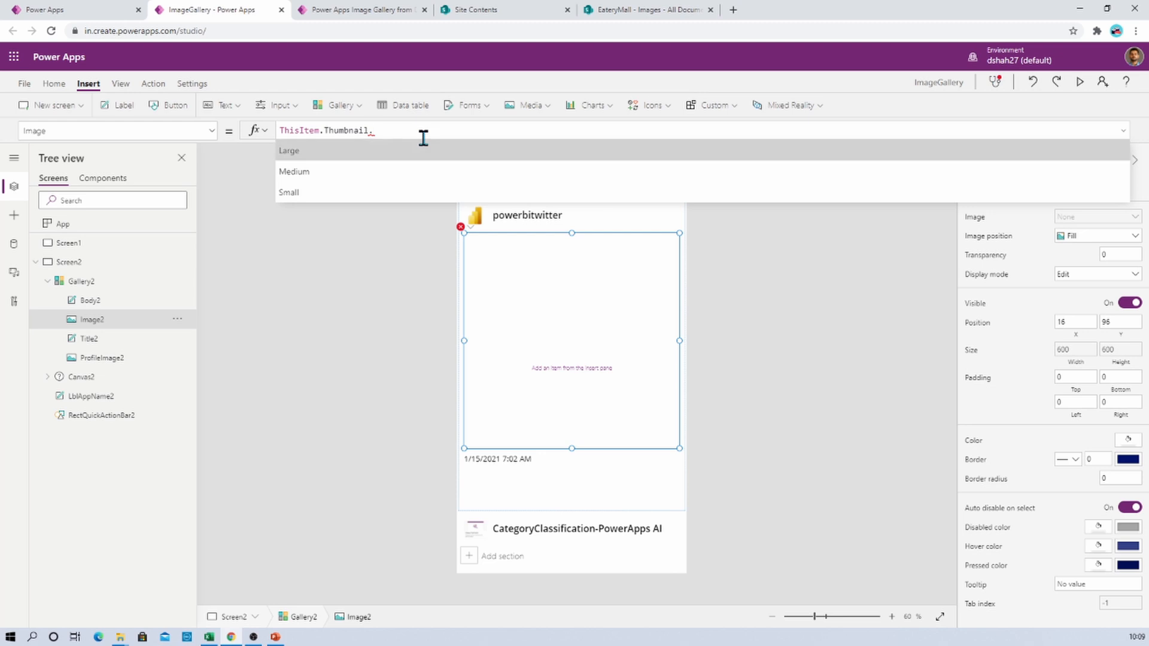
left_click(289, 191)
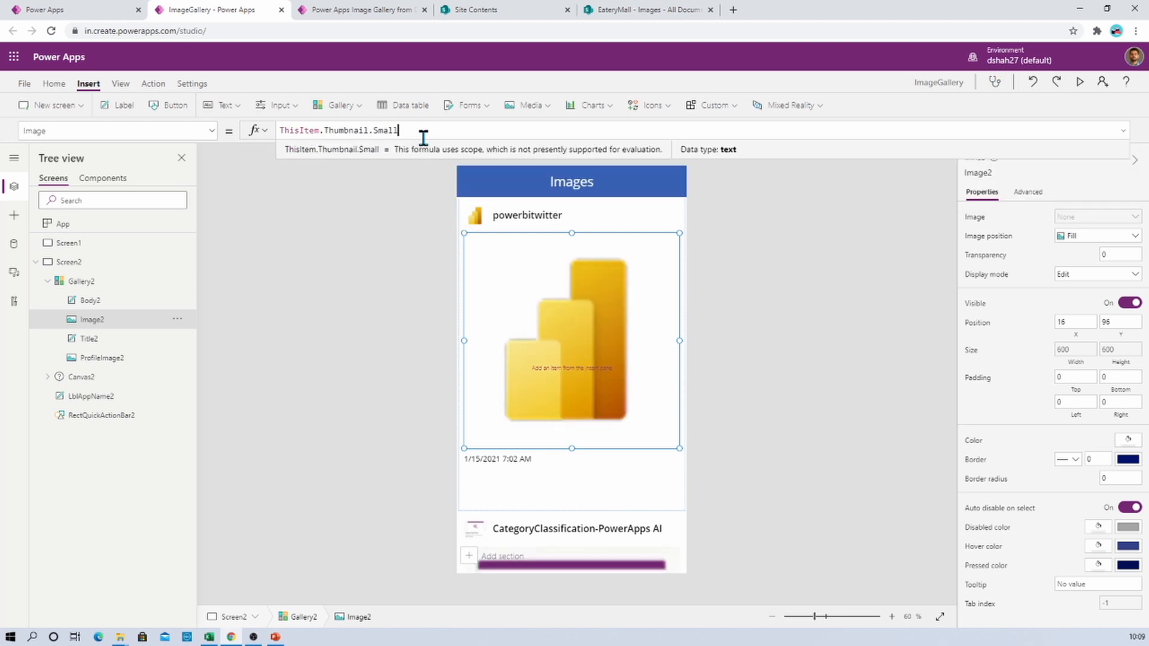
left_click(776, 296)
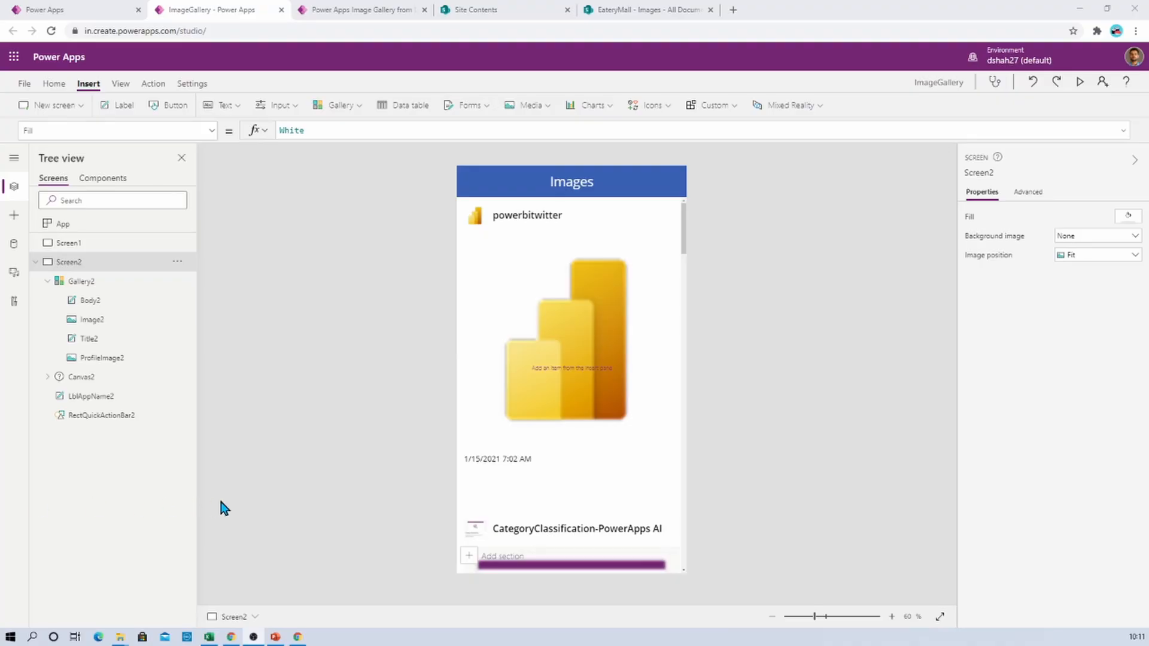
mouse_move(523, 507)
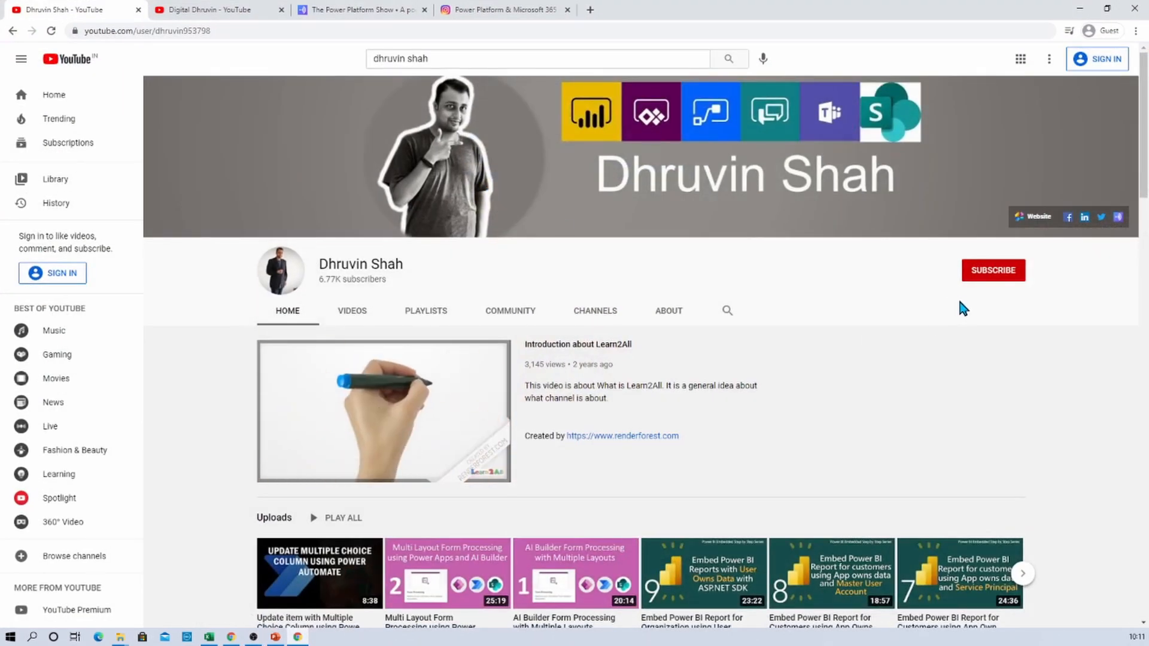
mouse_move(989, 312)
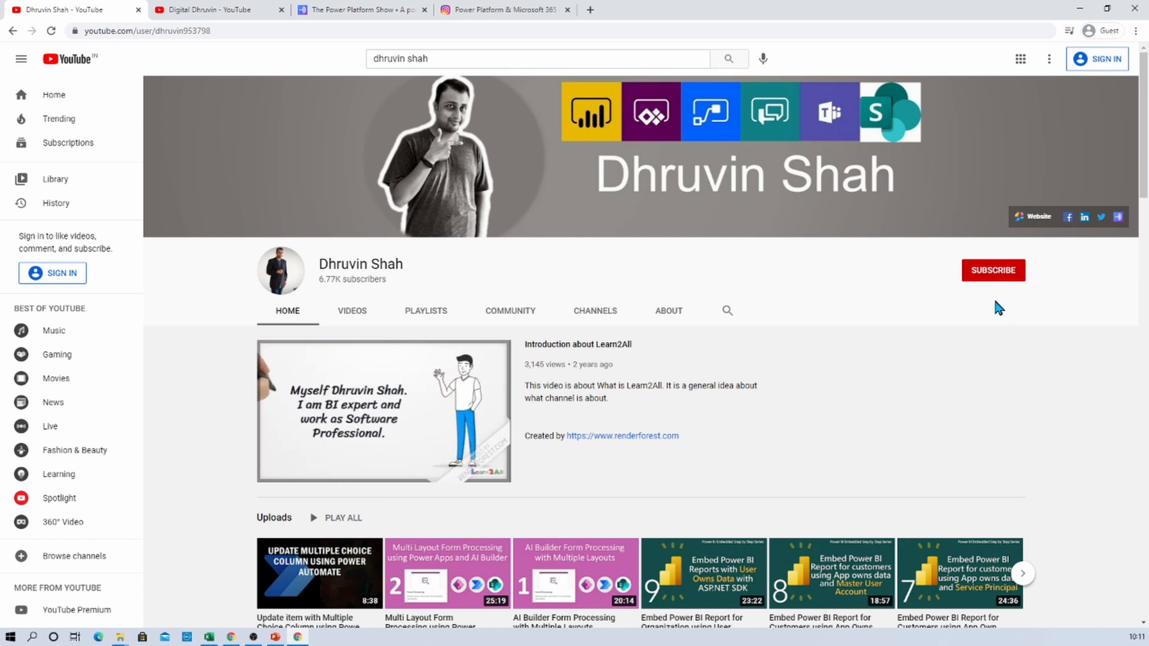
mouse_move(1067, 216)
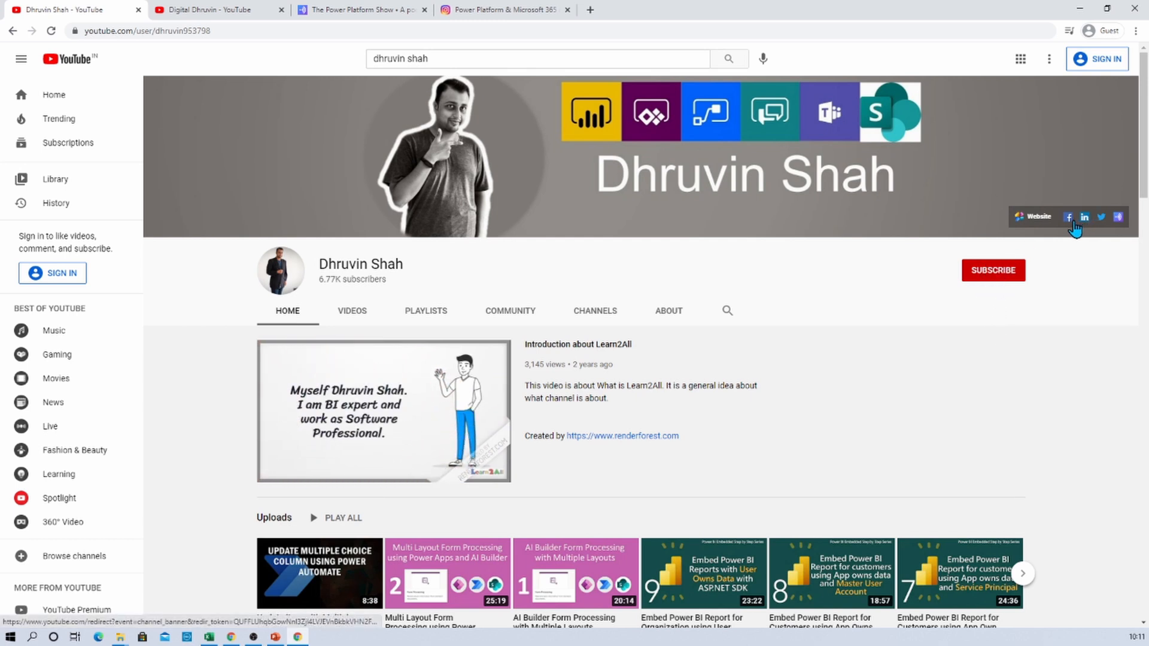
mouse_move(1101, 228)
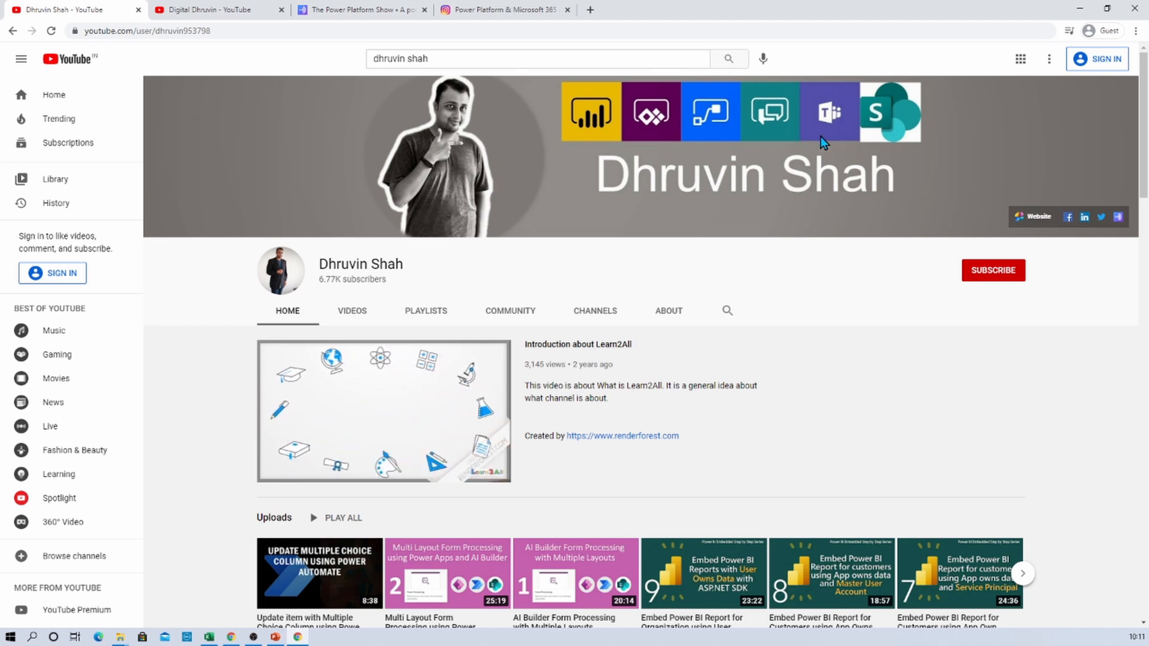
mouse_move(883, 143)
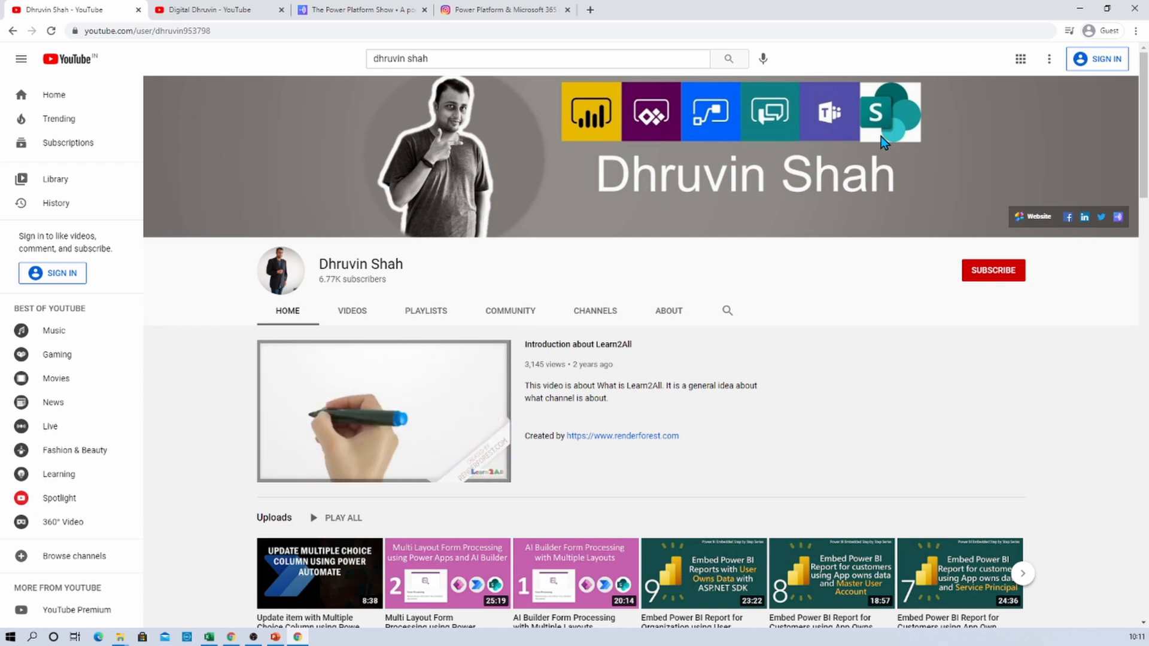
mouse_move(1032, 216)
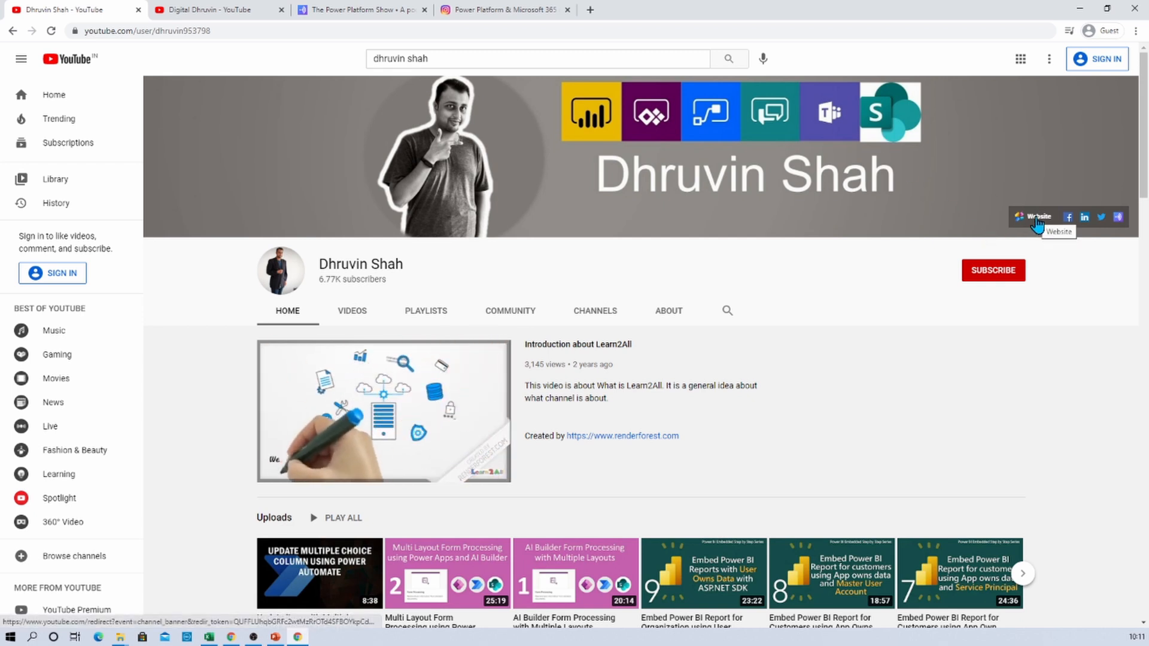
Open the Power Platform Training website from the channel banner's link.
left_click(1033, 217)
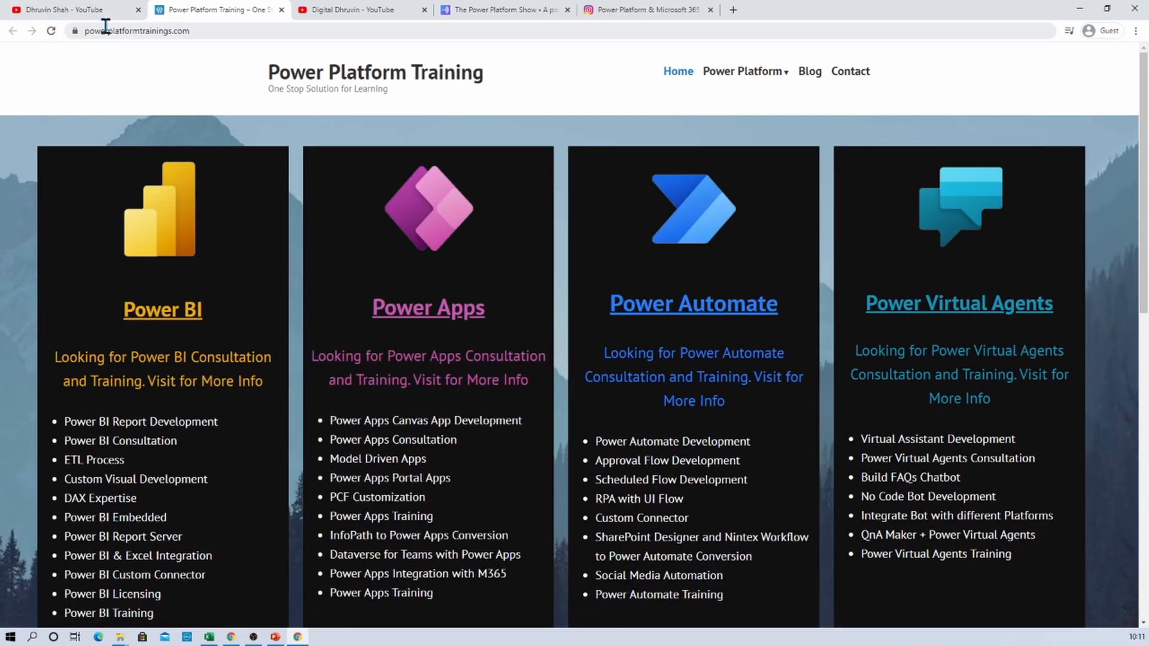
Return from the Power Platform Training site to Dhruvin Shah's YouTube channel page.
left_click(73, 10)
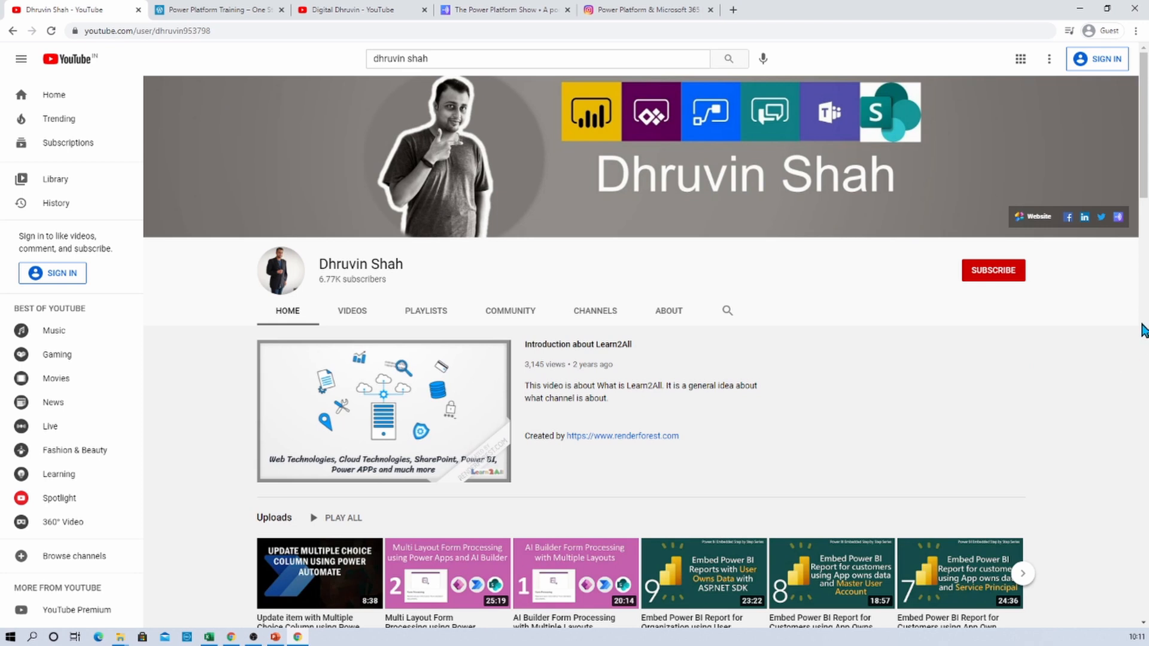
mouse_move(1121, 291)
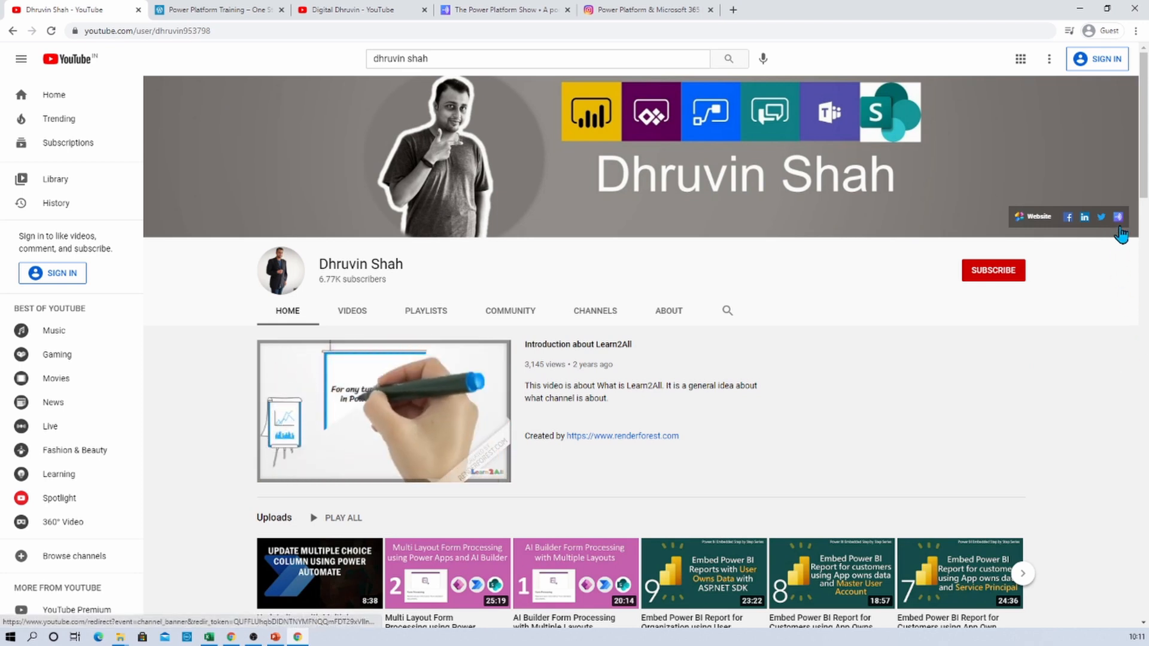
Bring up The Power Platform Show podcast page on Anchor from the channel's banner link.
left_click(502, 10)
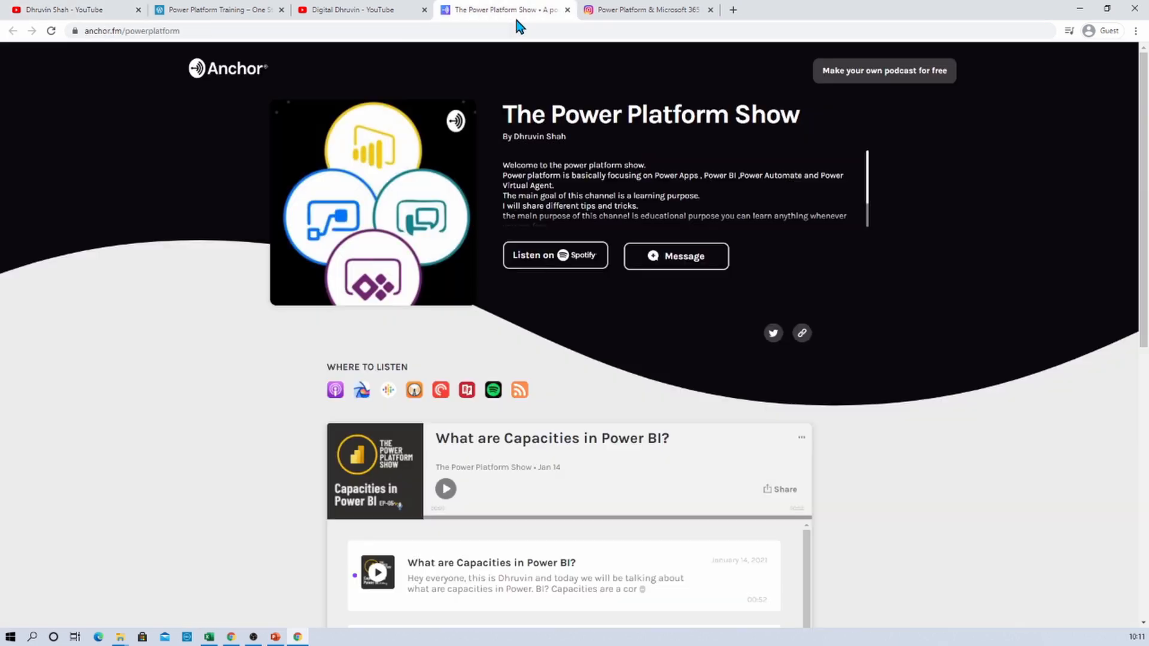
mouse_move(386, 275)
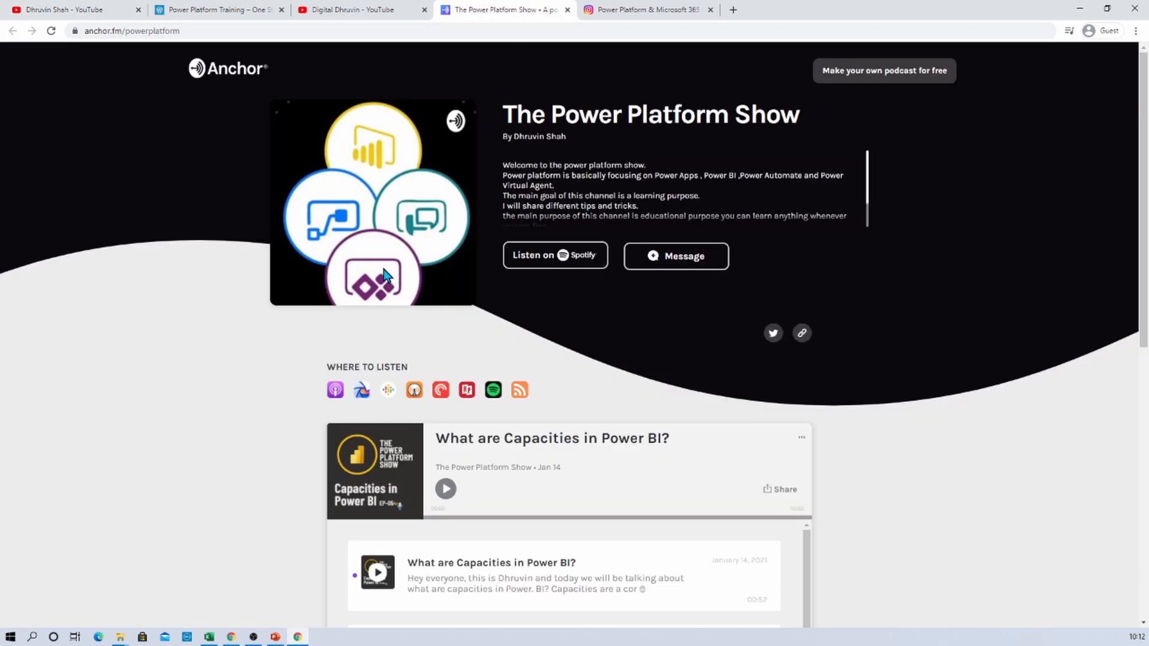
mouse_move(575, 368)
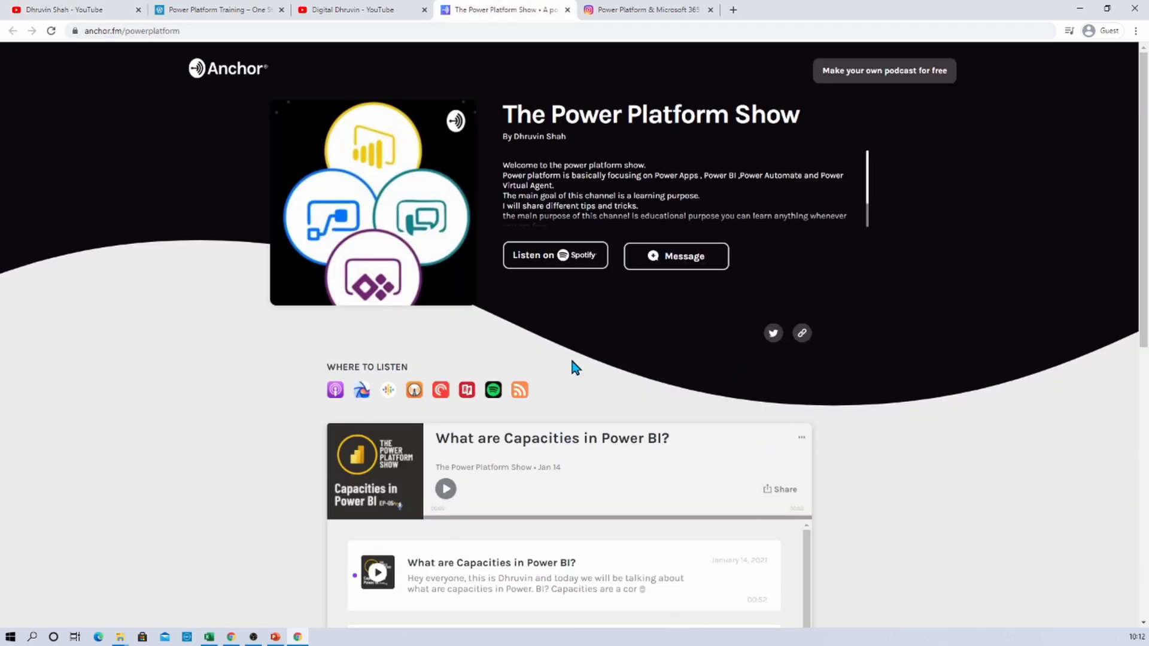
mouse_move(313, 397)
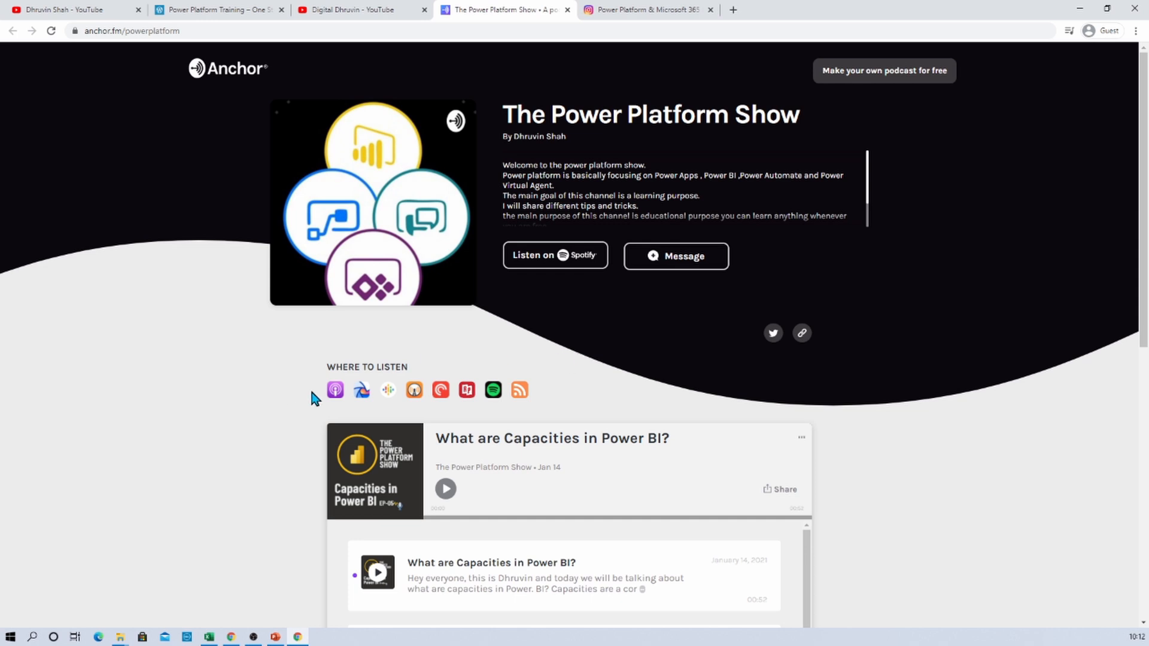
mouse_move(518, 388)
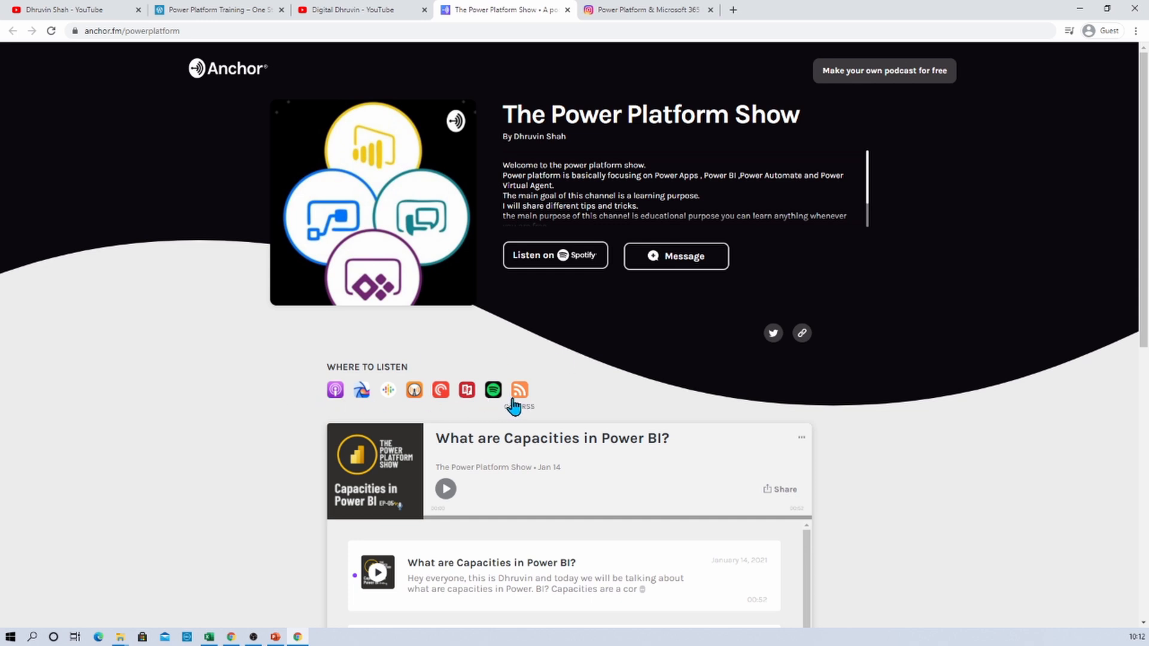
mouse_move(524, 53)
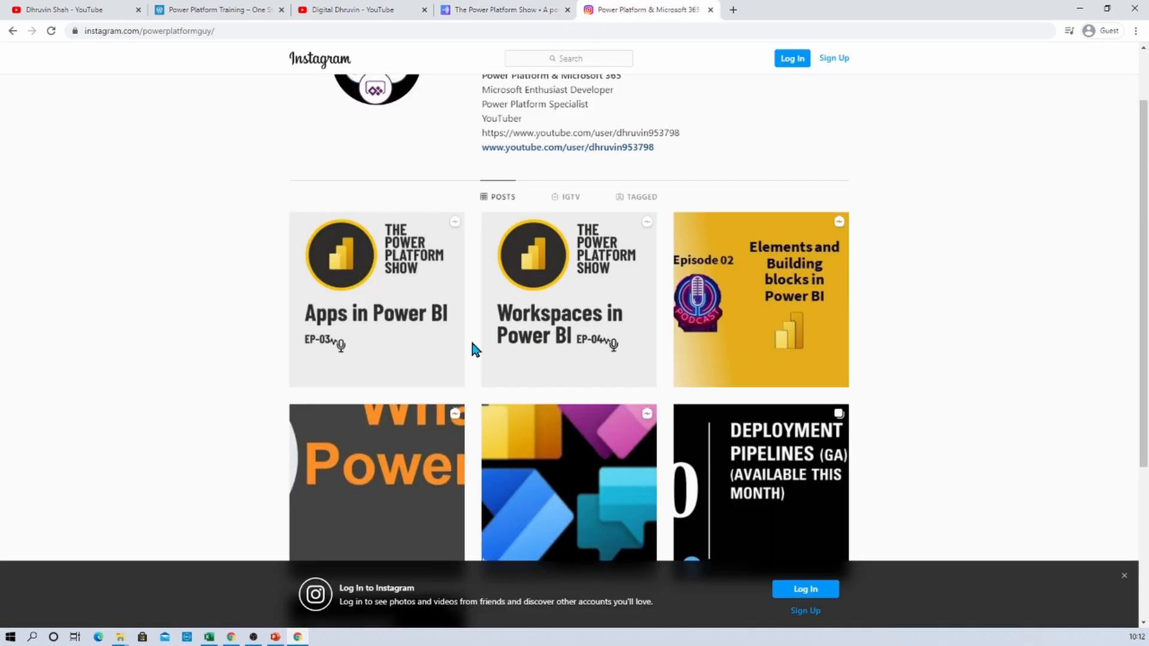
Scroll through the powerplatformguy Instagram profile and its Power Platform Show episode posts.
scroll("up", 3)
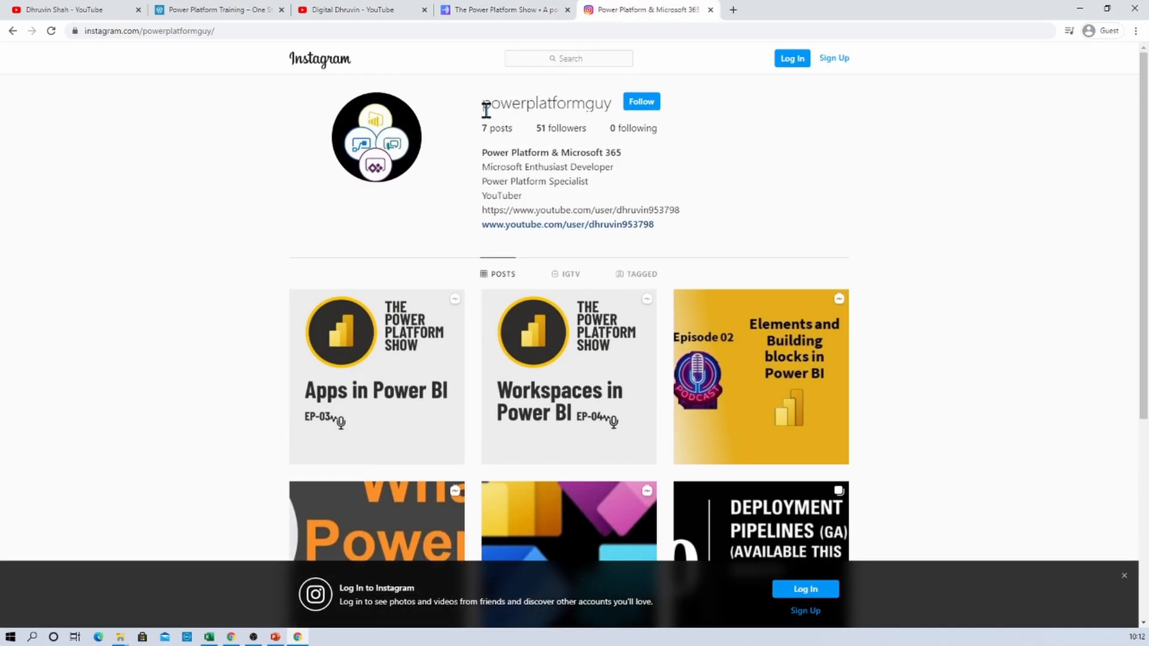
mouse_move(253, 278)
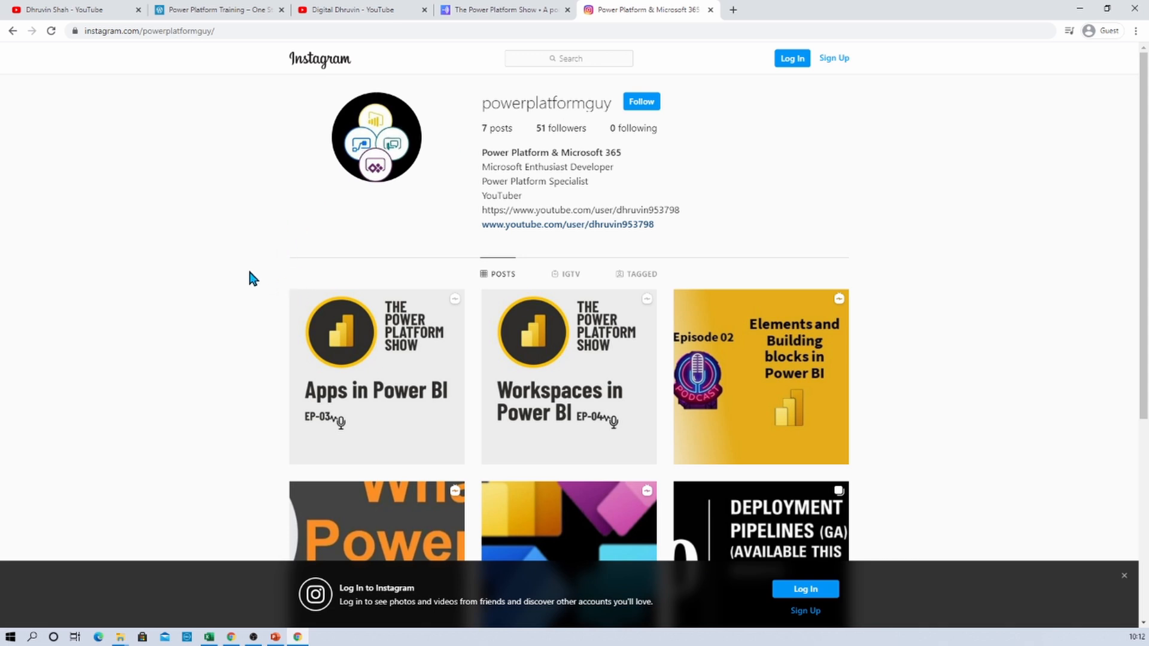
scroll("down", 3)
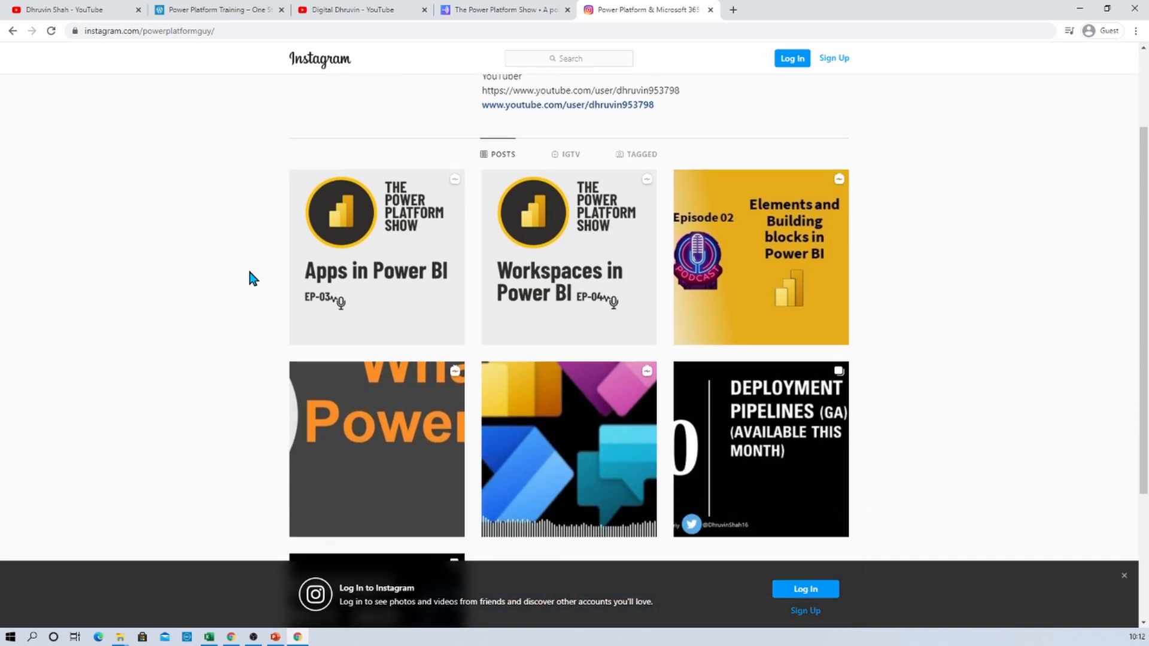
mouse_move(276, 245)
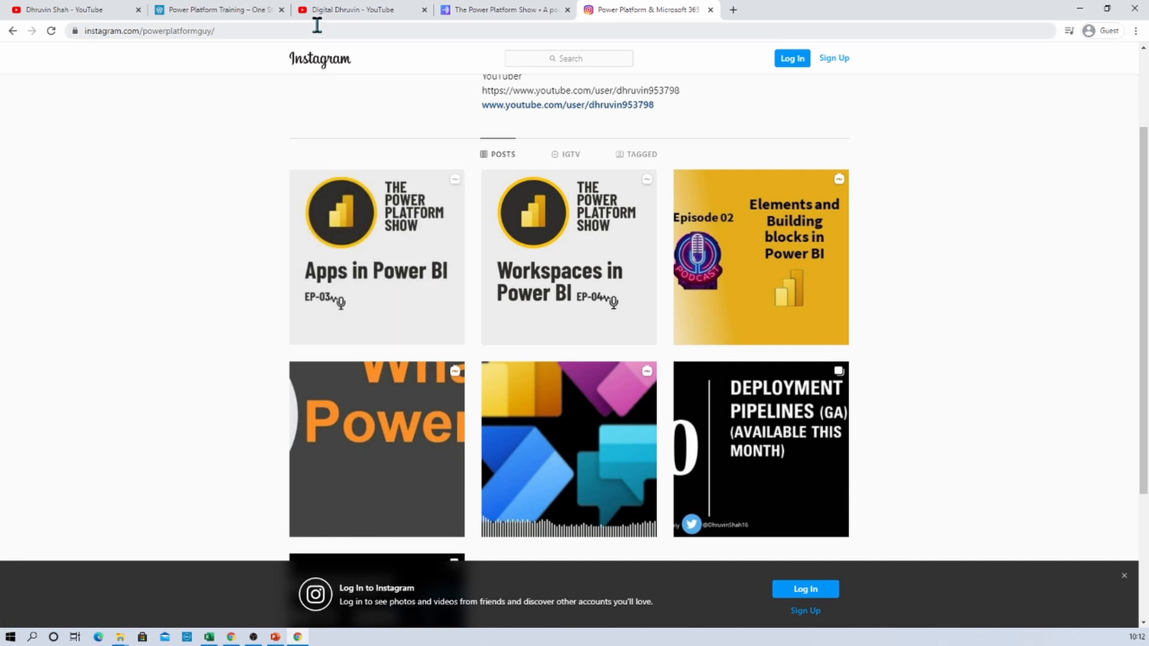
View the Digital Dhruvin channel's Power BI episode uploads, then return to the main channel.
left_click(358, 10)
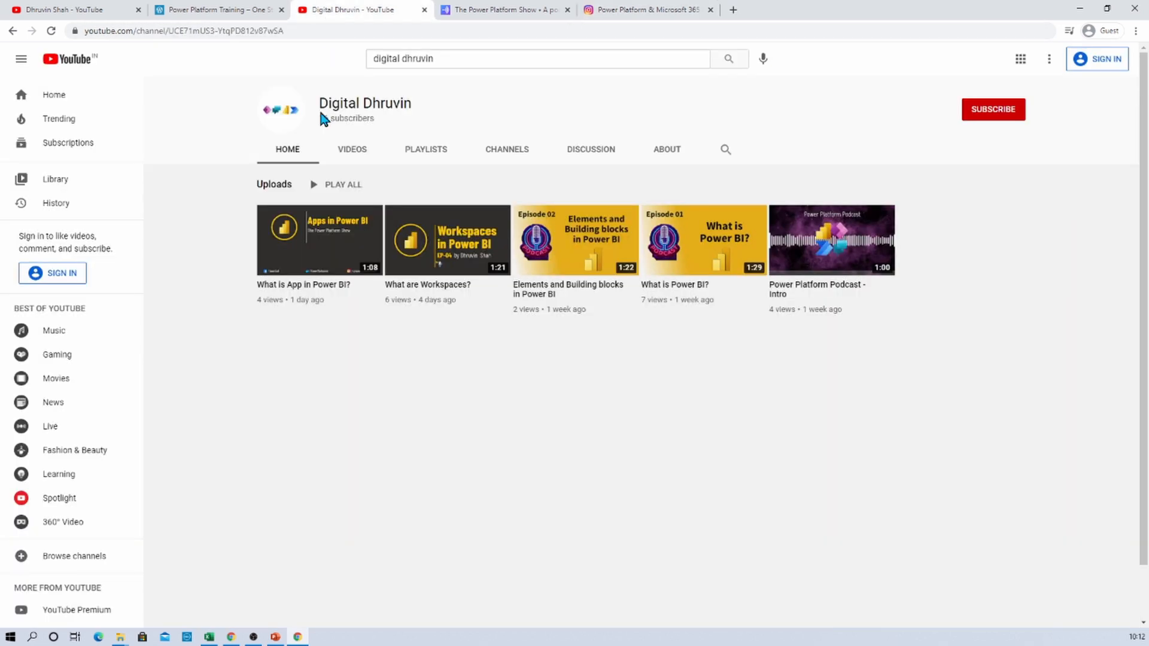
mouse_move(359, 380)
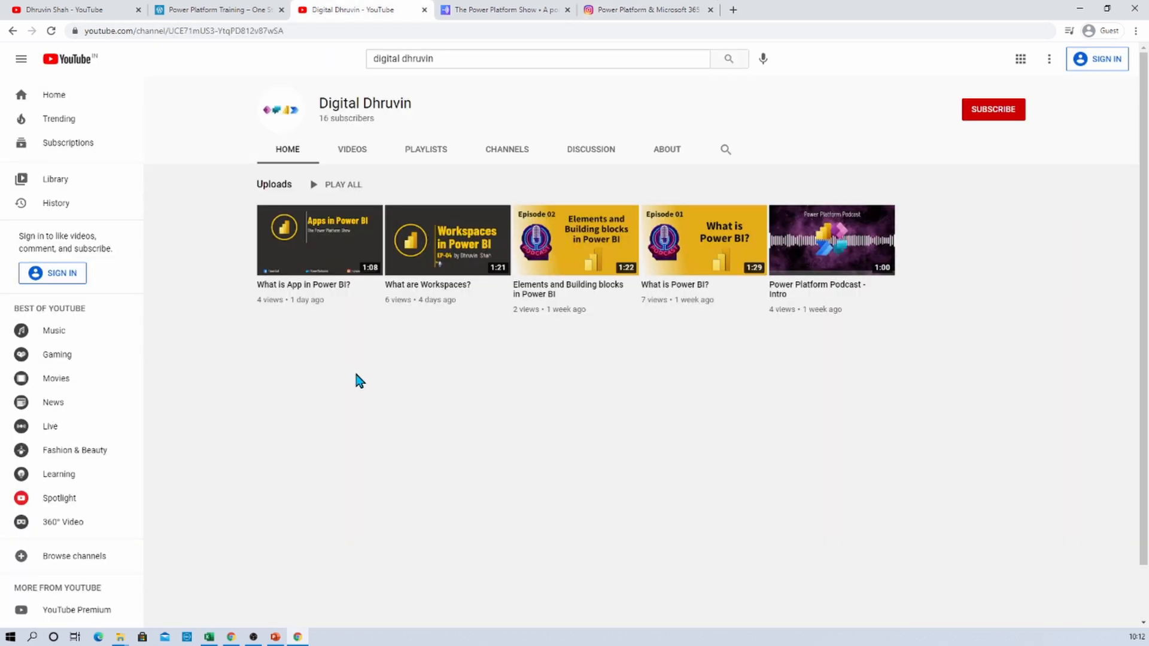
mouse_move(292, 328)
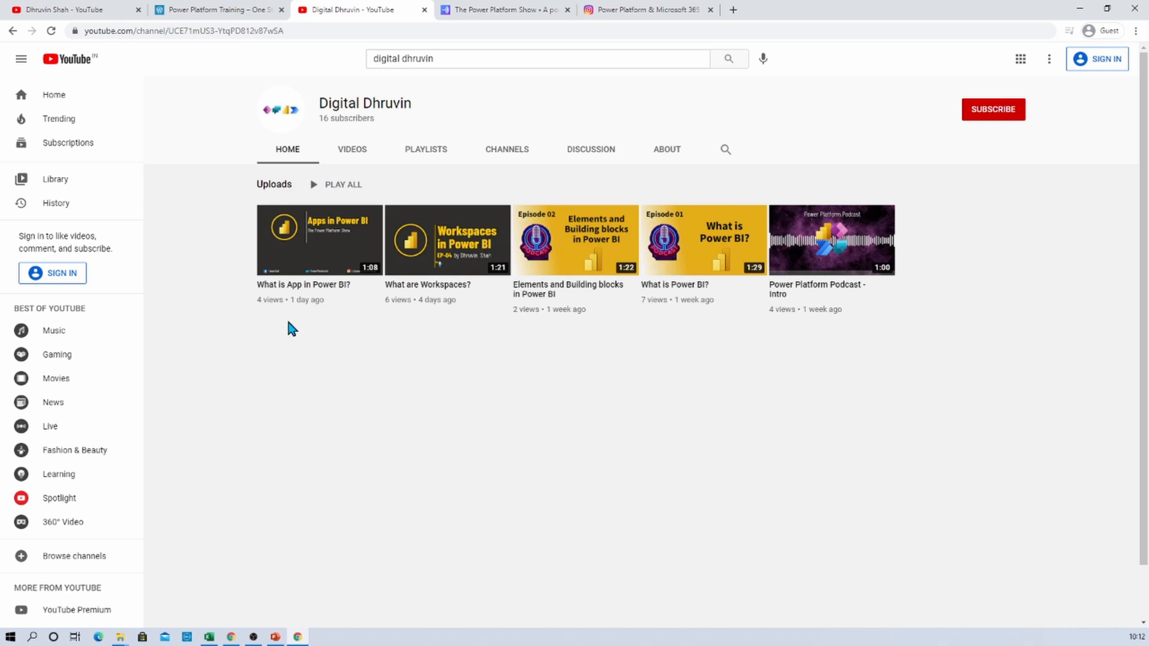
mouse_move(991, 144)
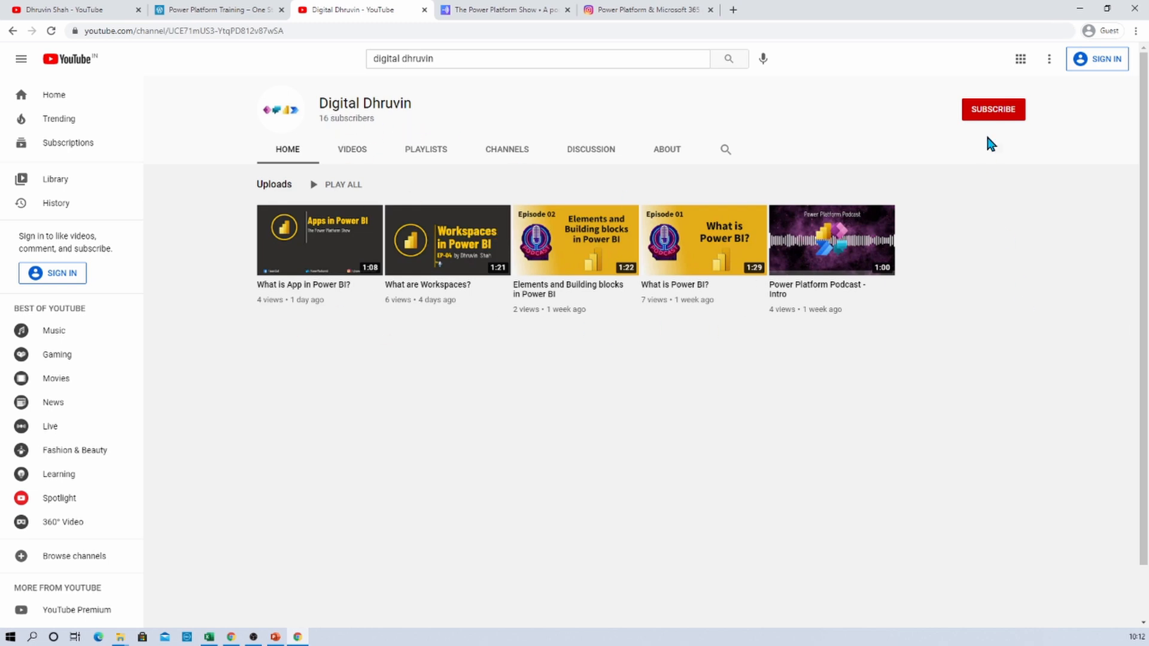
mouse_move(992, 121)
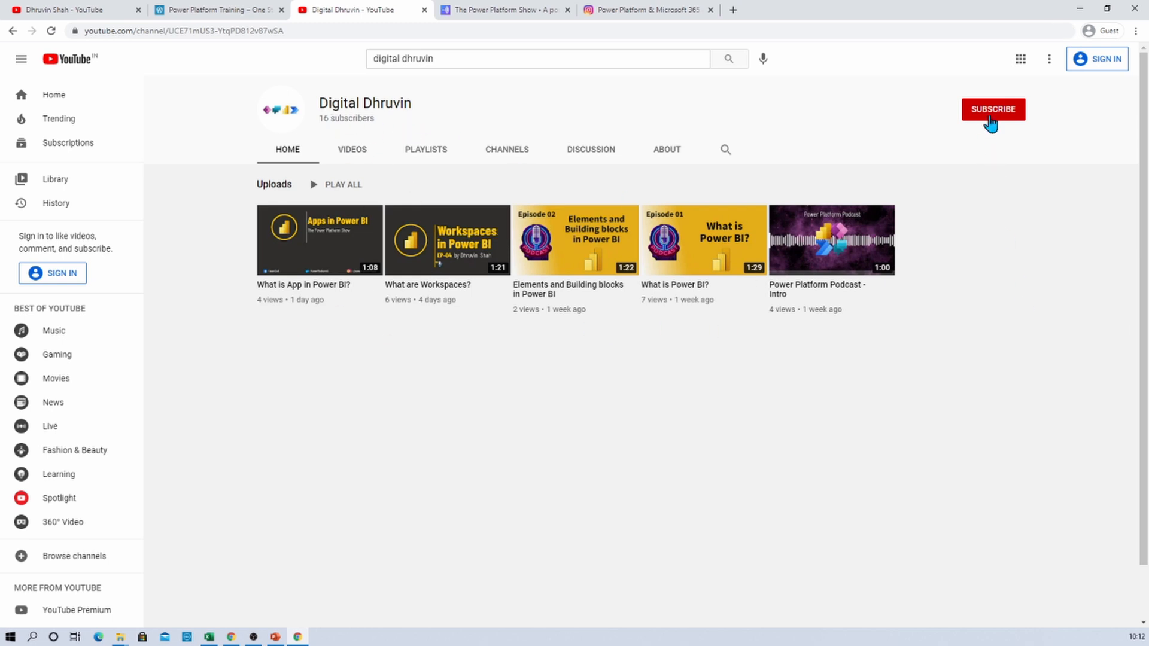
mouse_move(980, 353)
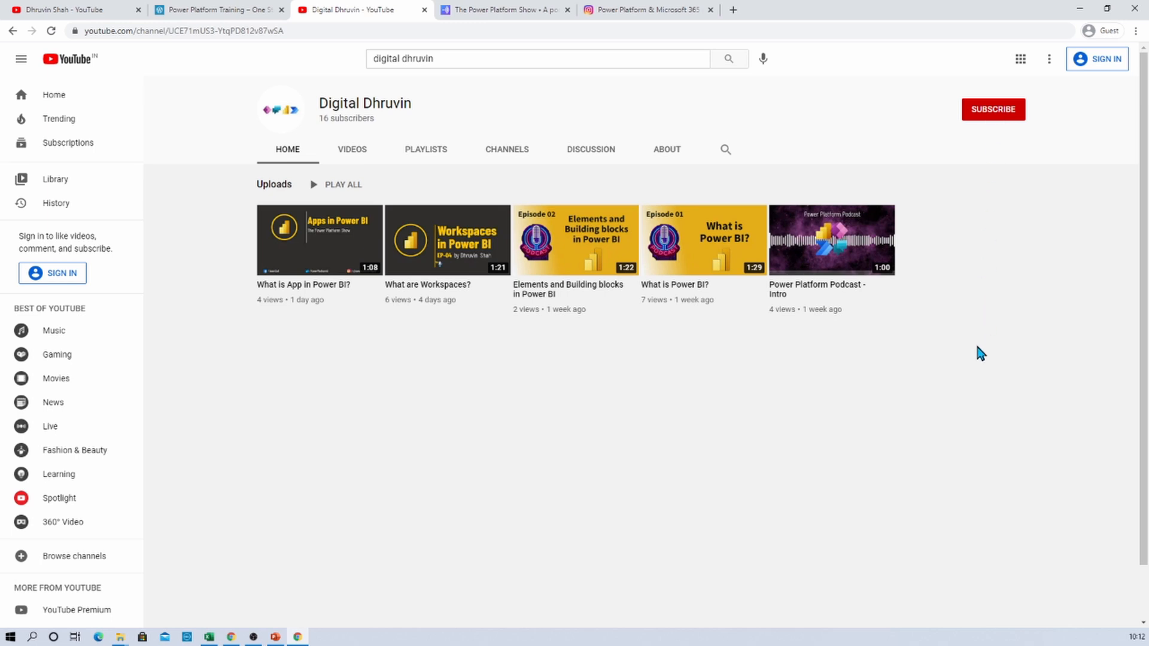
left_click(69, 9)
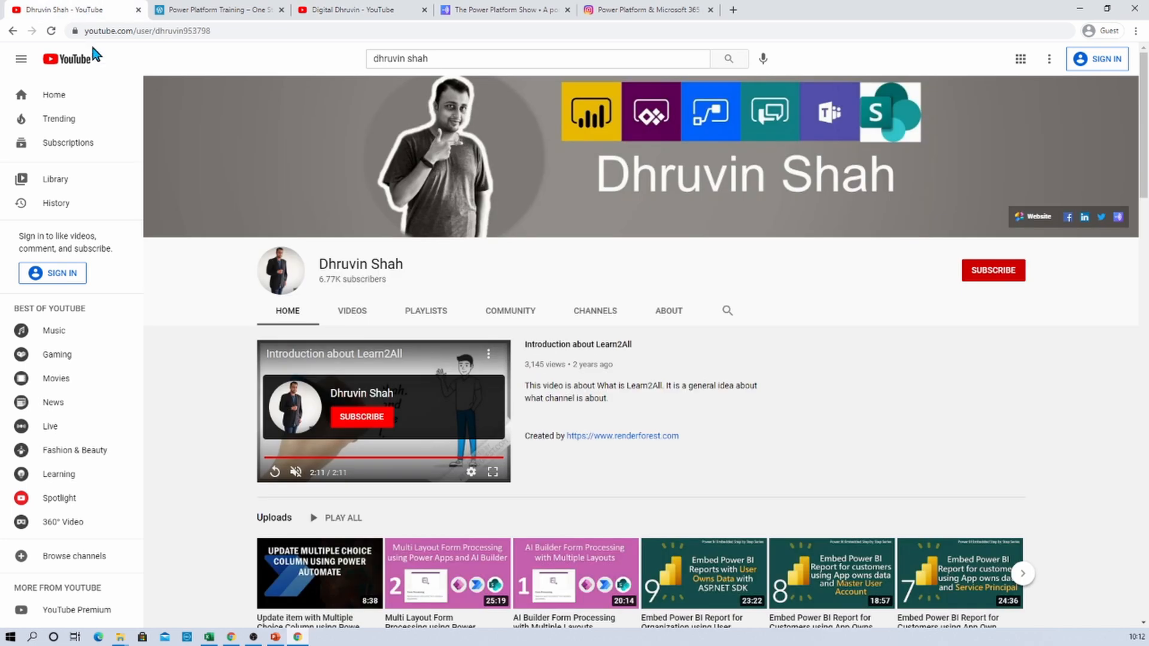
mouse_move(184, 206)
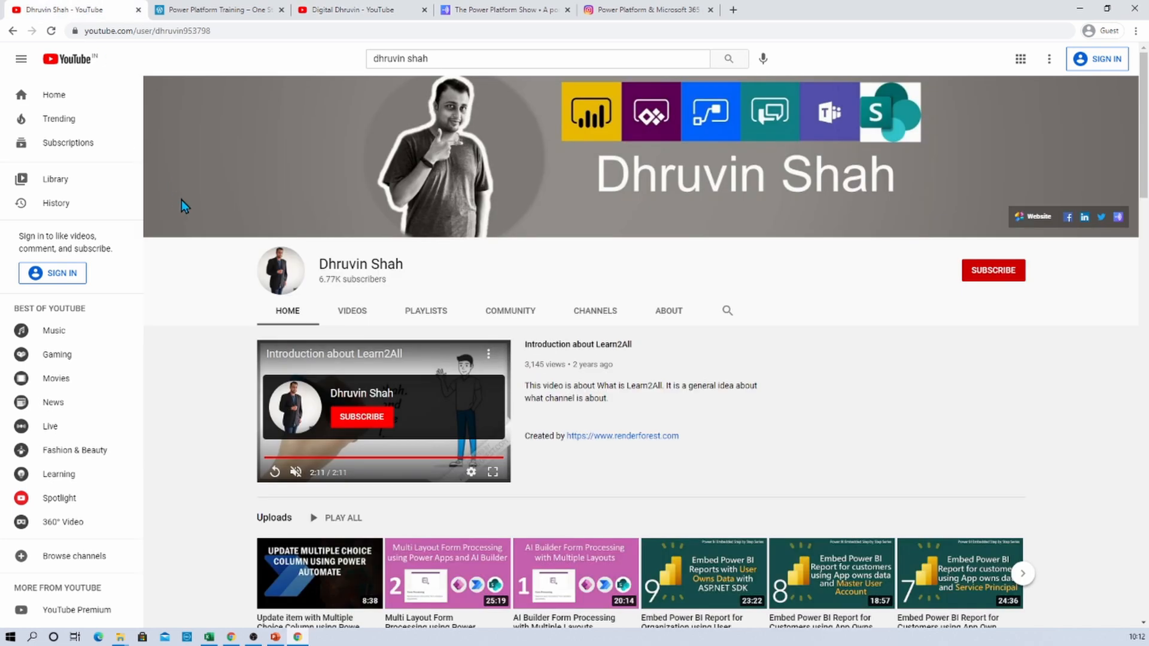